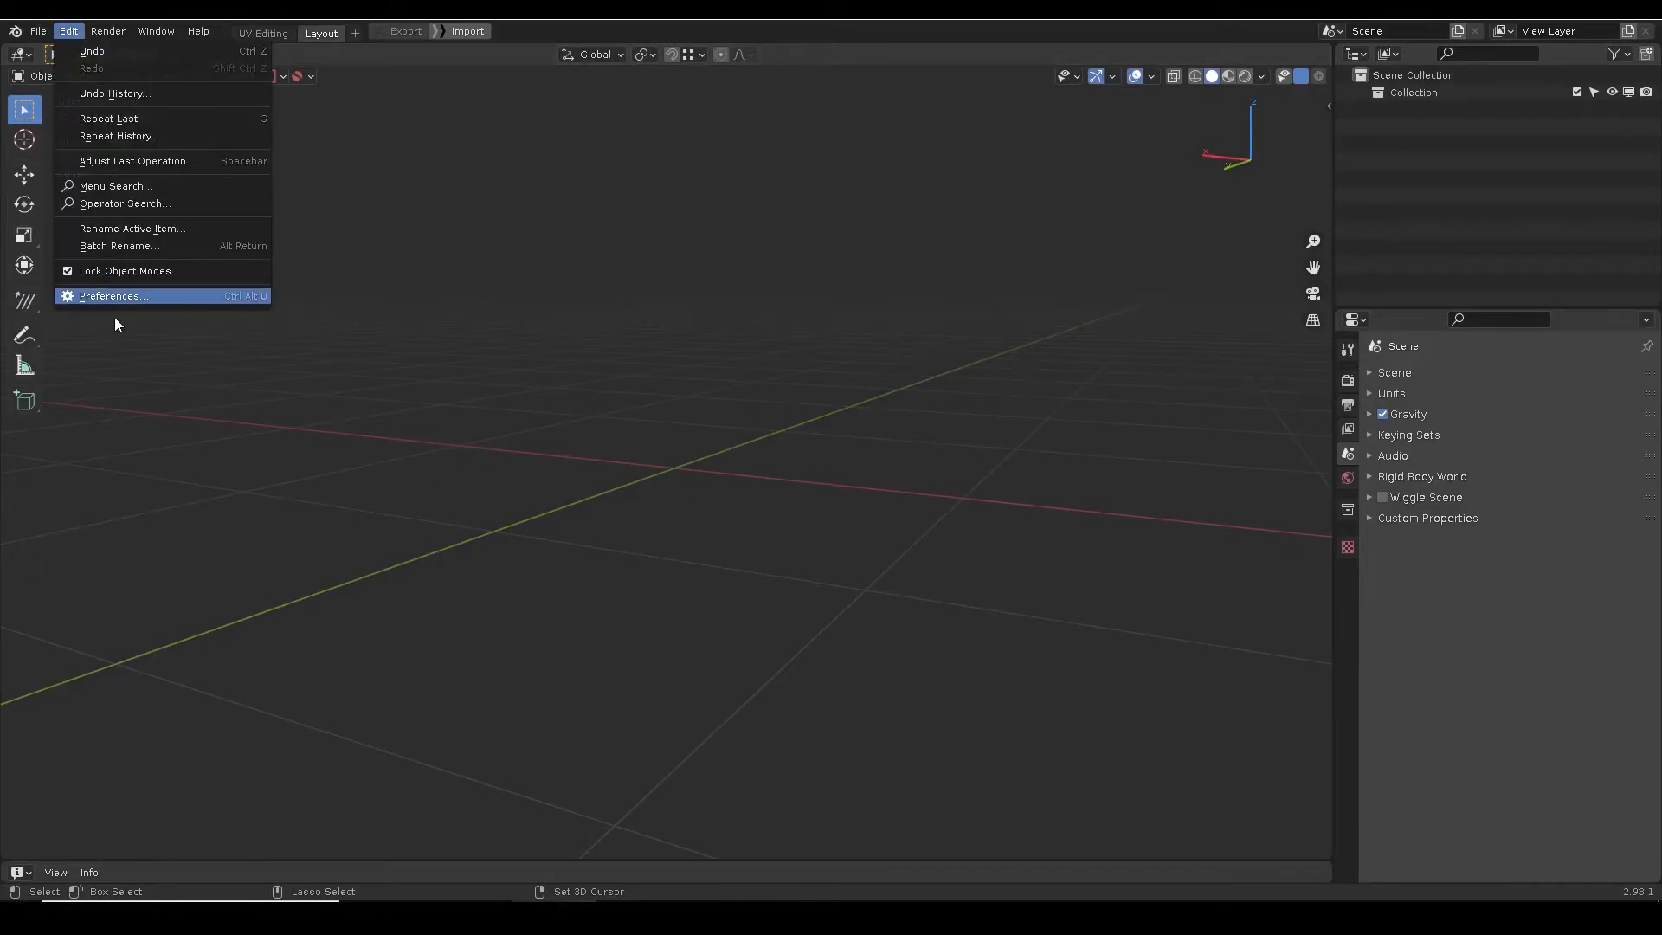
Install the Handy Curve Profile 1.1.zip add-on from Preferences and close the window.
left_click(112, 296)
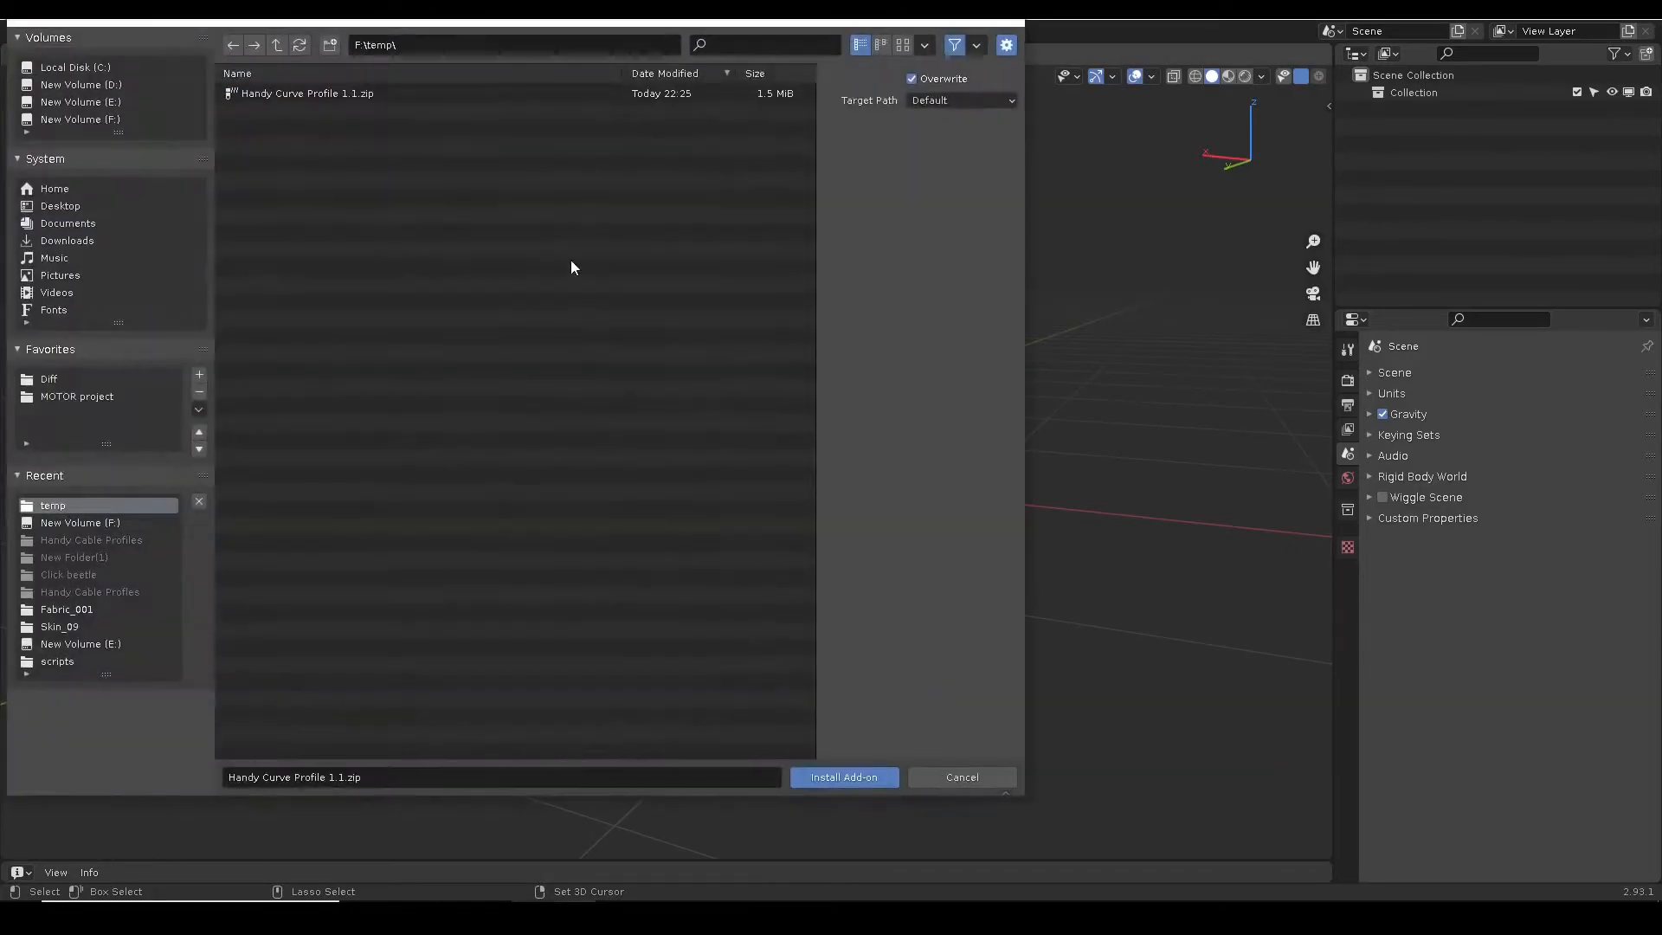
left_click(307, 93)
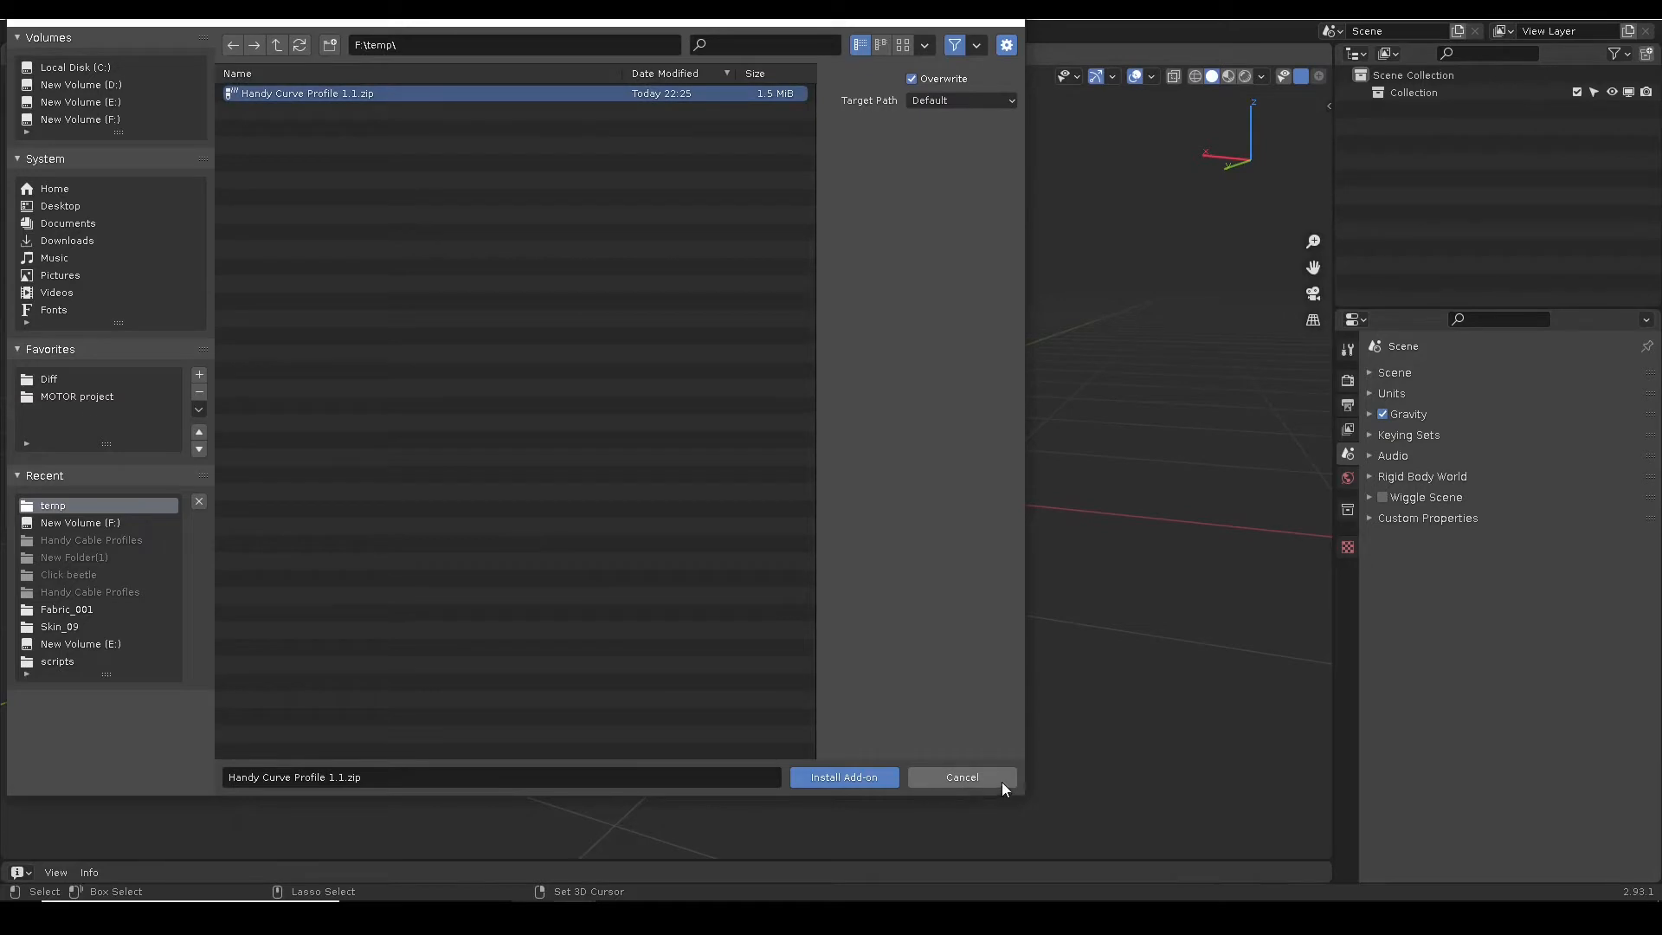
left_click(844, 777)
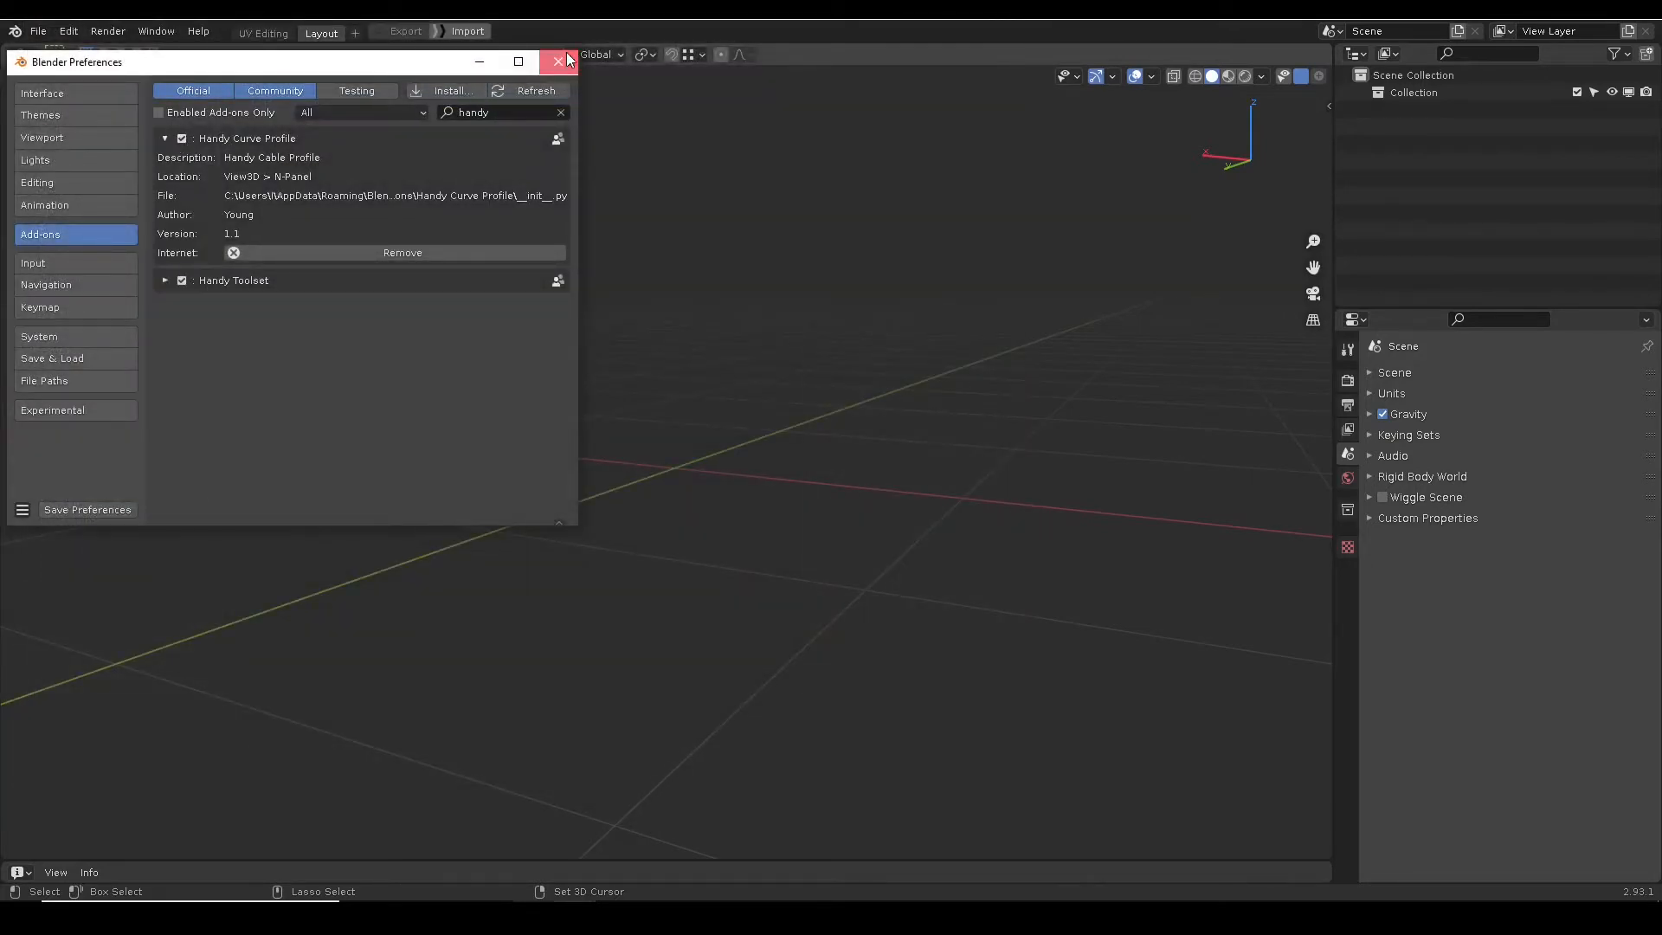
left_click(559, 61)
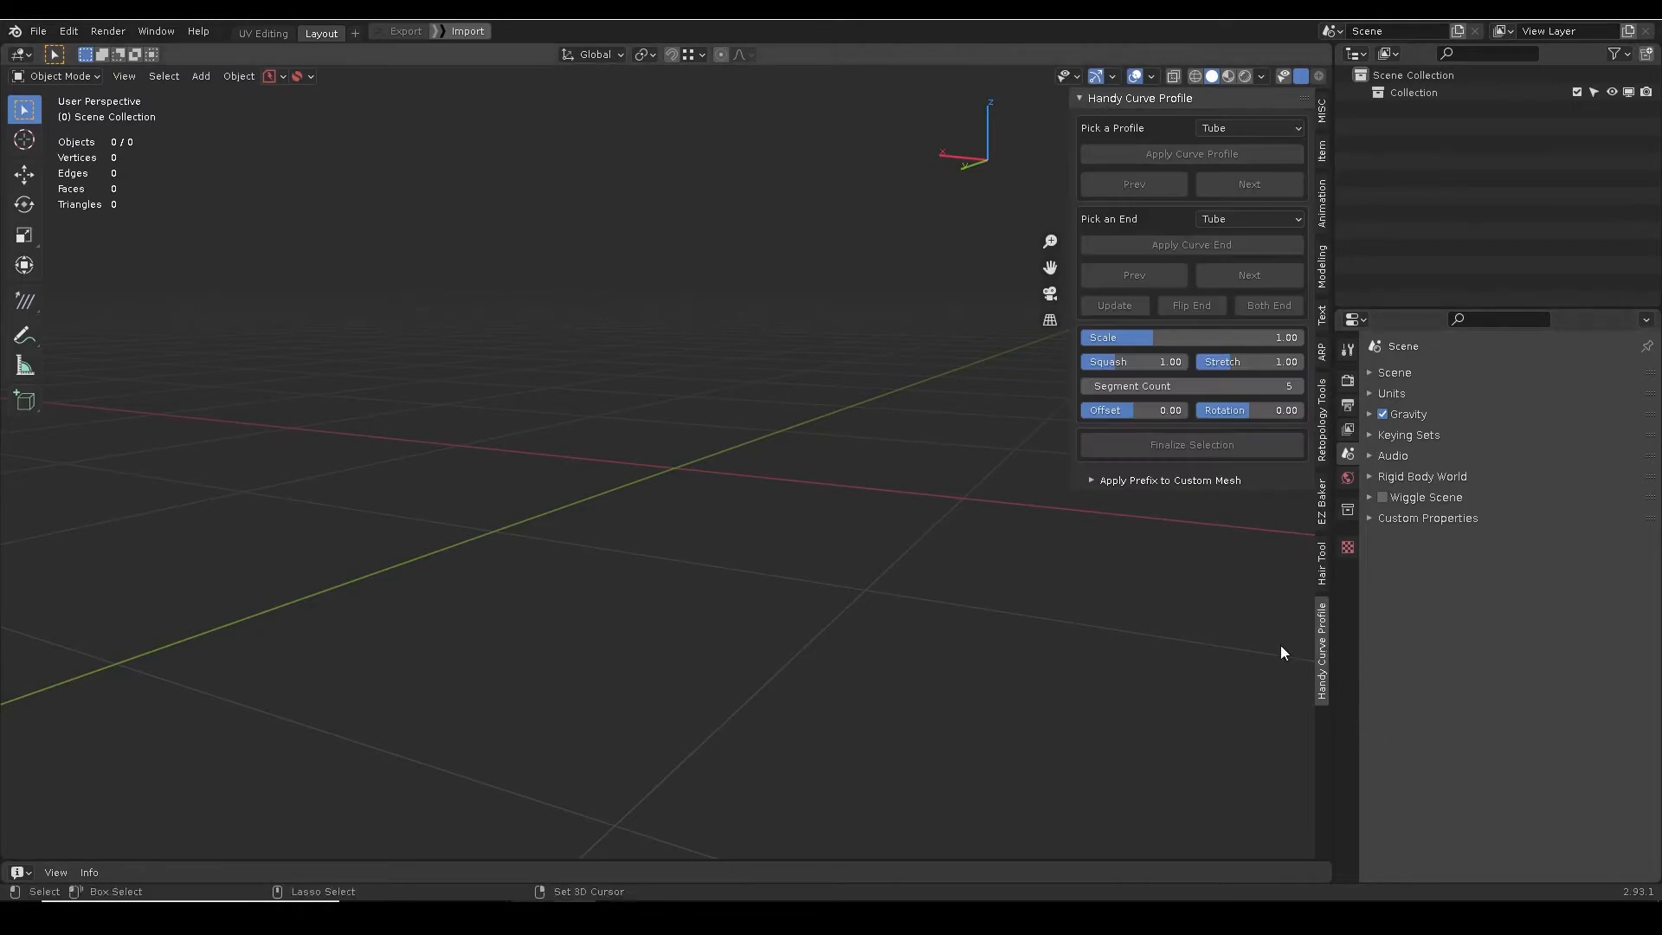
Add a Bezier curve, reshape its control handle, and return to object selection.
left_click(200, 75)
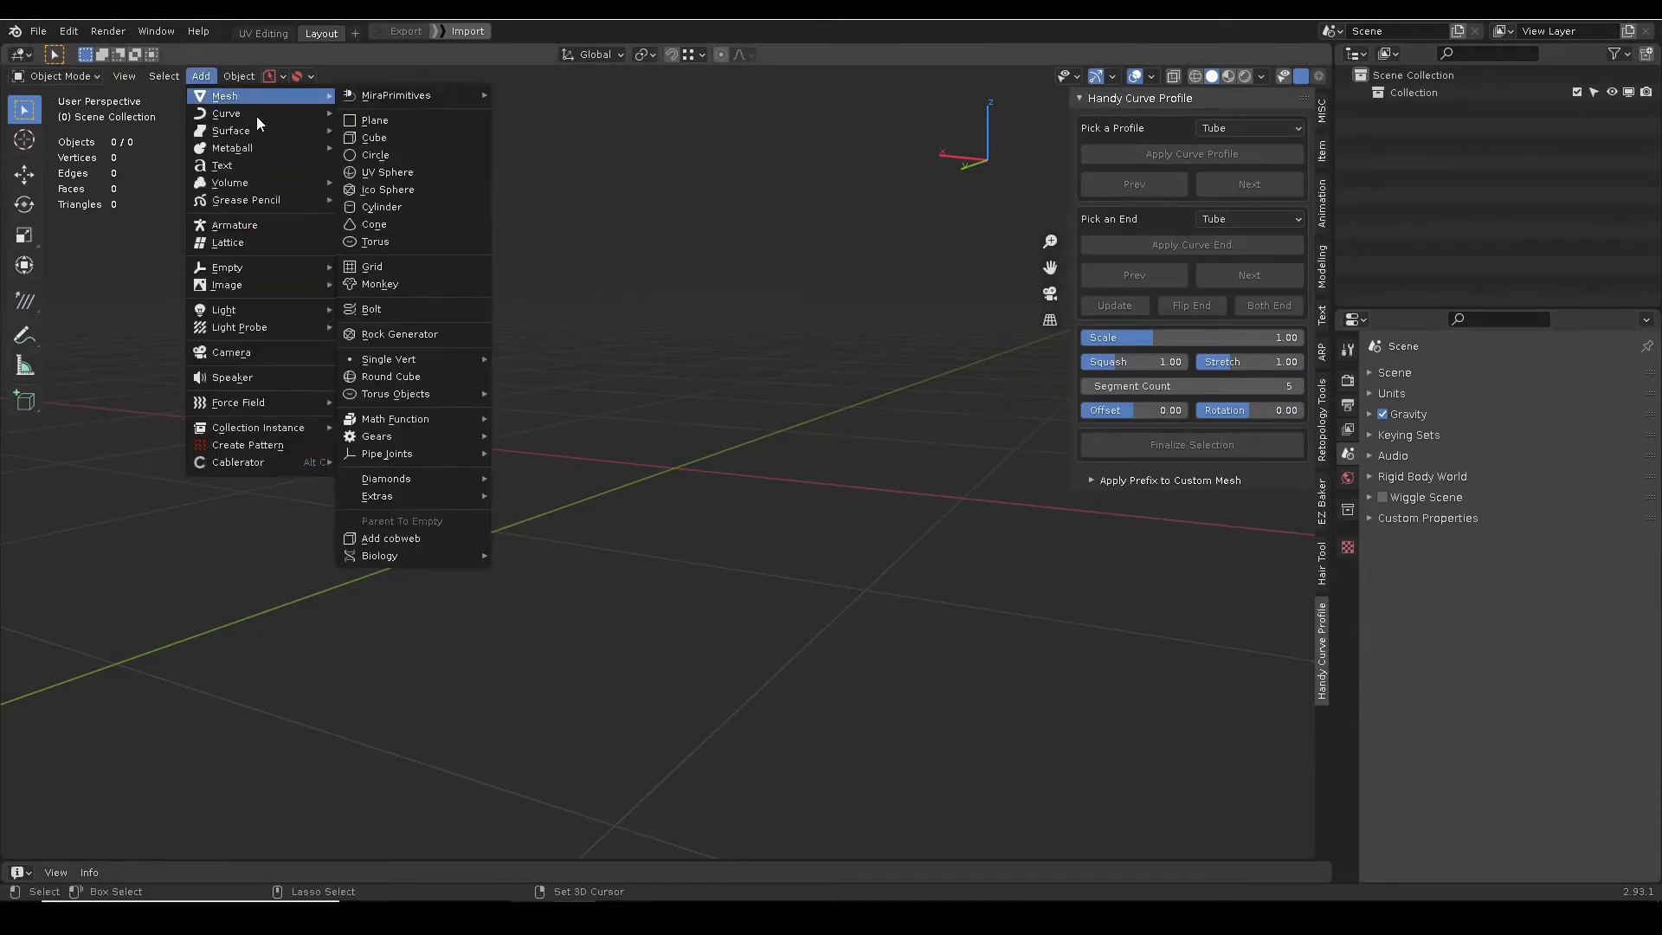
left_click(227, 113)
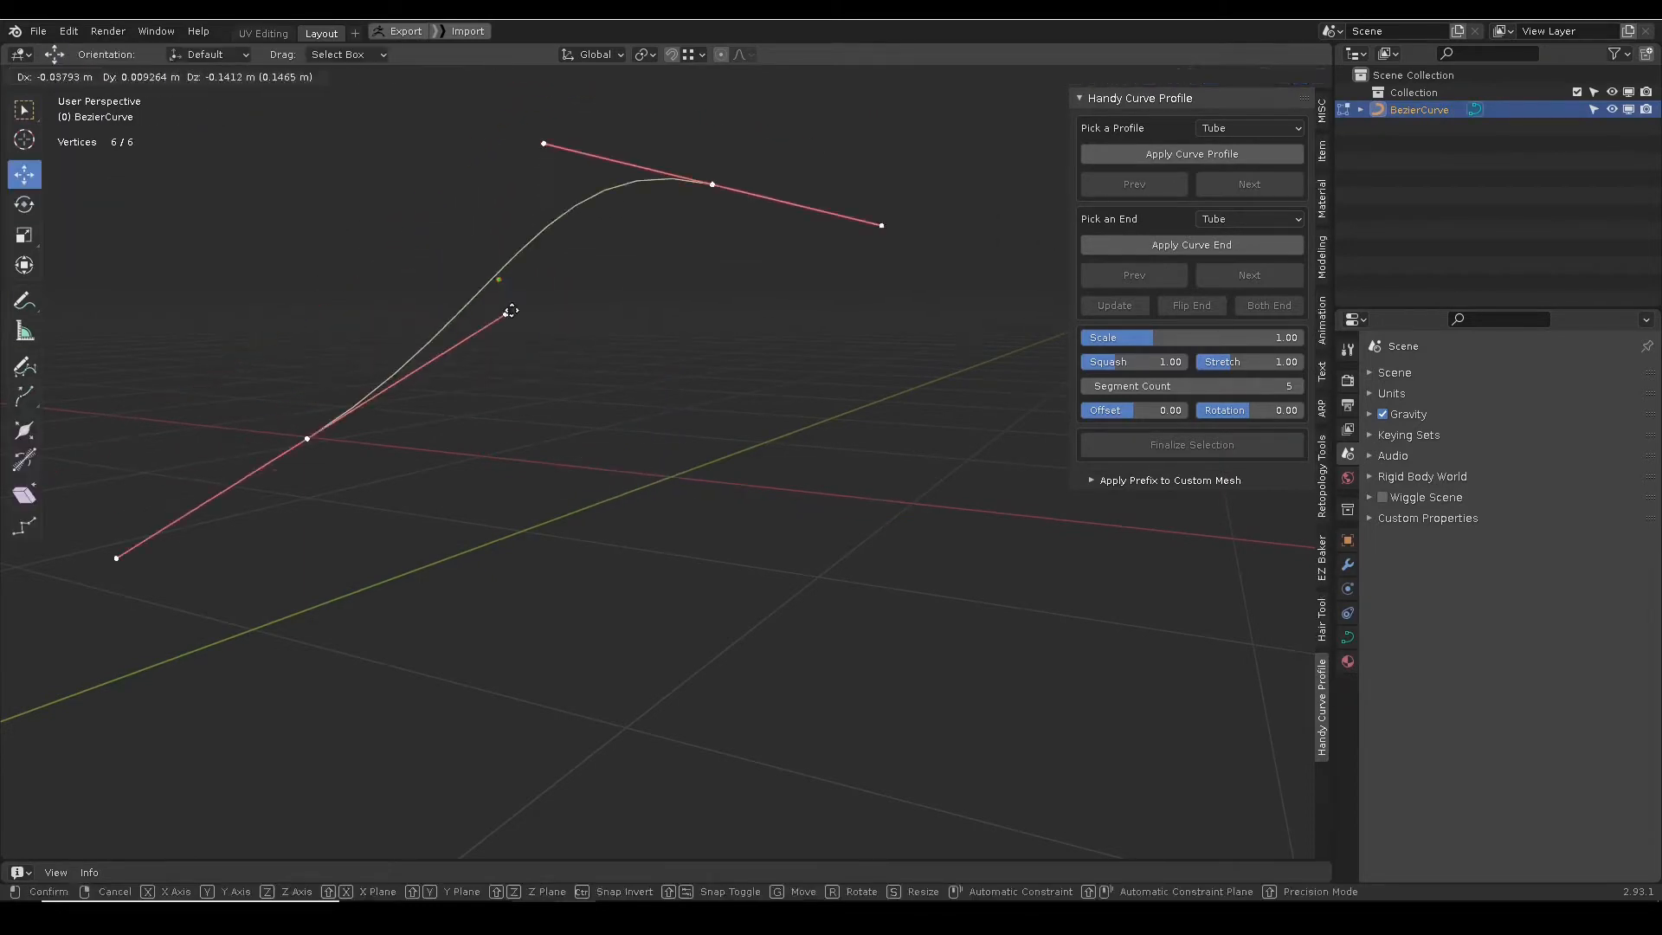
left_click(200, 75)
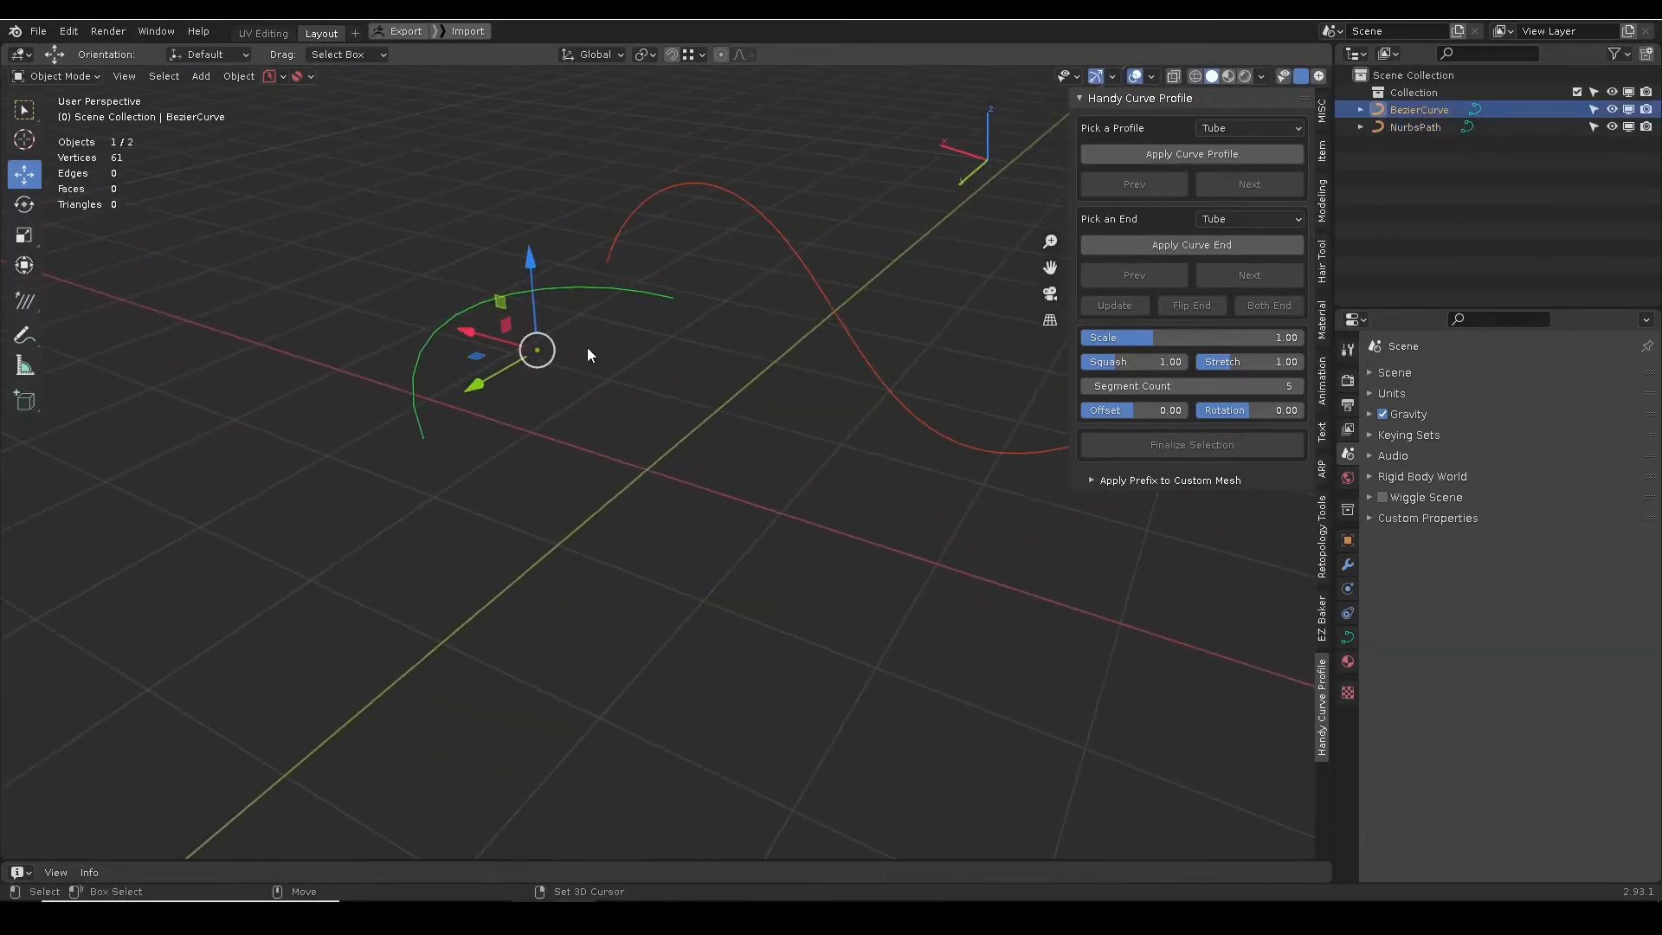
left_click(1249, 127)
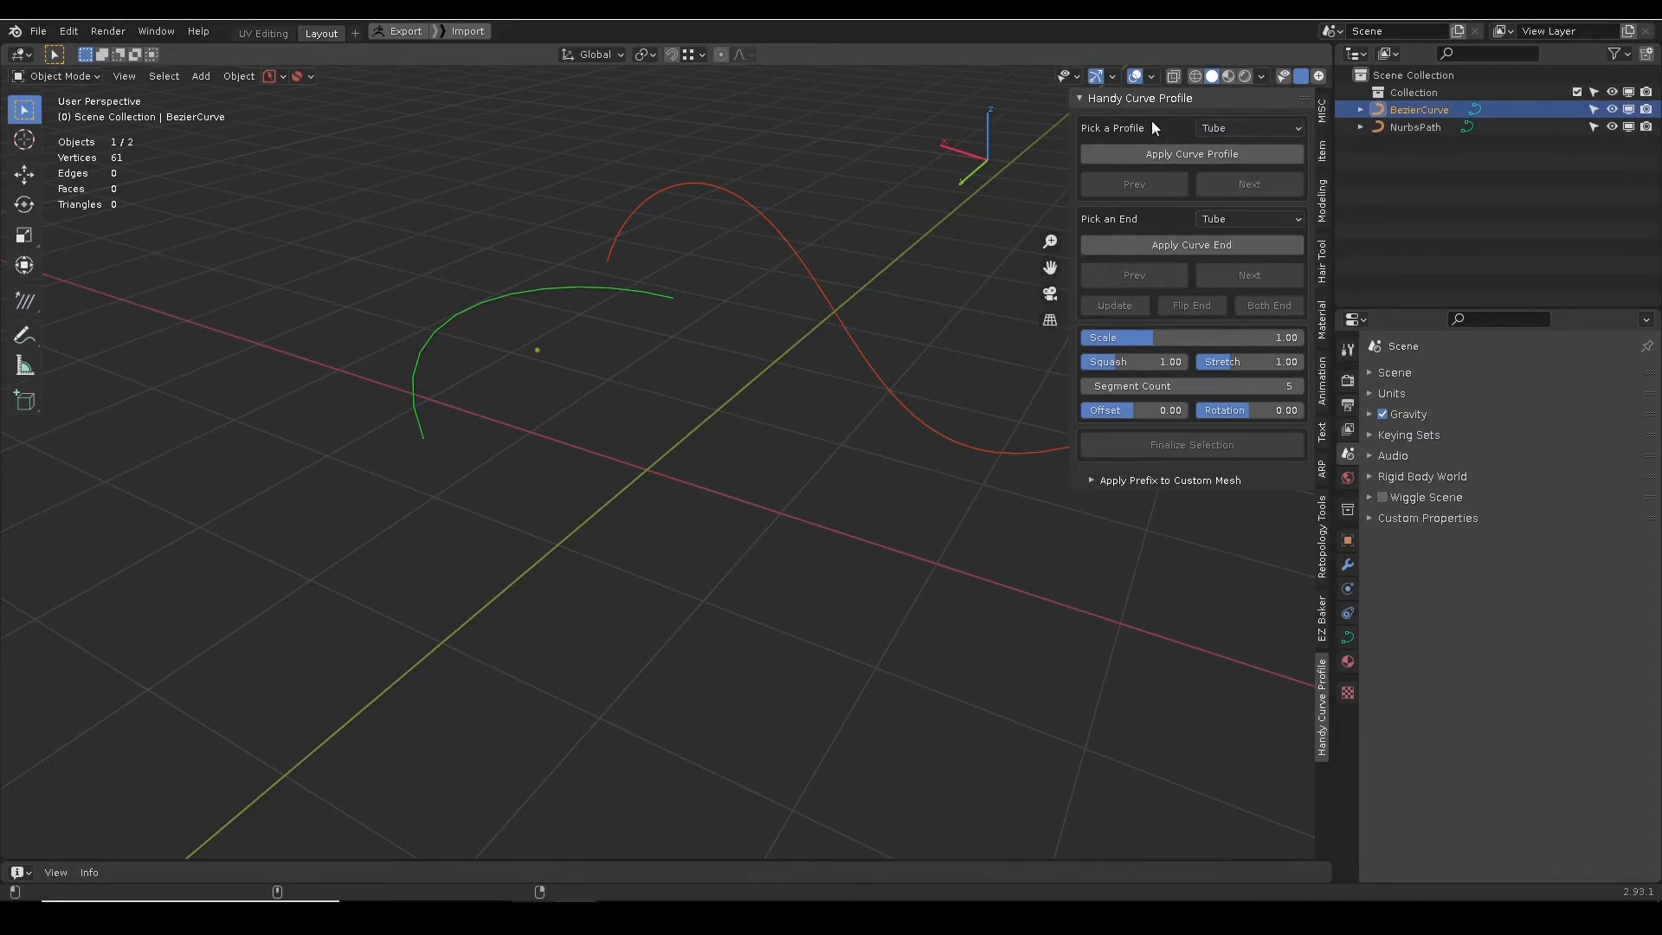
Apply a tube profile to the Bezier curve and cycle variants to a twisted ribbon.
left_click(1190, 154)
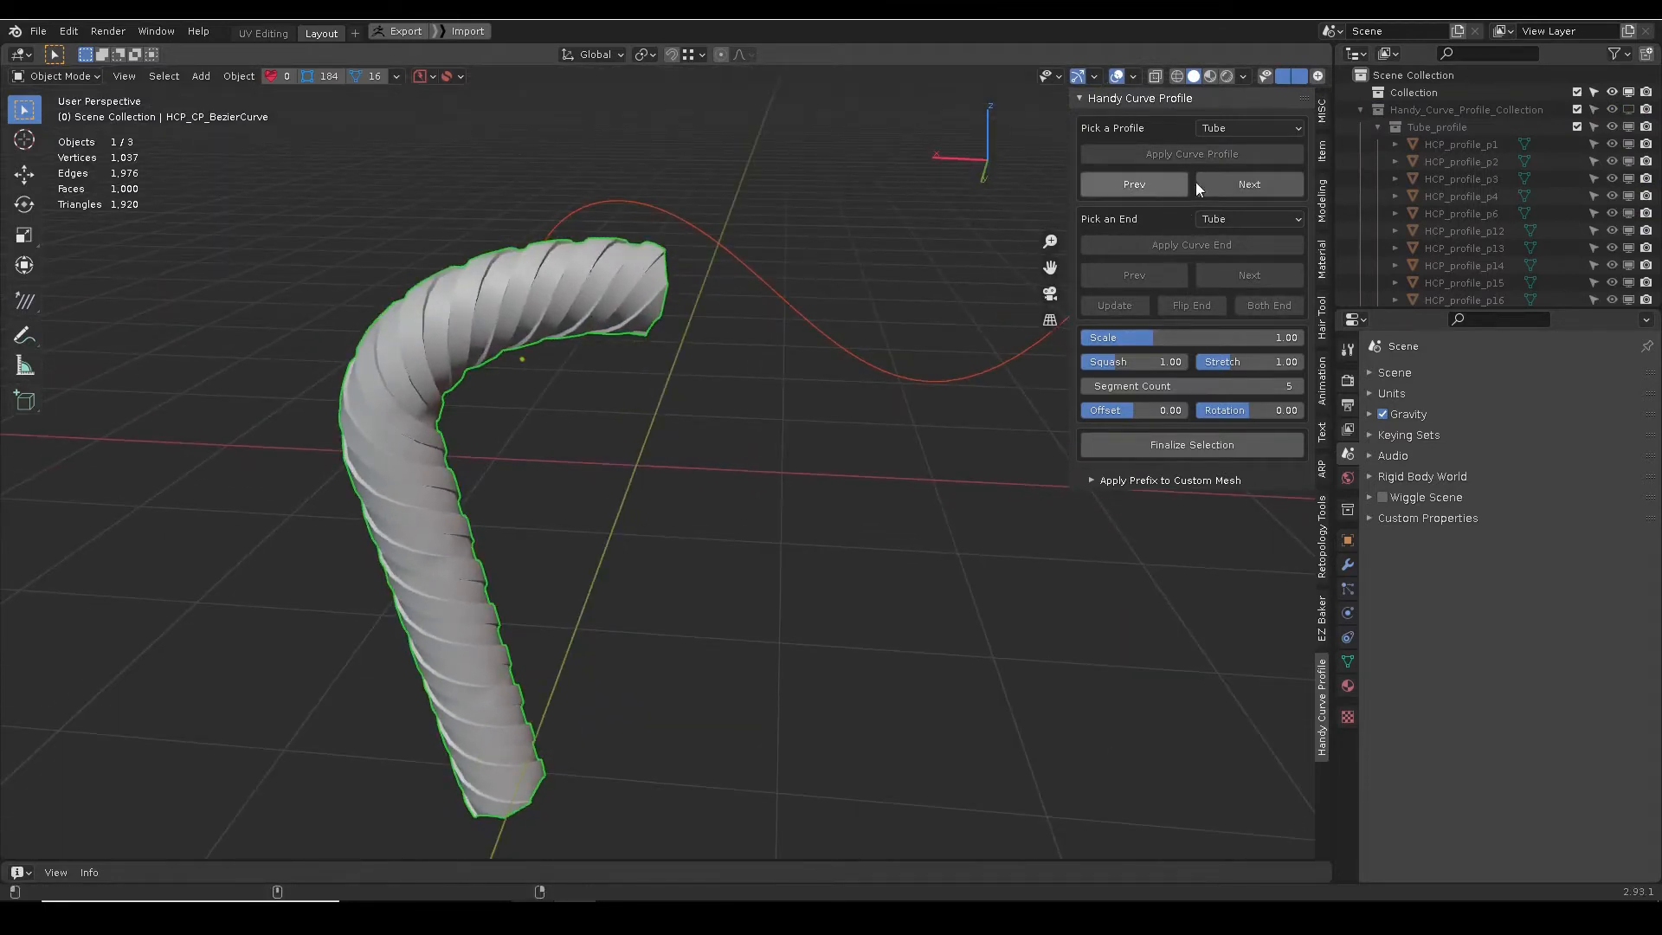
left_click(1248, 184)
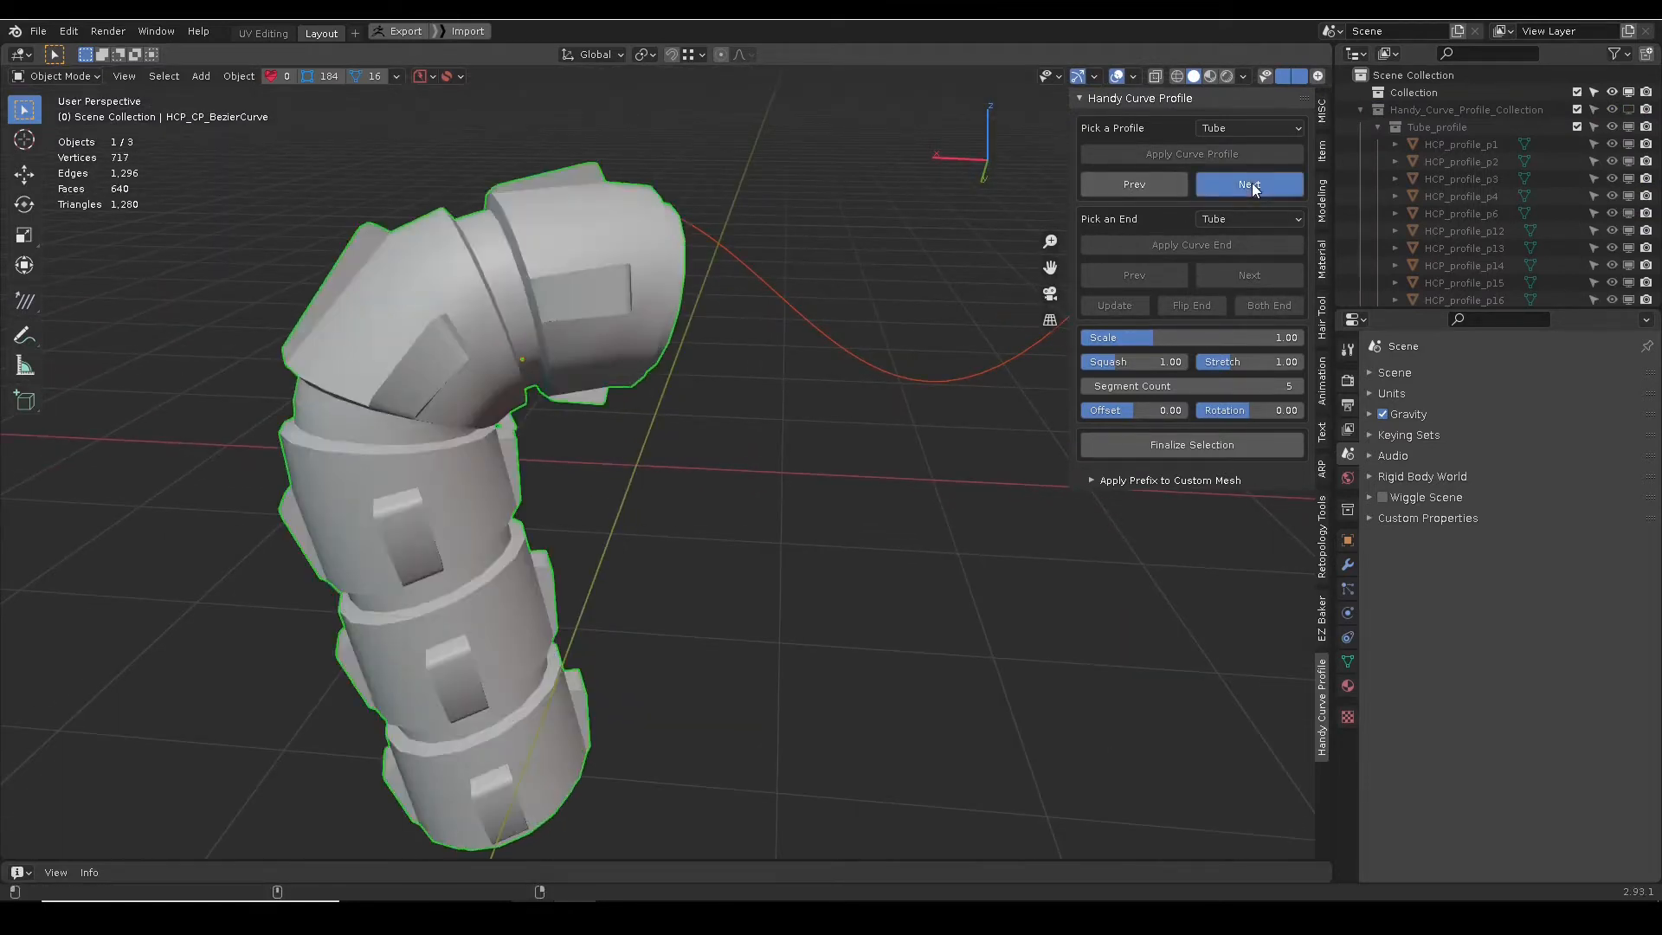
left_click(1249, 184)
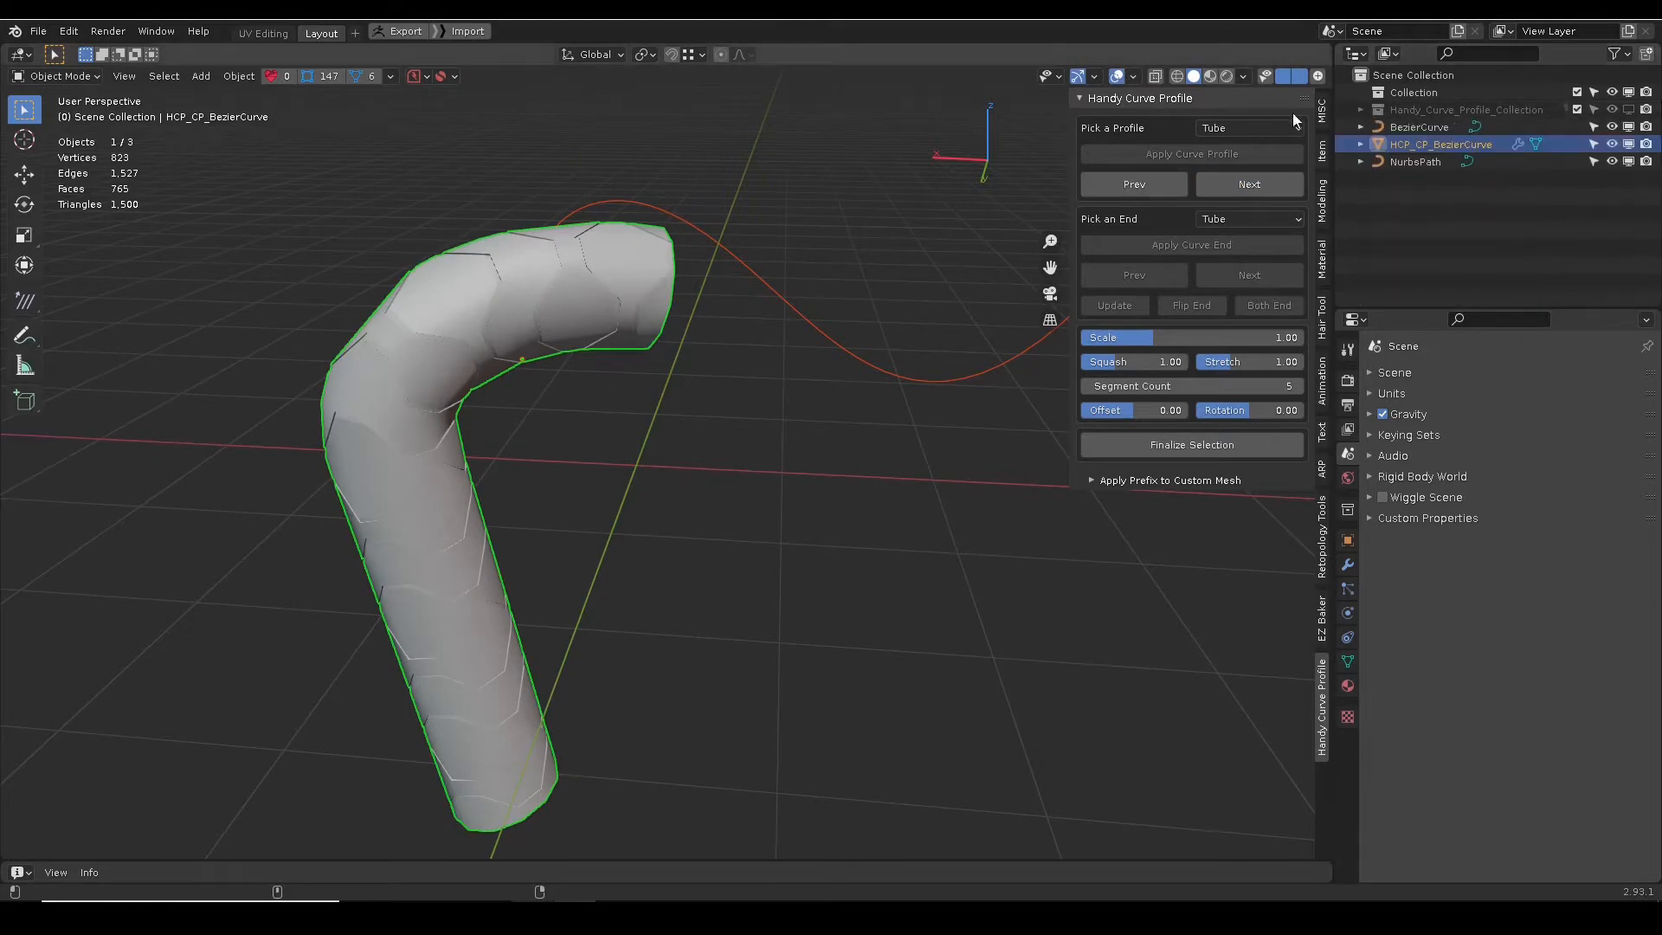
left_click(1247, 184)
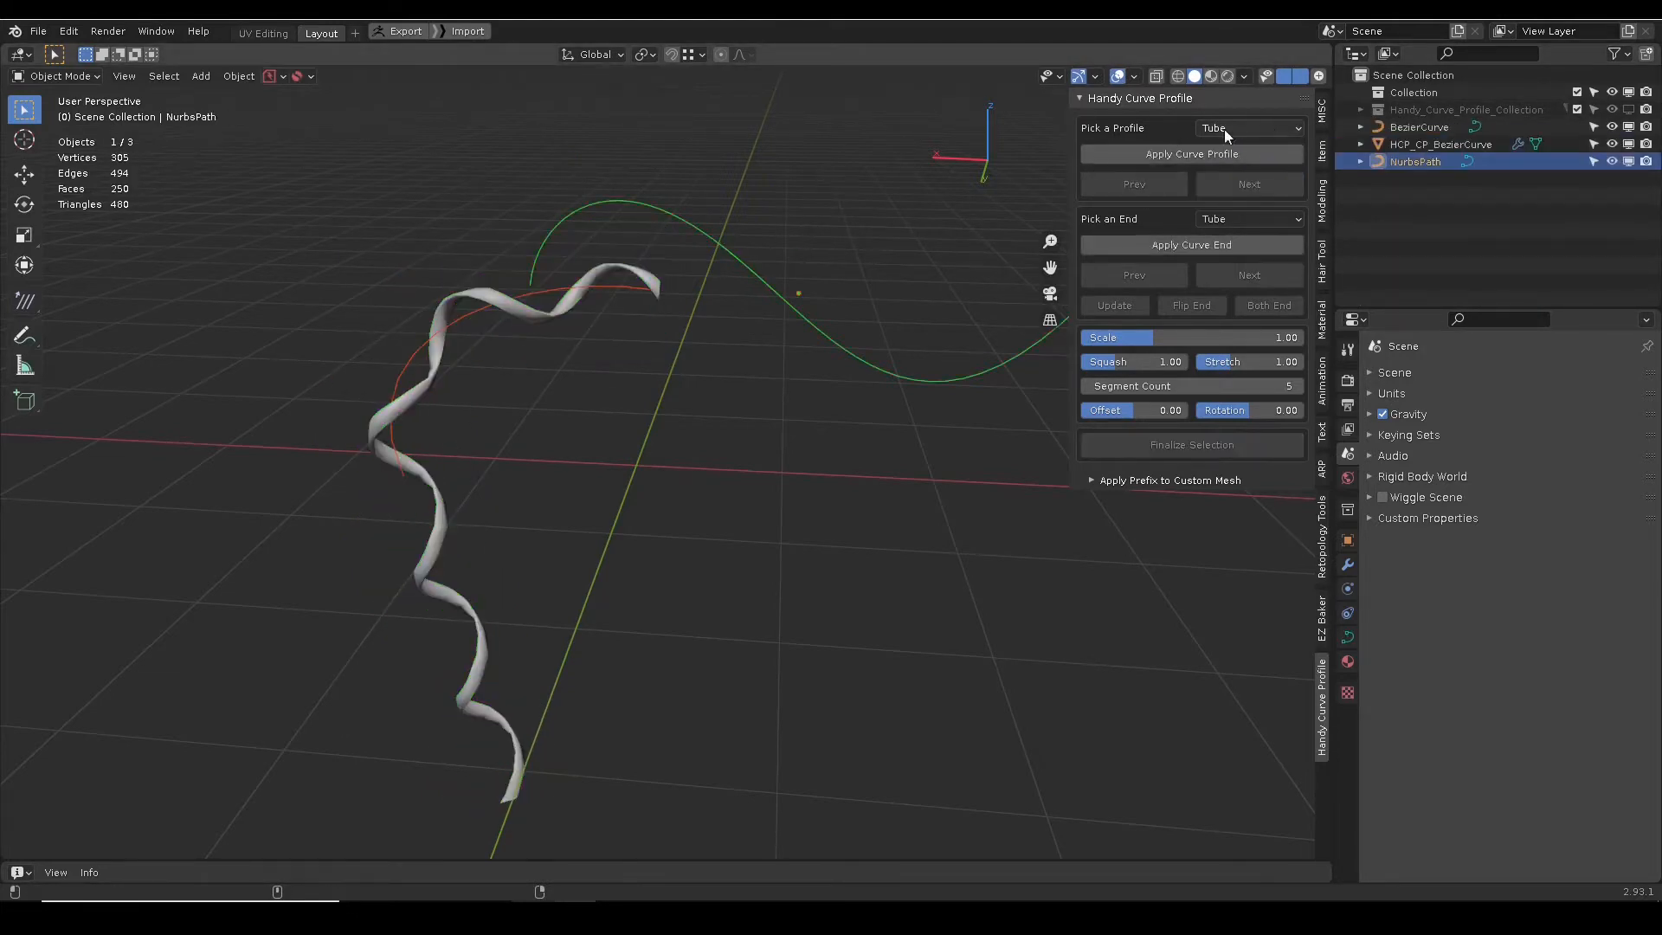
Apply the Rope profile to the Nurbs path and switch to the next rope variant.
left_click(1249, 127)
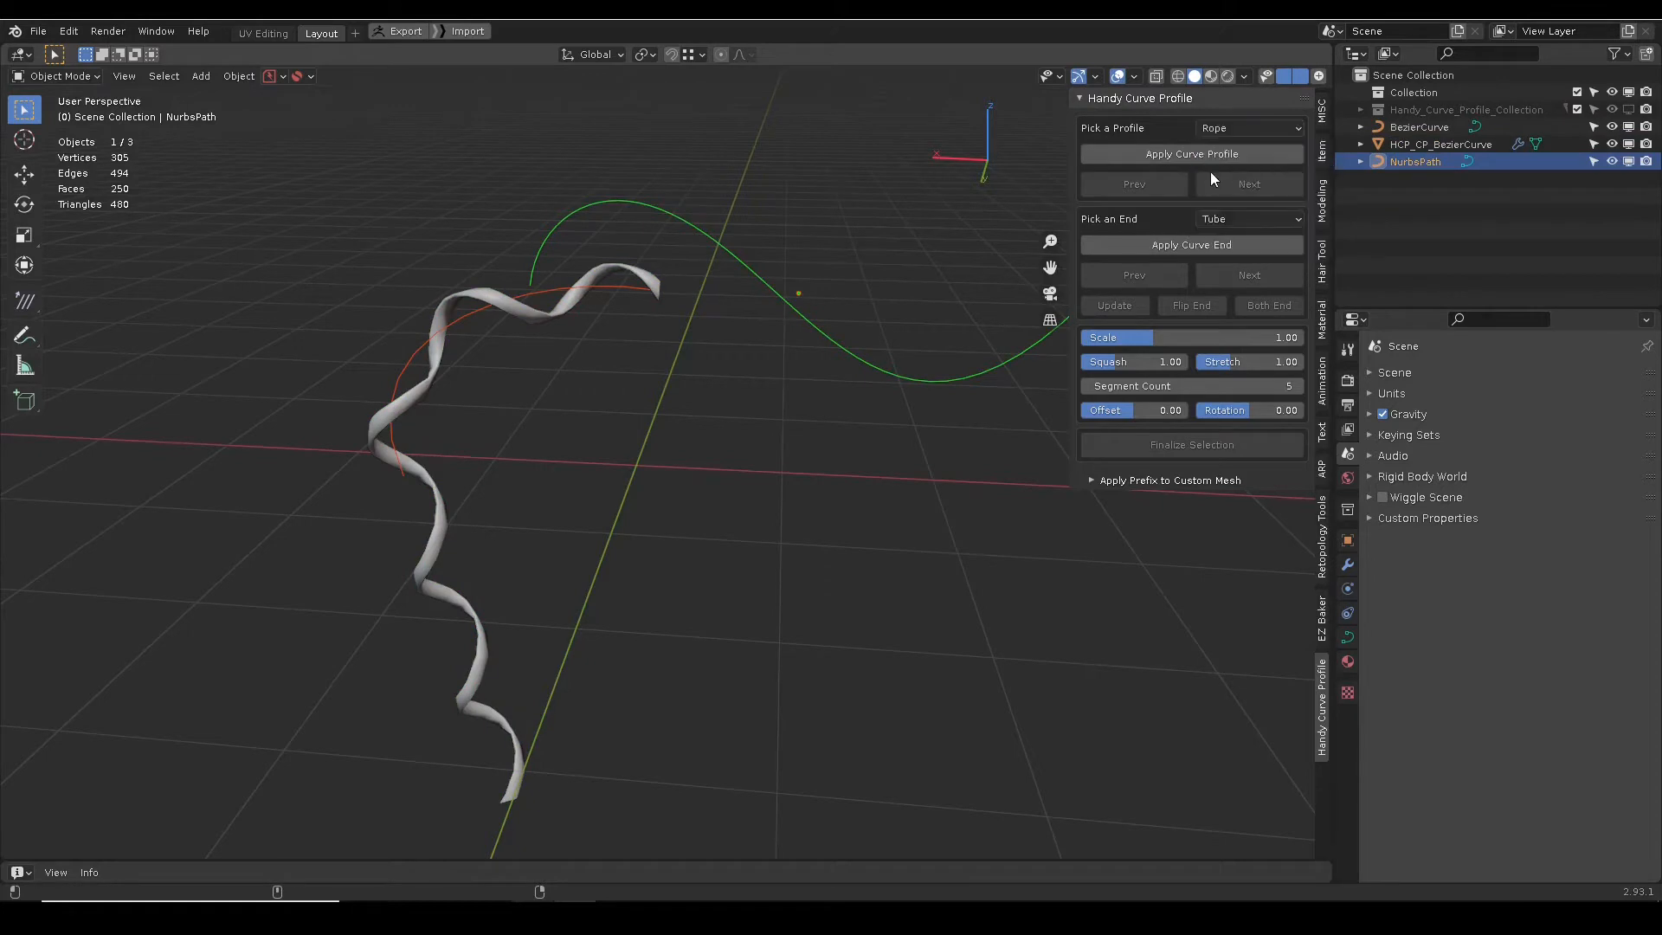
left_click(1190, 154)
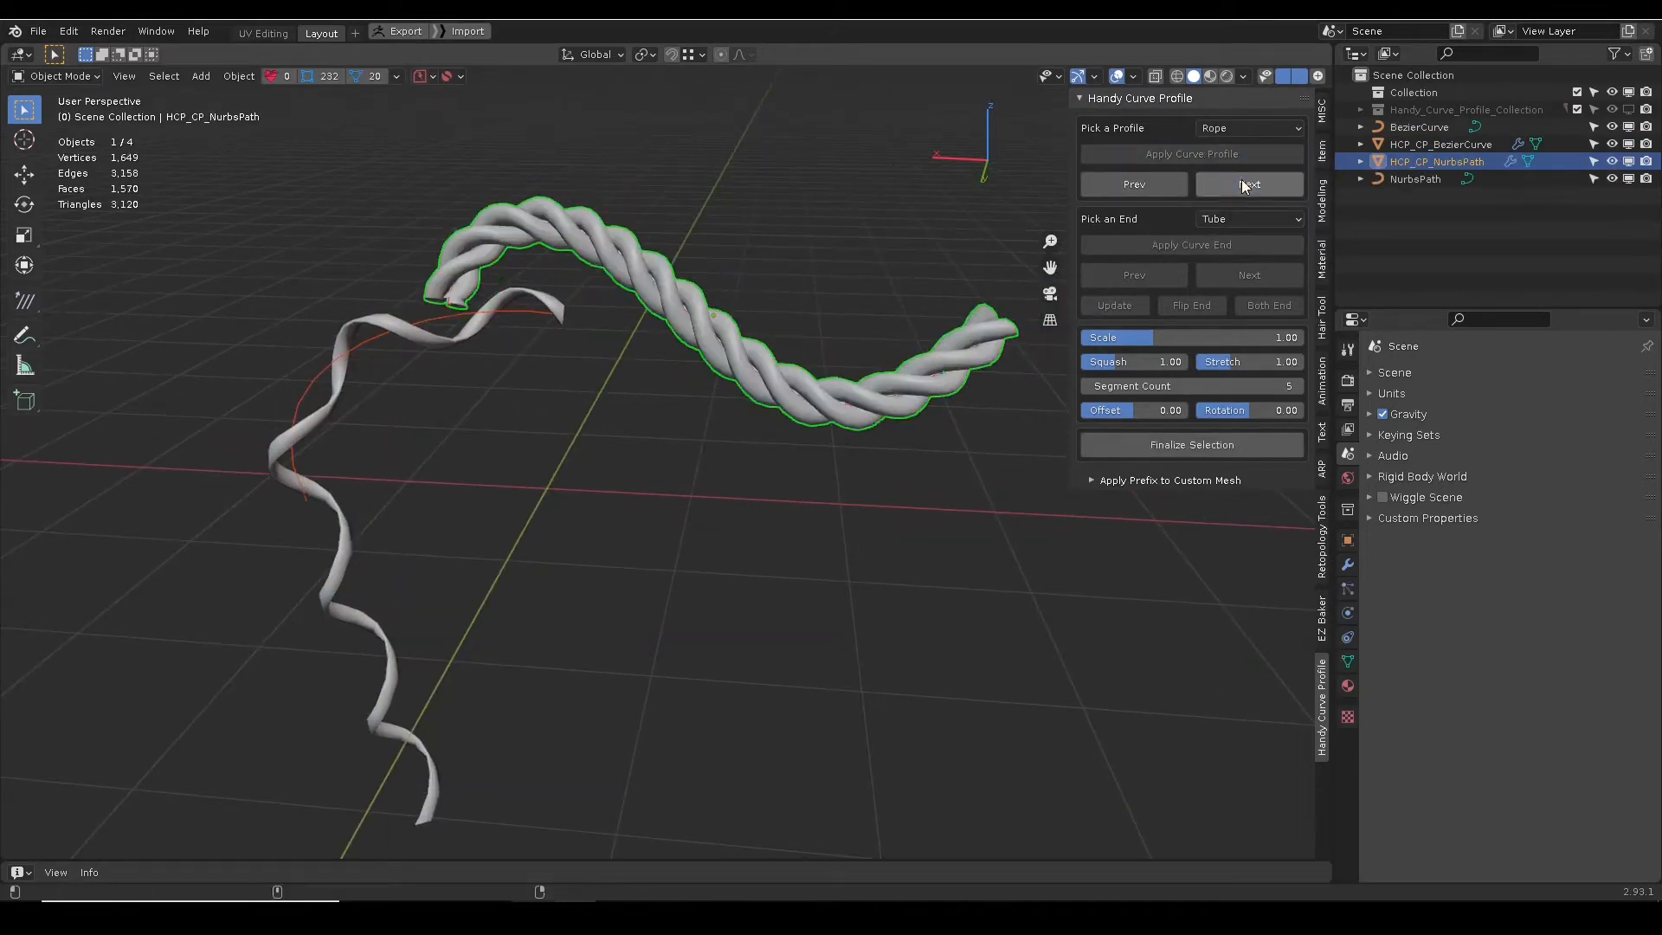
left_click(1247, 184)
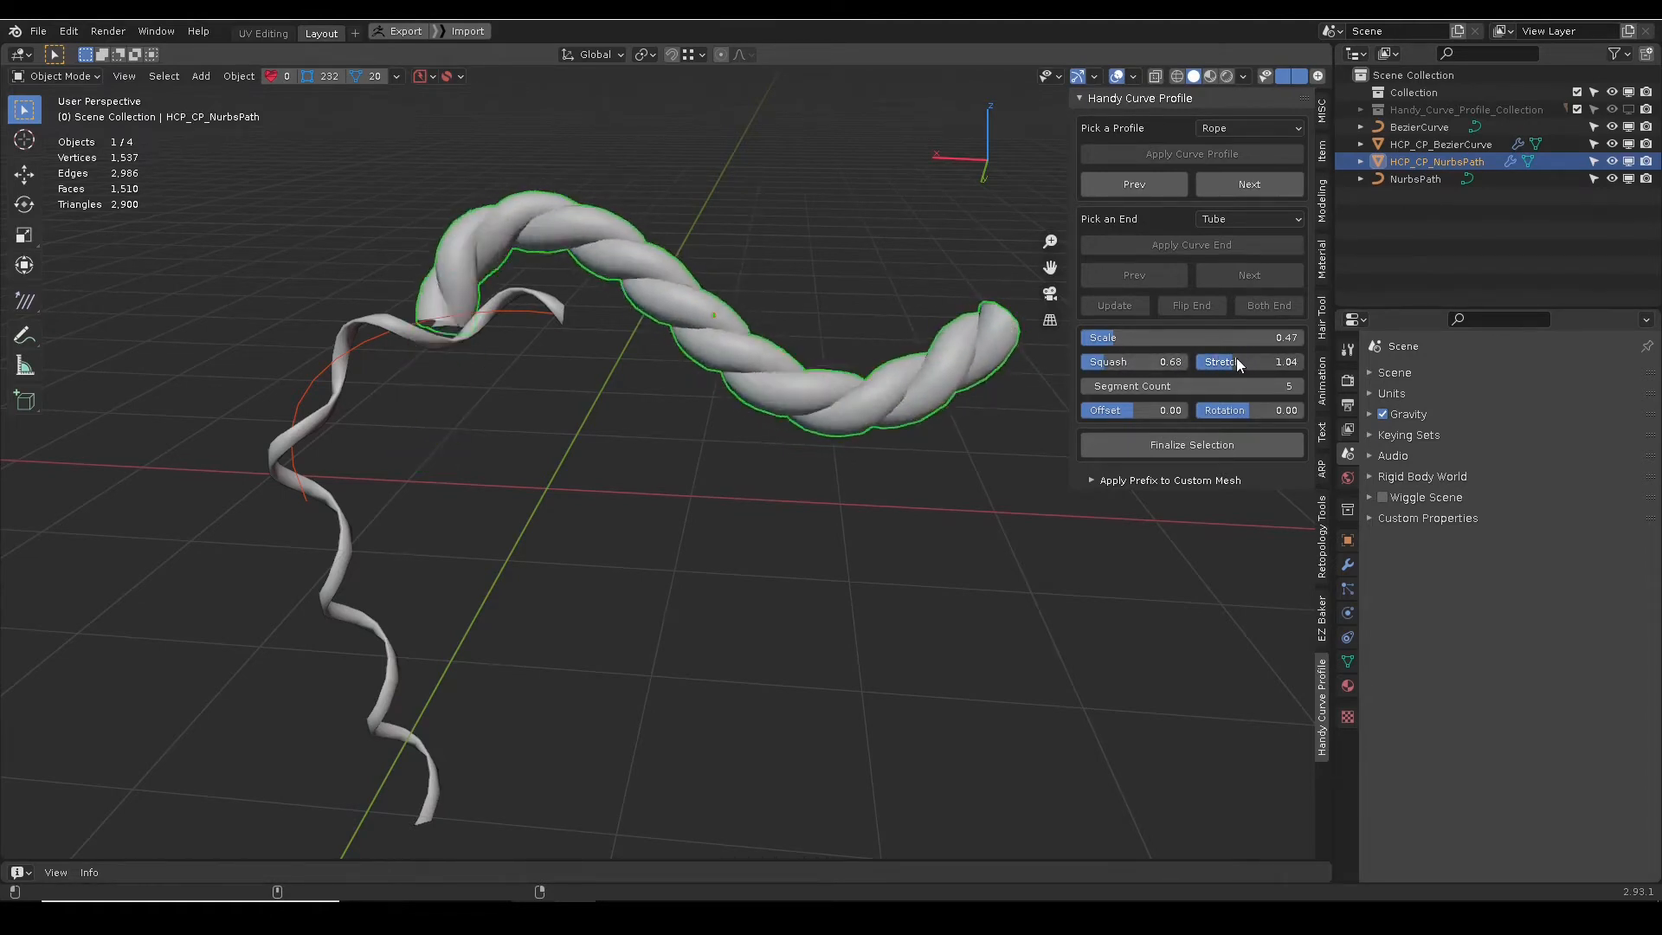
Compress the rope, set Segment Count to 4, Offset to 1.44, and adjust Rotation.
left_click_drag(1240, 362, 1208, 362)
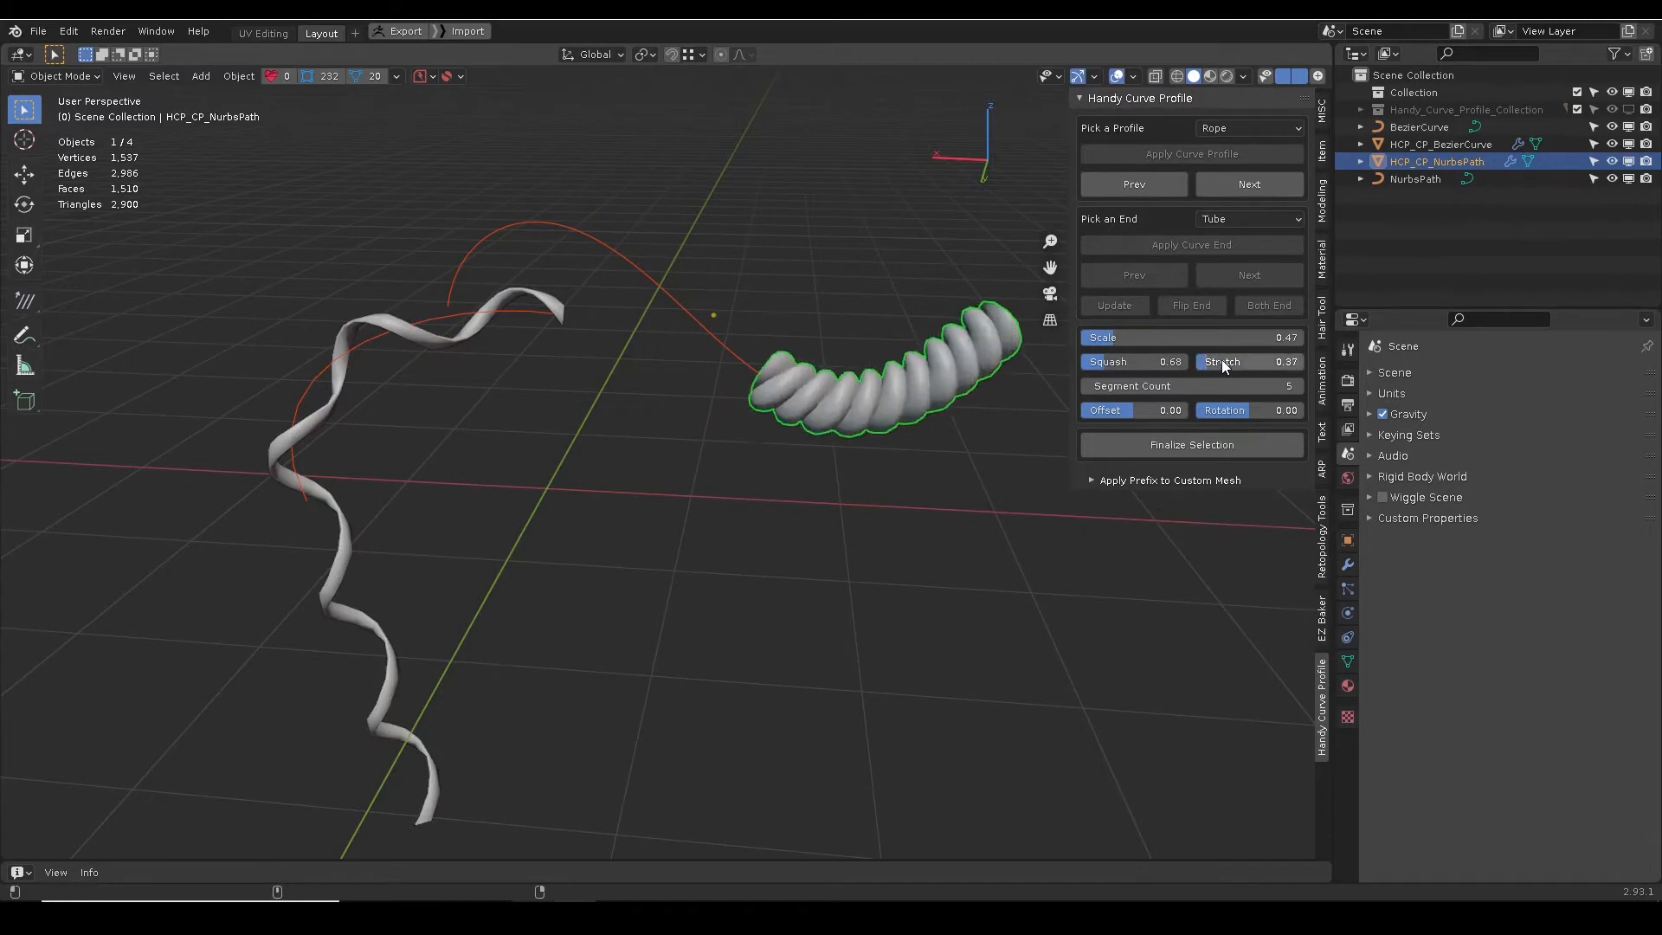
left_click(1292, 384)
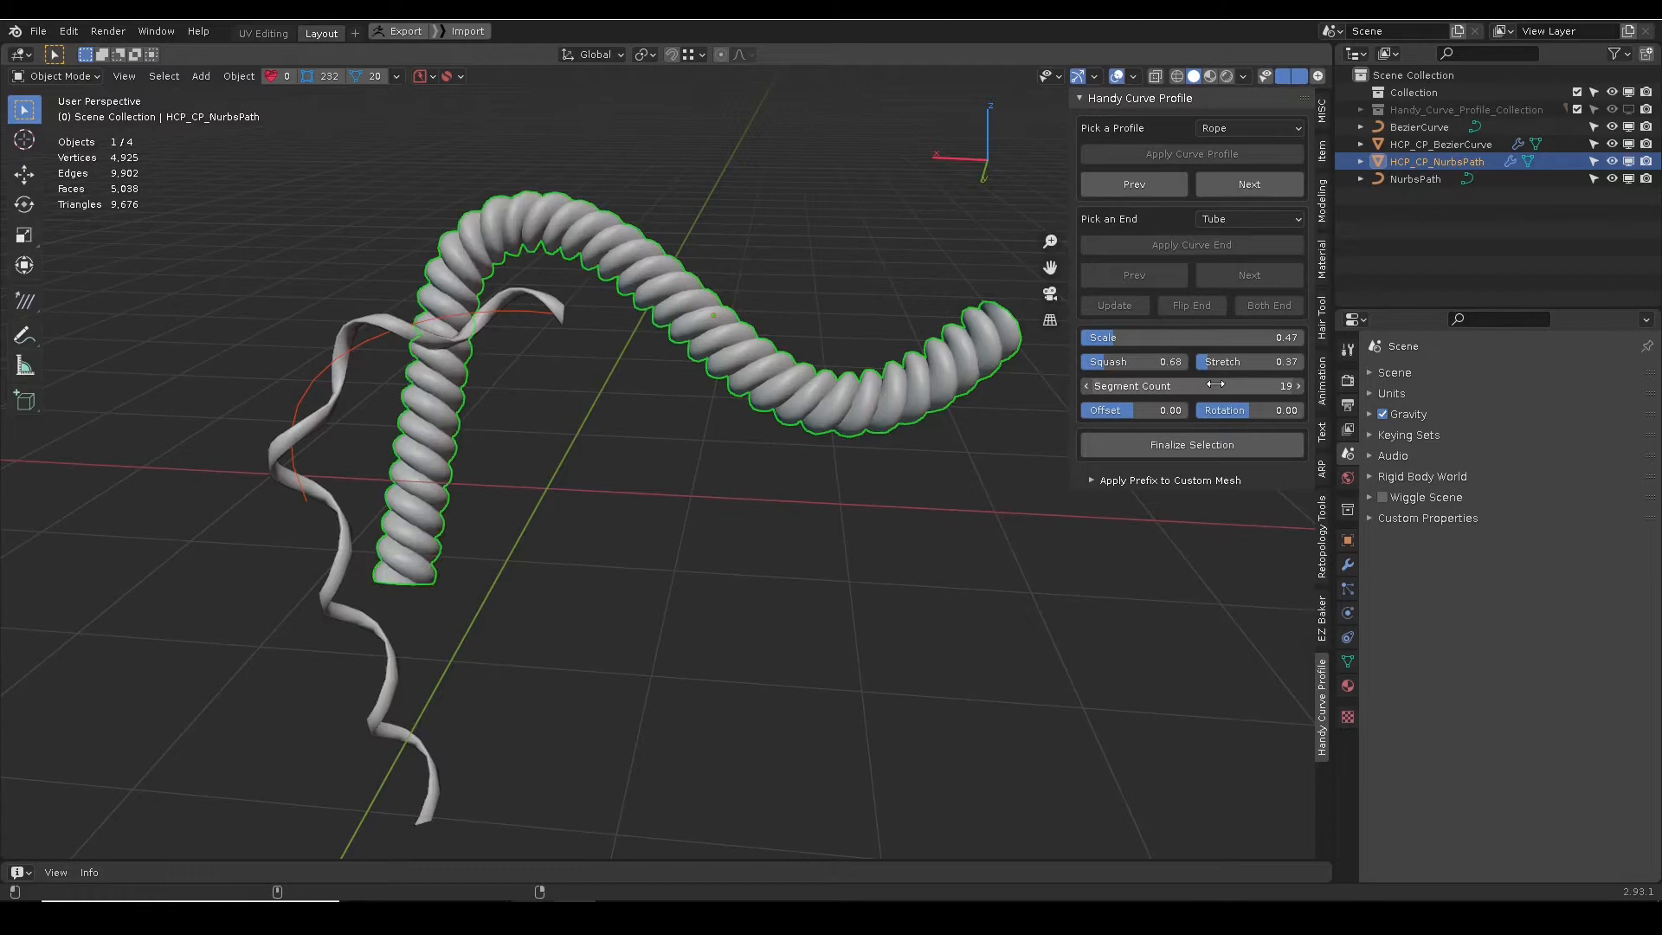
left_click_drag(1251, 384, 1208, 385)
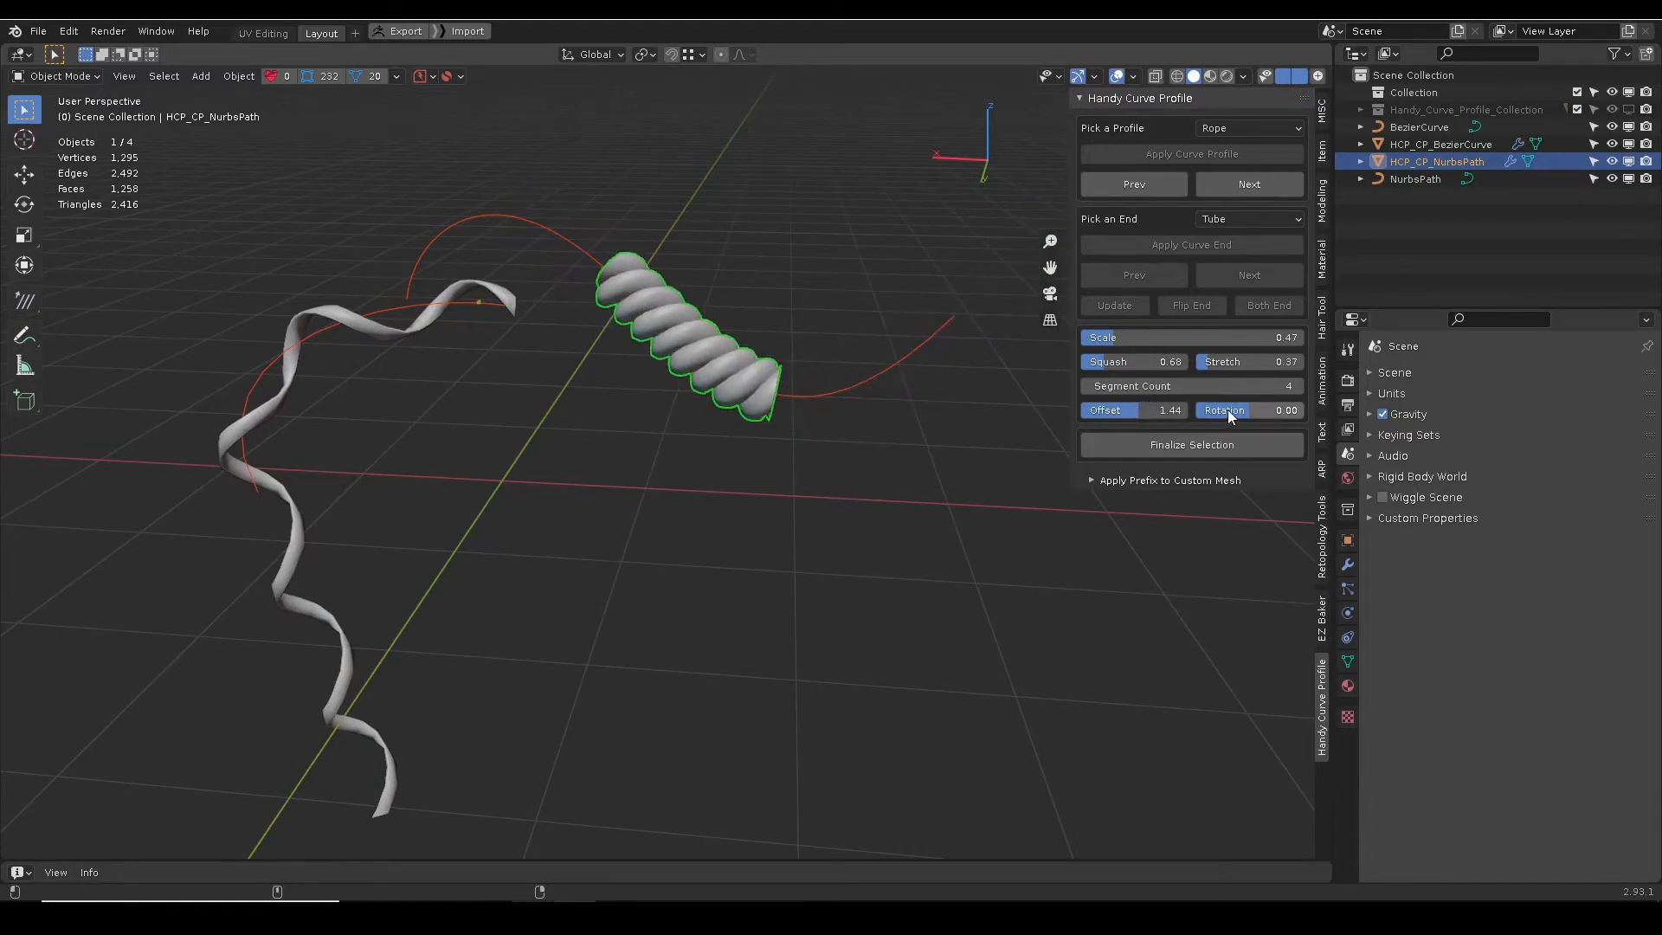
left_click_drag(1251, 410, 1193, 410)
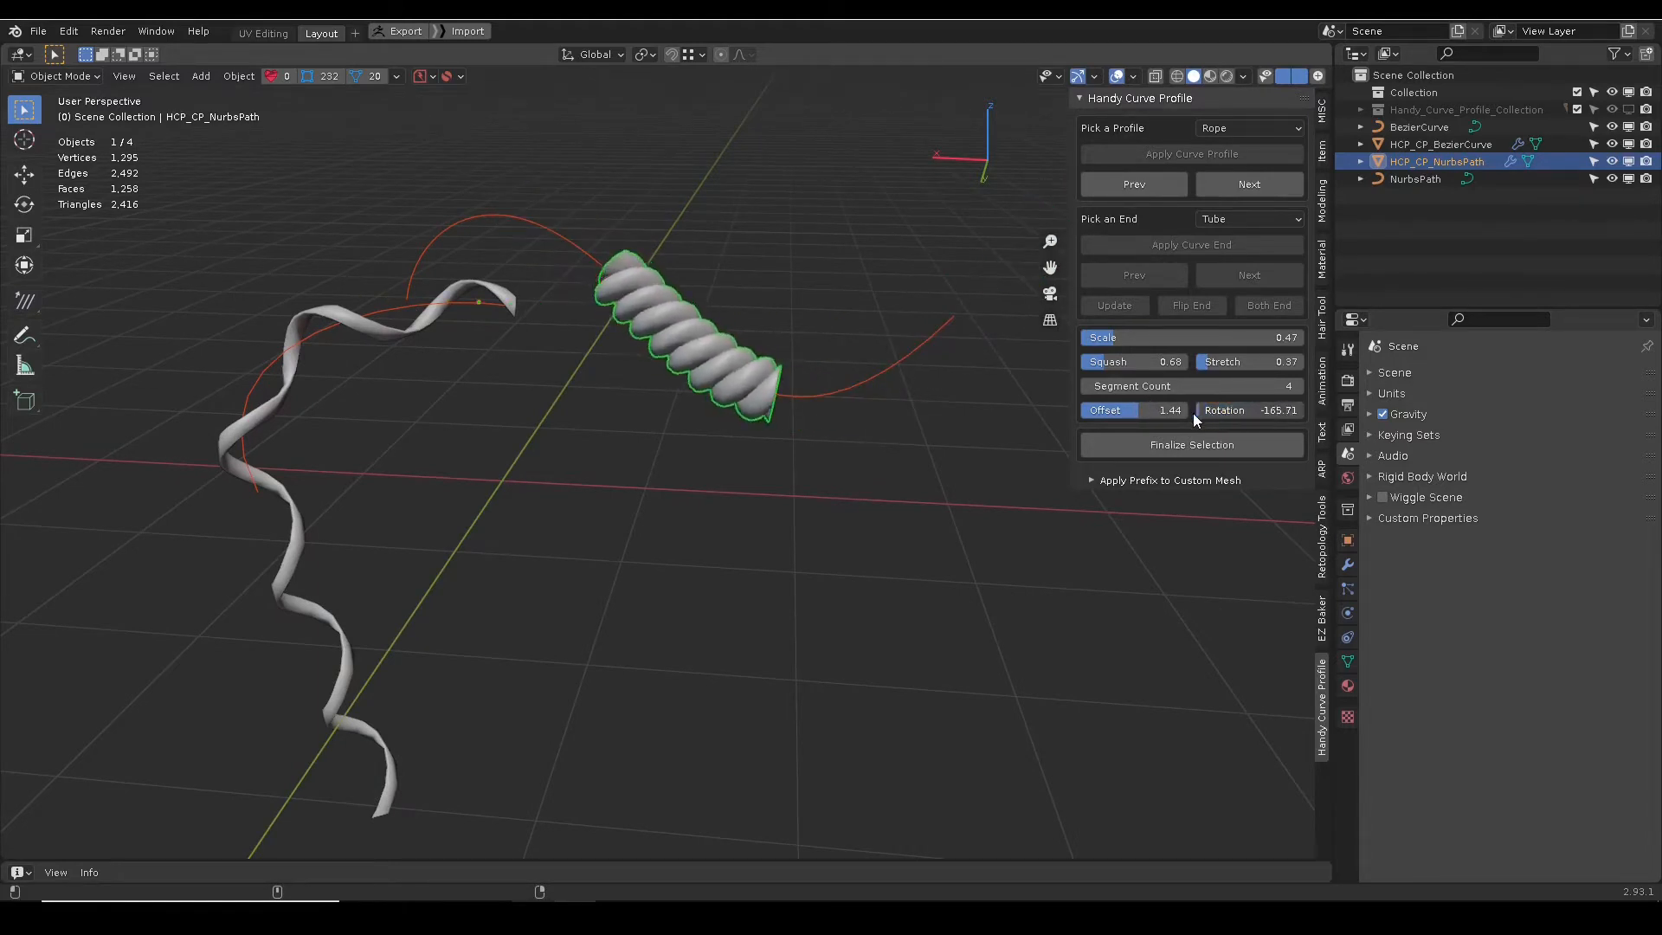
left_click_drag(1248, 411, 1267, 410)
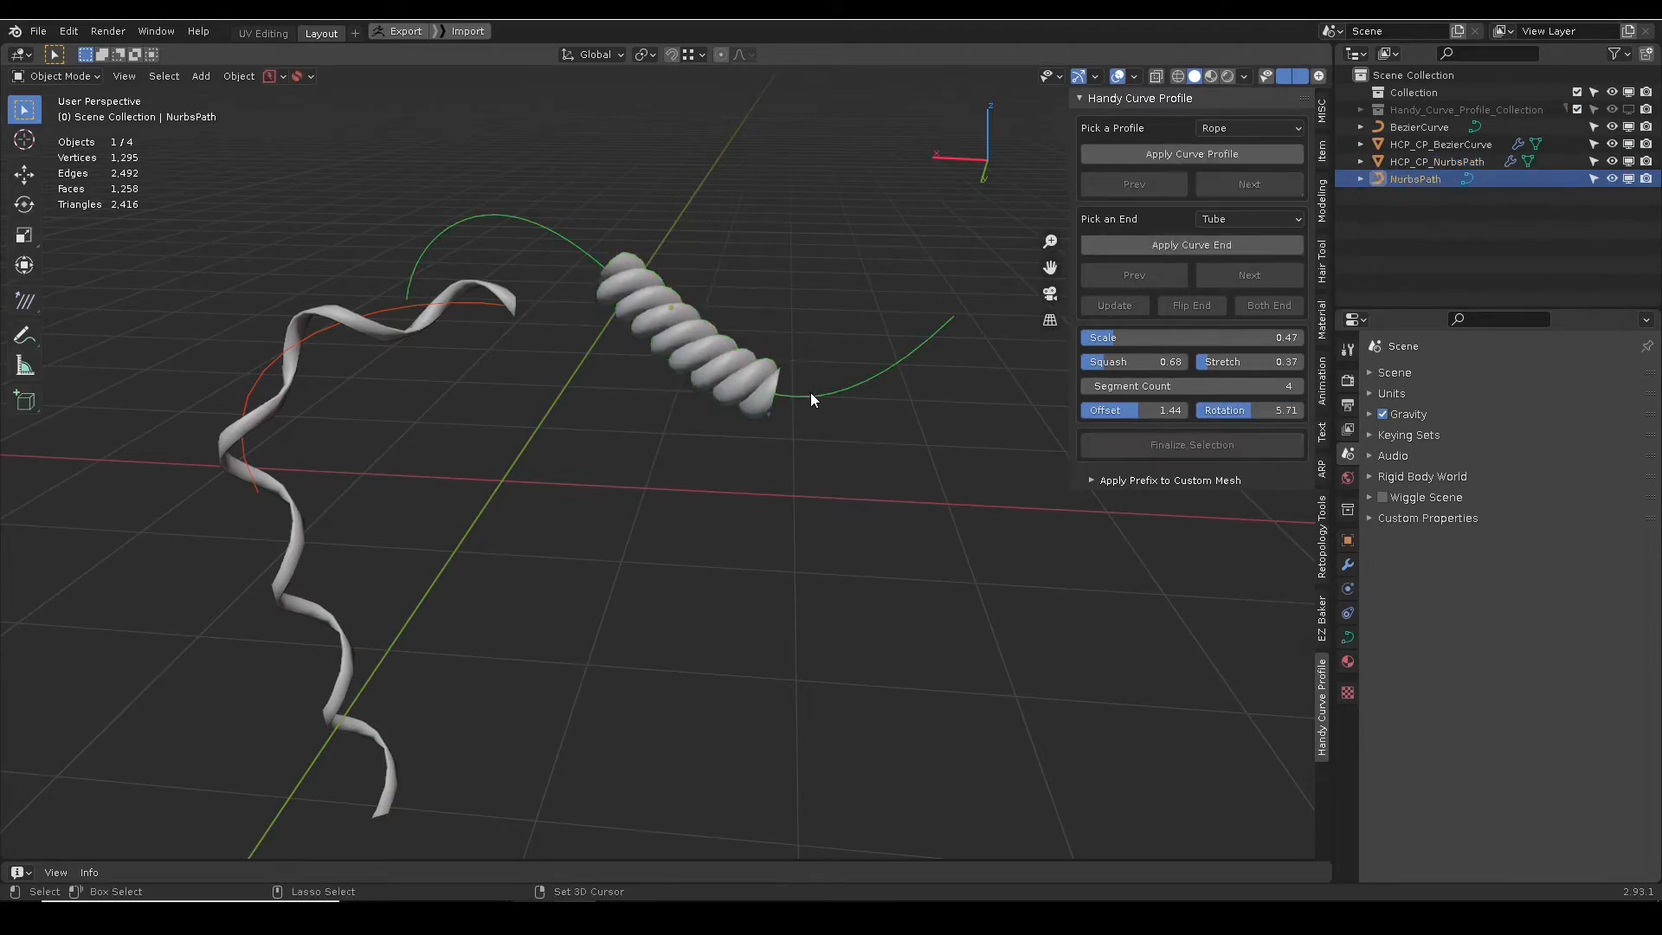
Add Tube end pieces to both ends of the Nurbs path.
left_click(1248, 218)
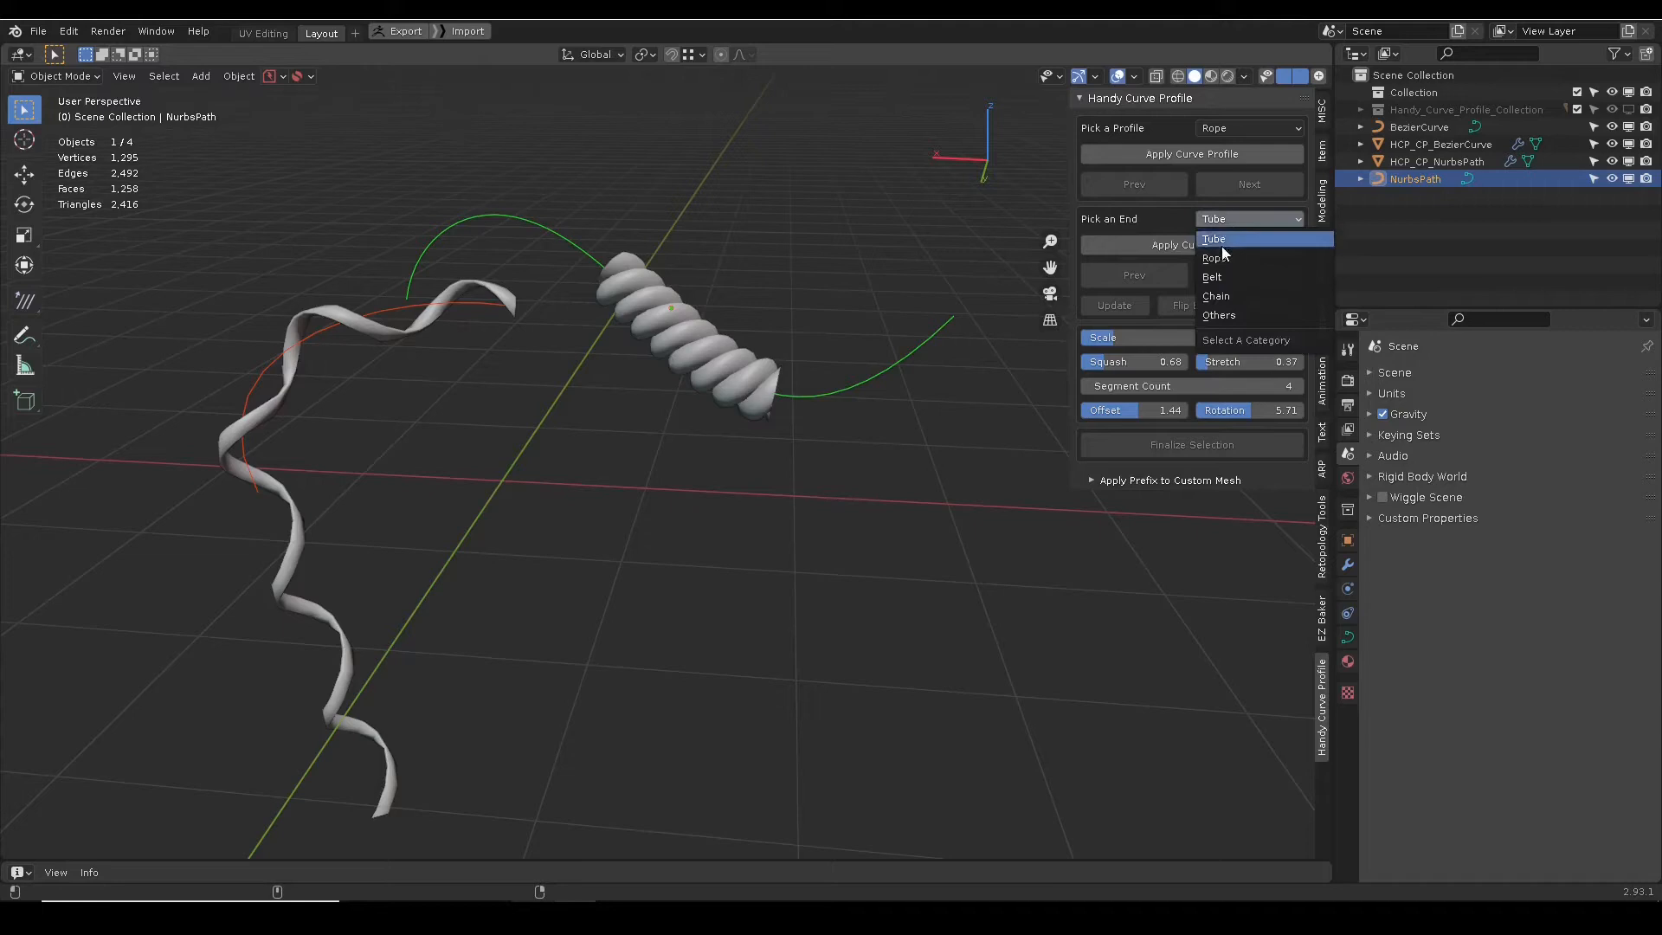
left_click(1214, 239)
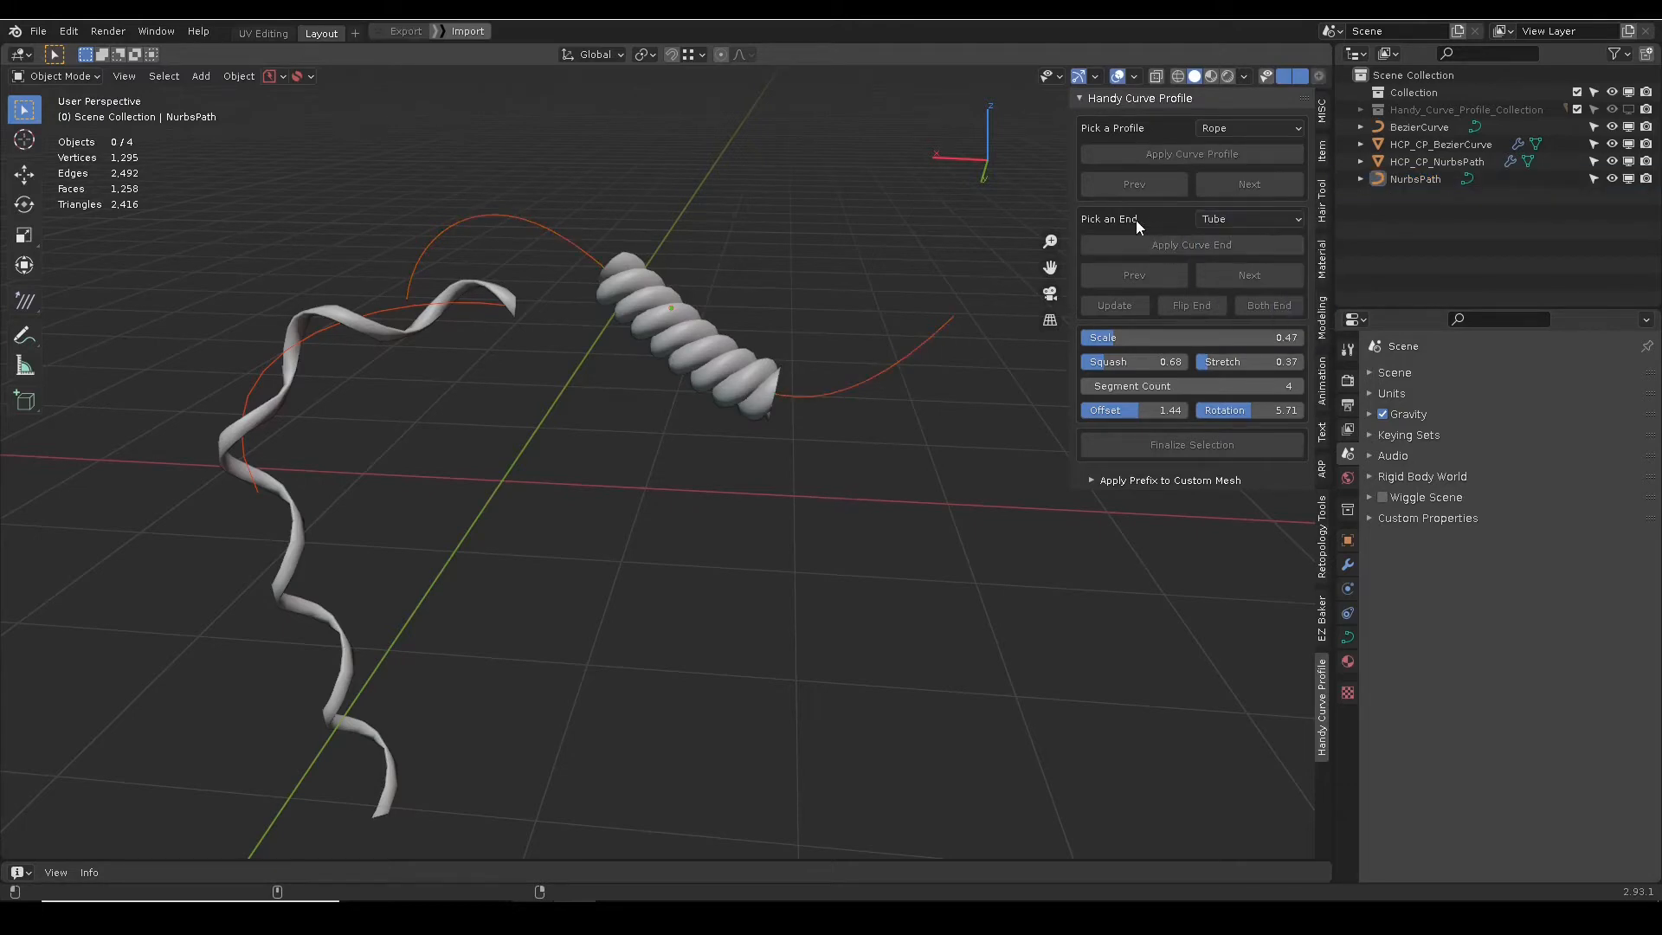
left_click(1190, 244)
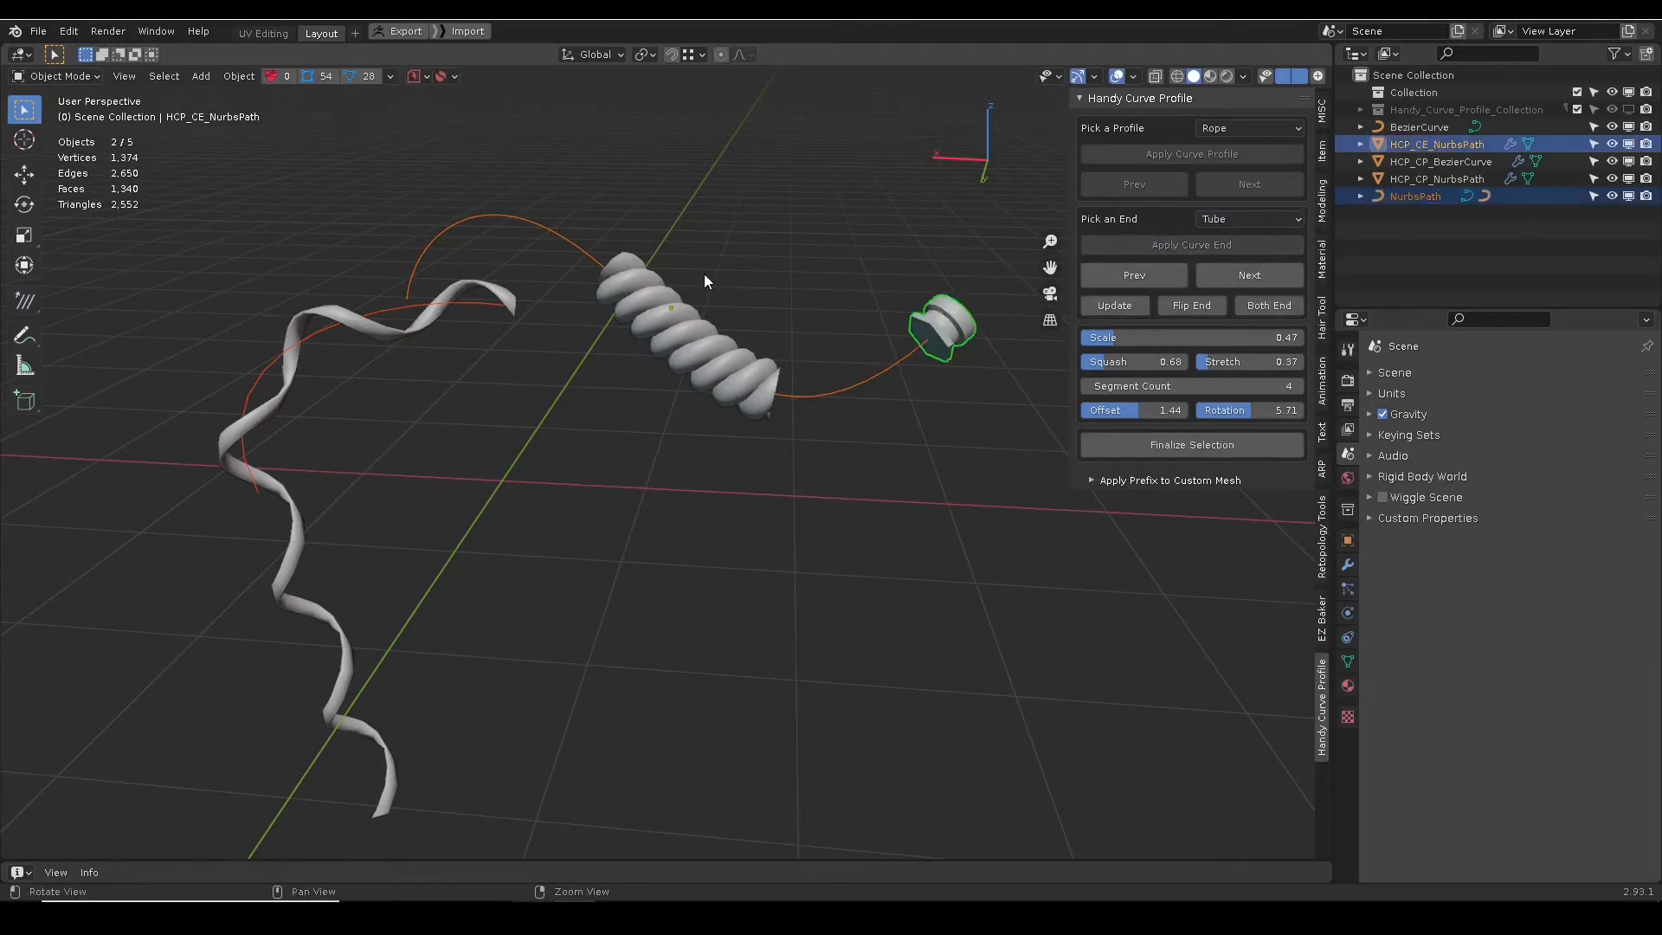
Browse end-piece styles with Next/Prev and shrink and flatten the caps.
left_click(1248, 274)
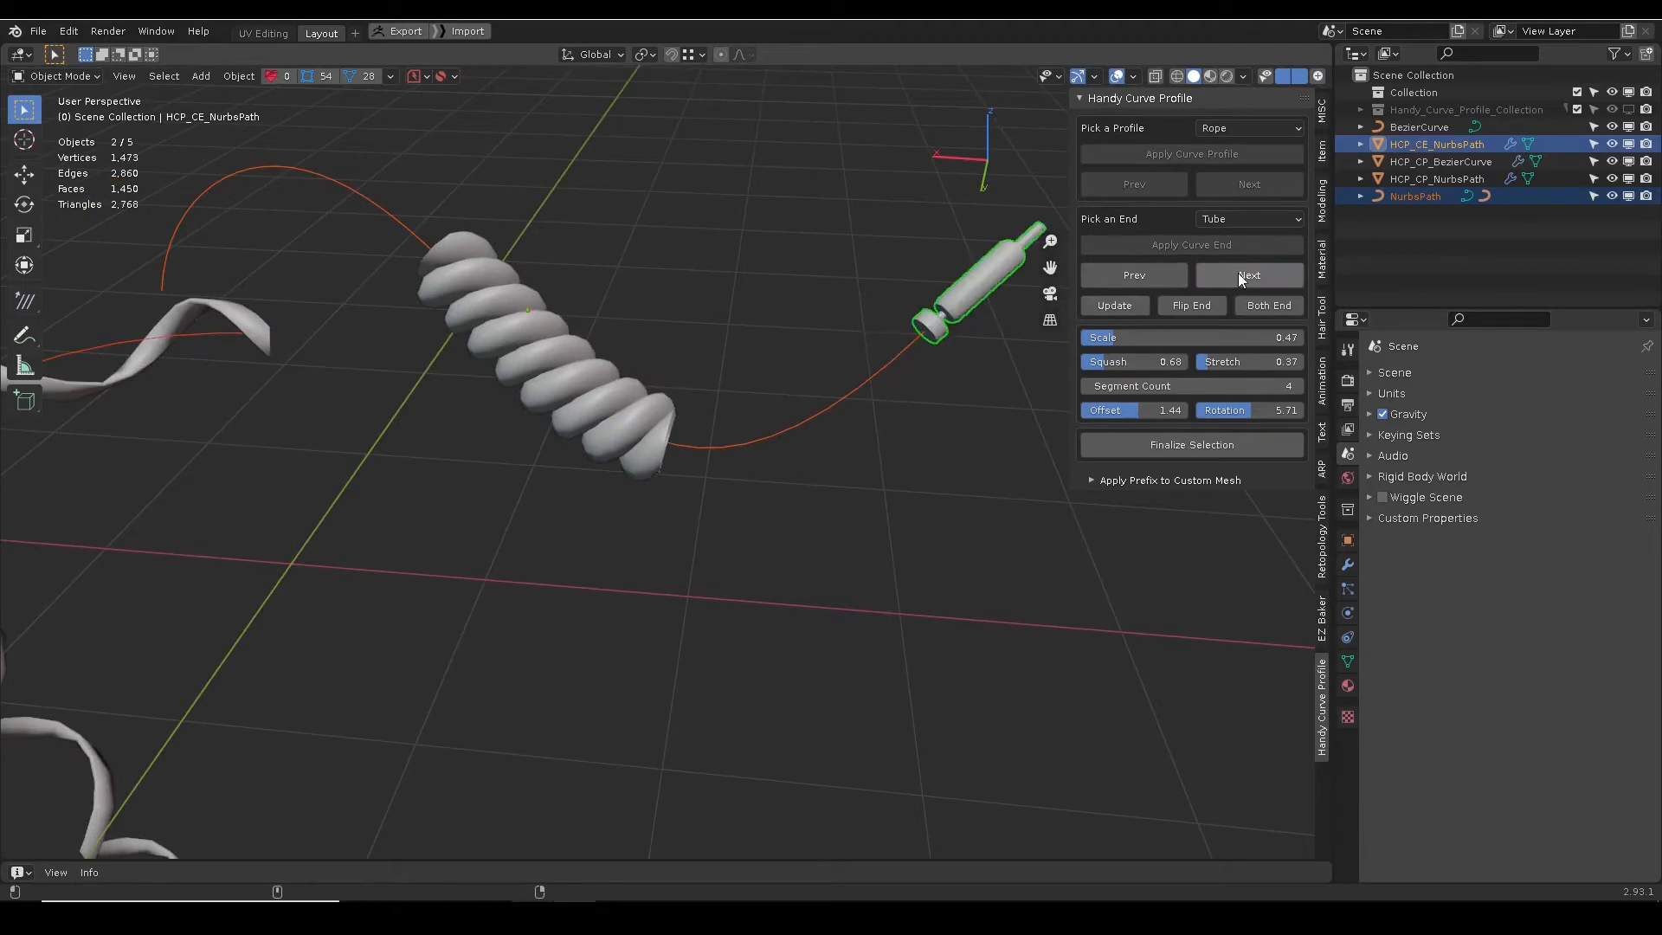
left_click(1249, 275)
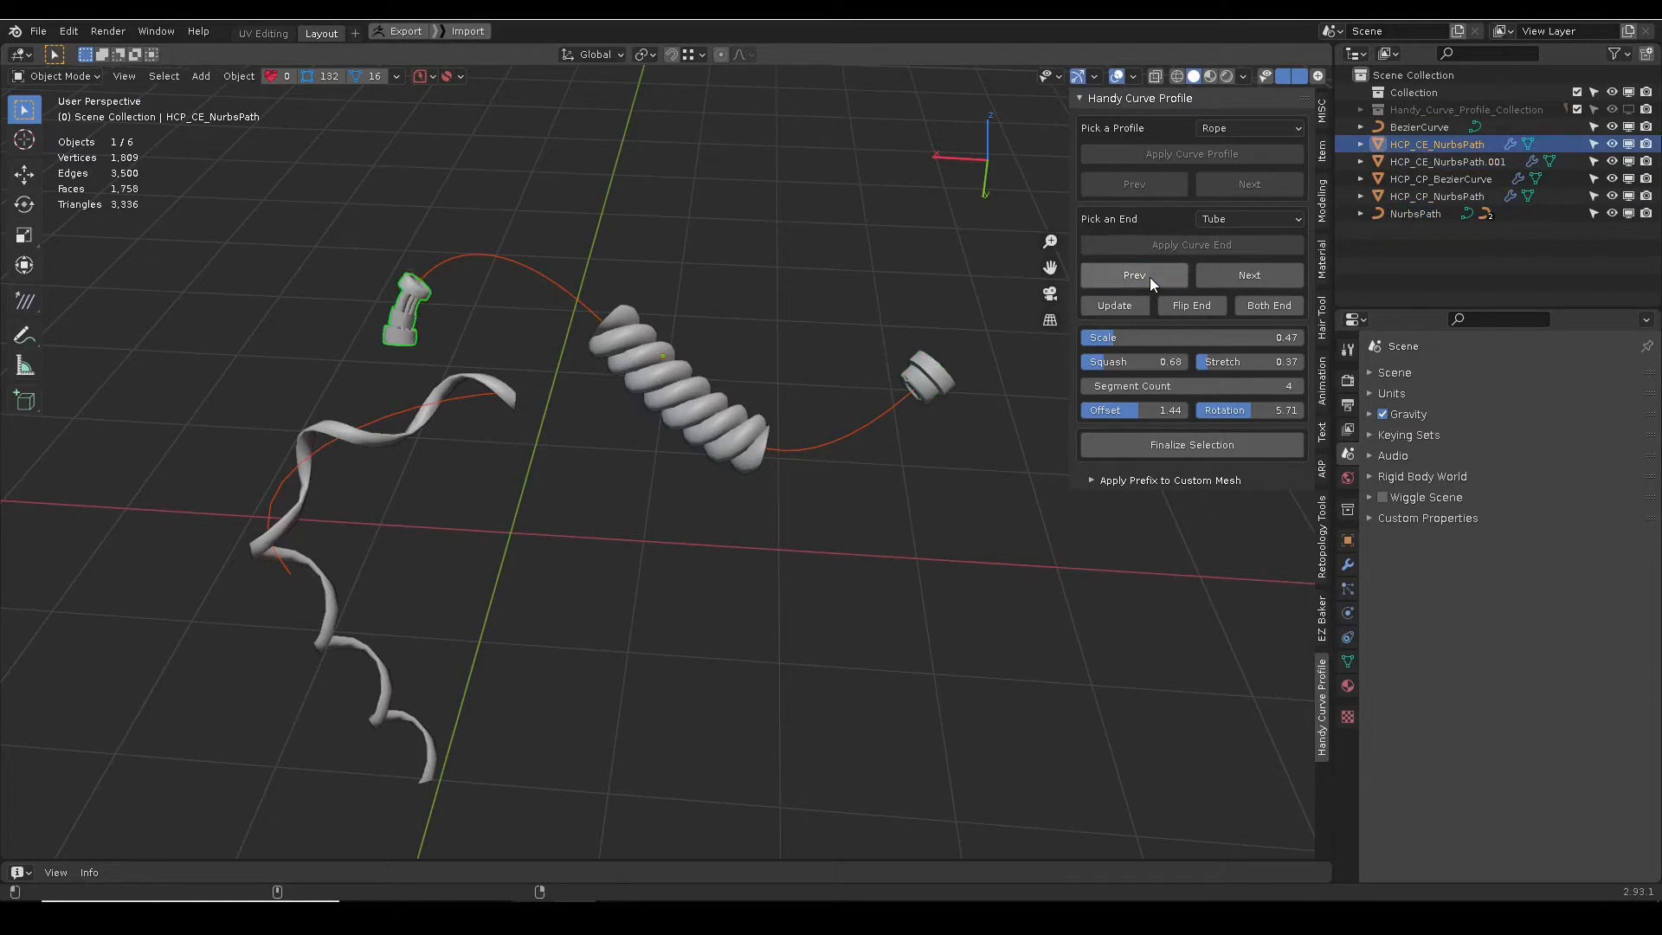
left_click(1248, 275)
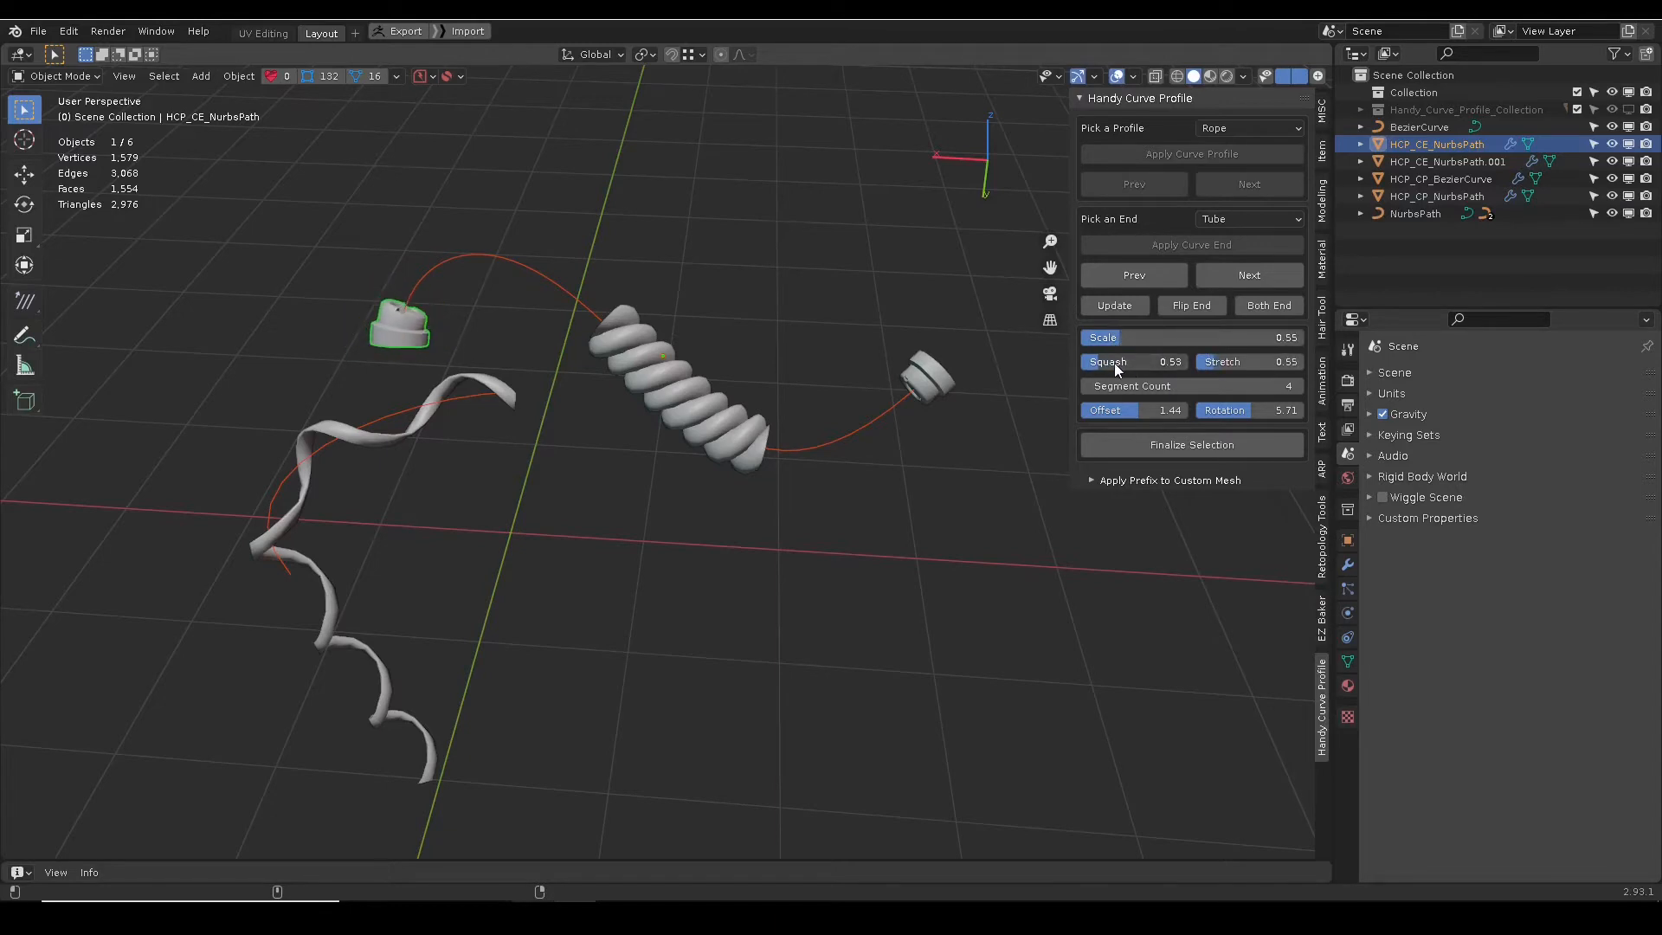
left_click_drag(1134, 362, 1155, 362)
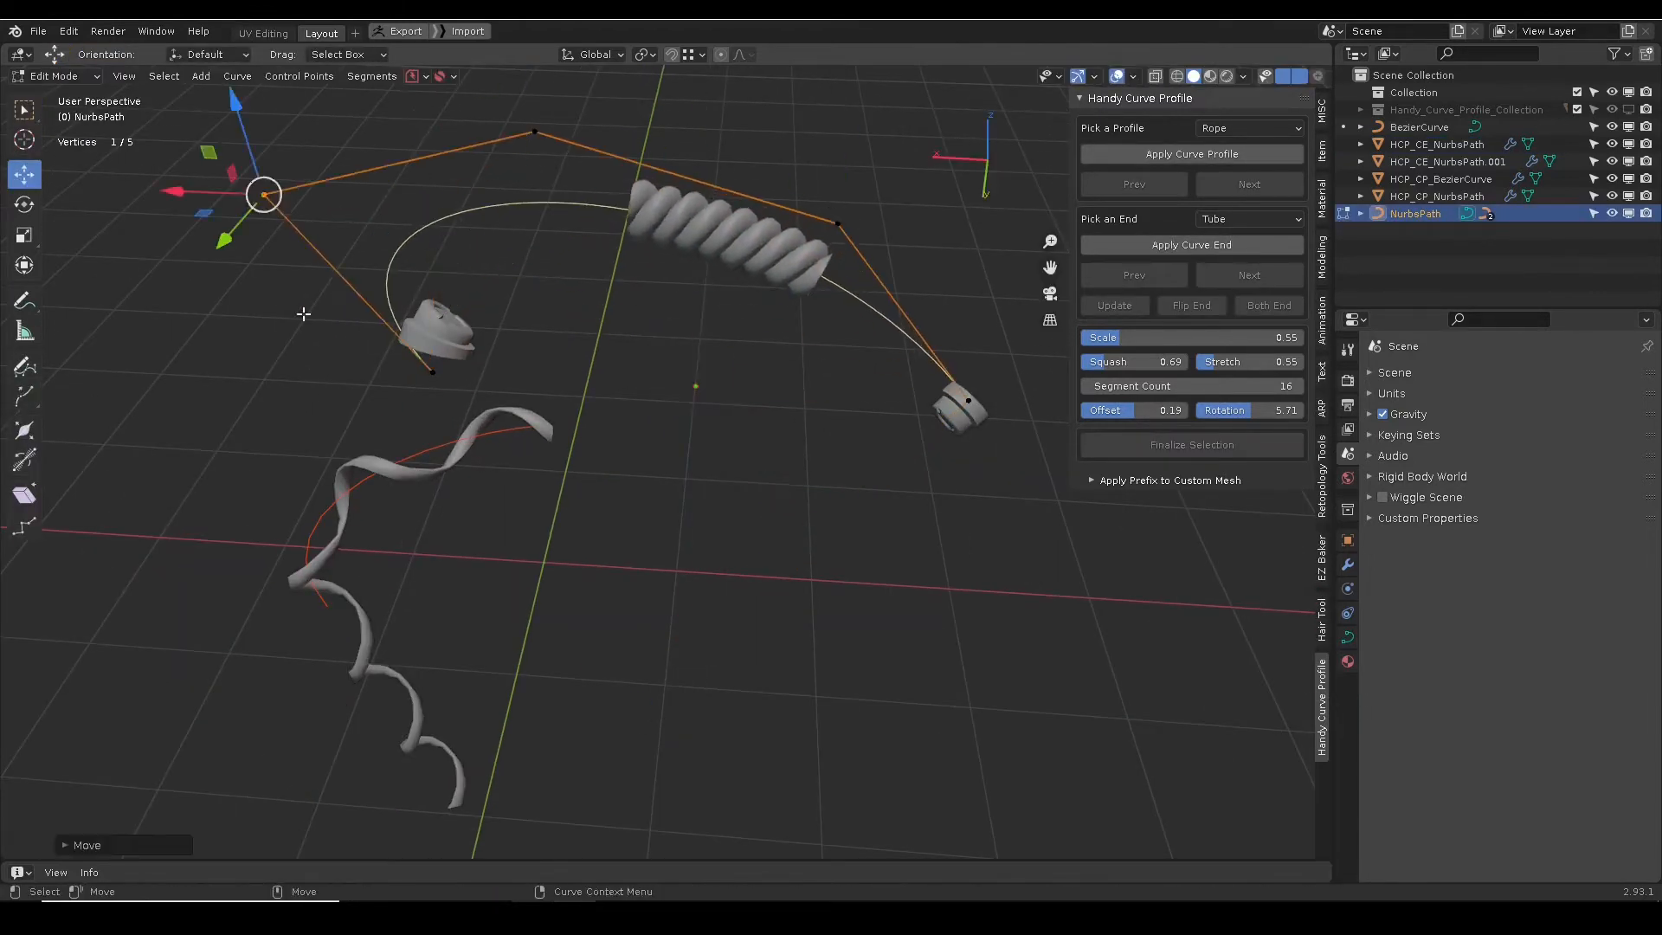
Exit Edit Mode and switch the end caps to the previous, flatter disc-like style.
key("Tab")
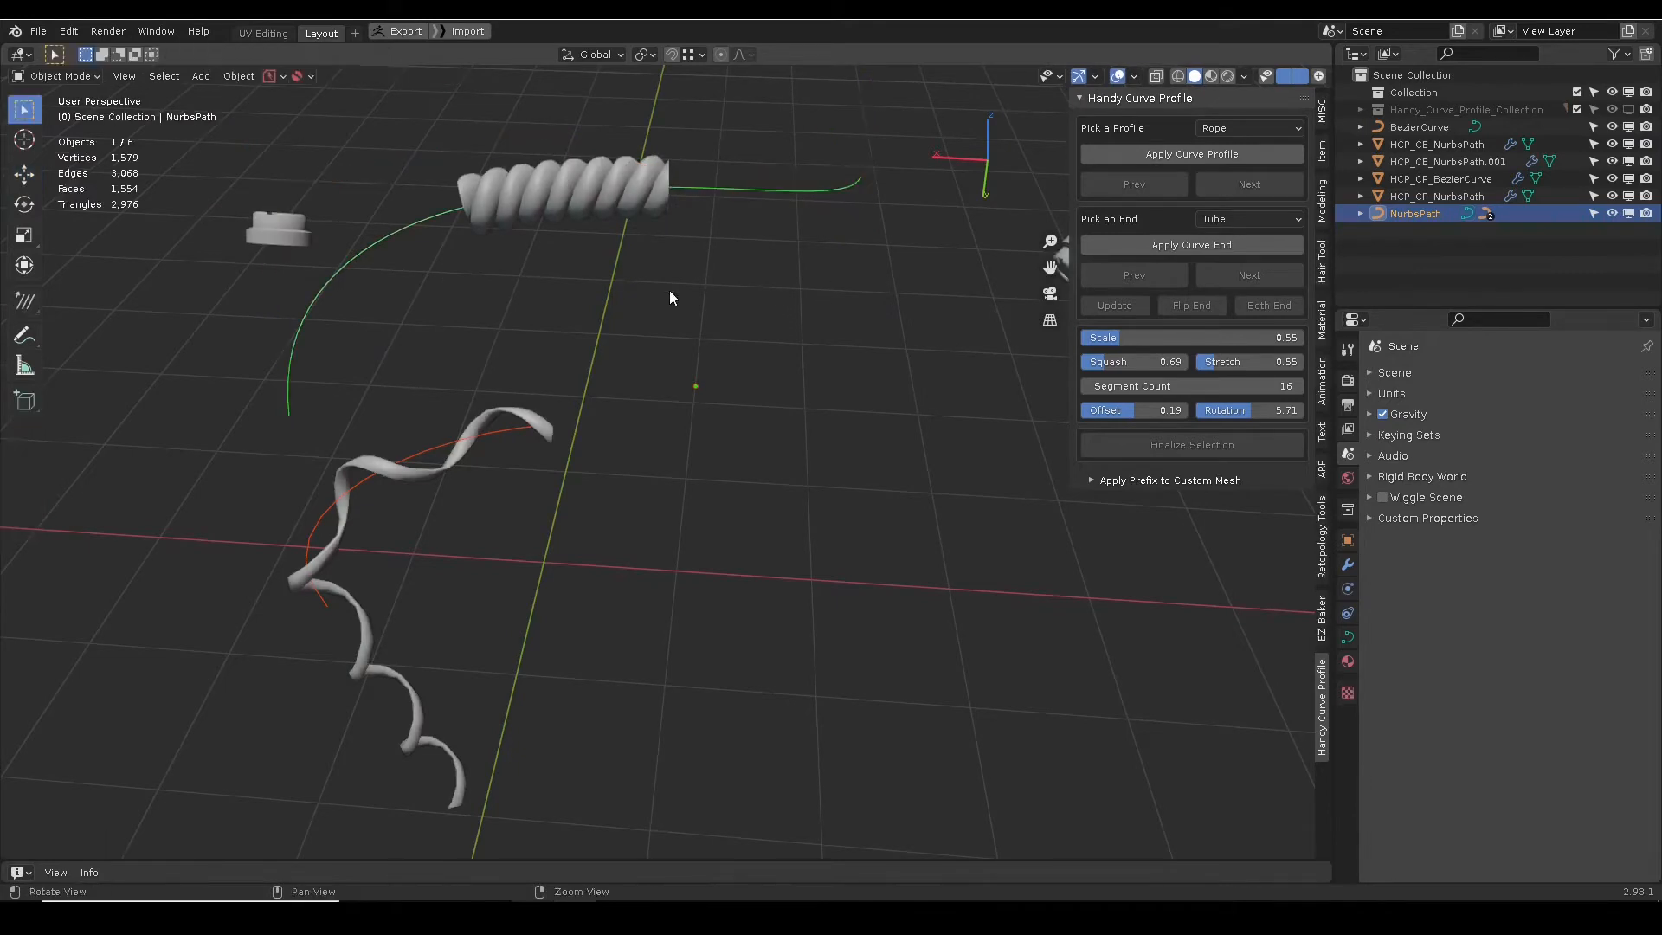
left_click(1447, 161)
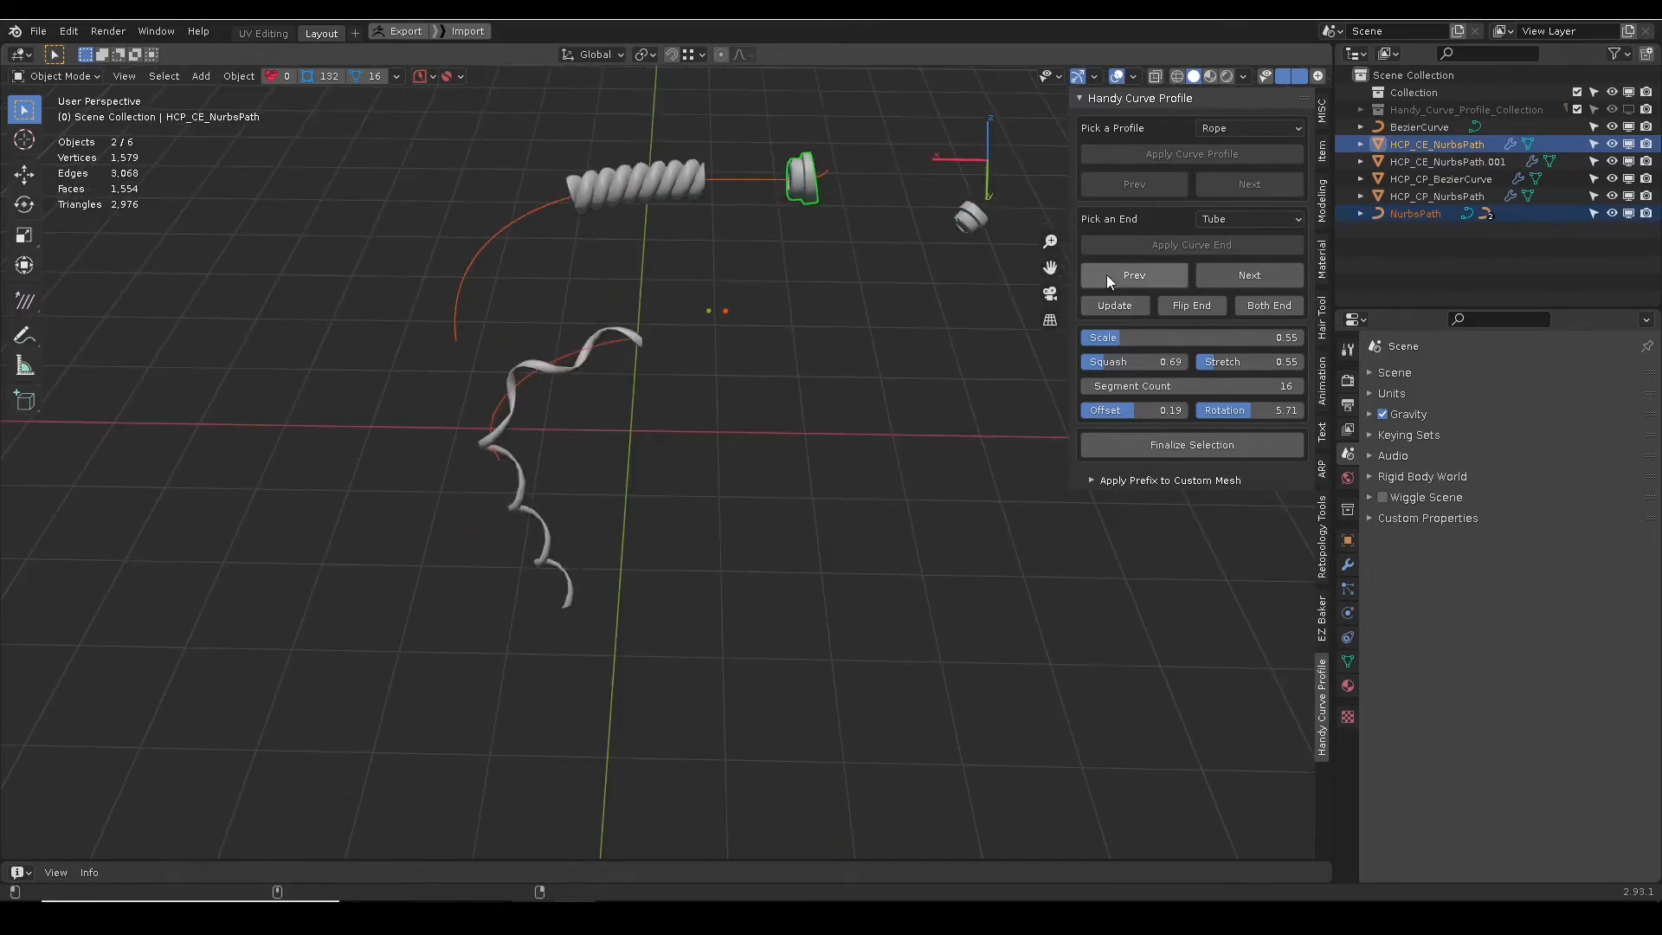
left_click(1191, 305)
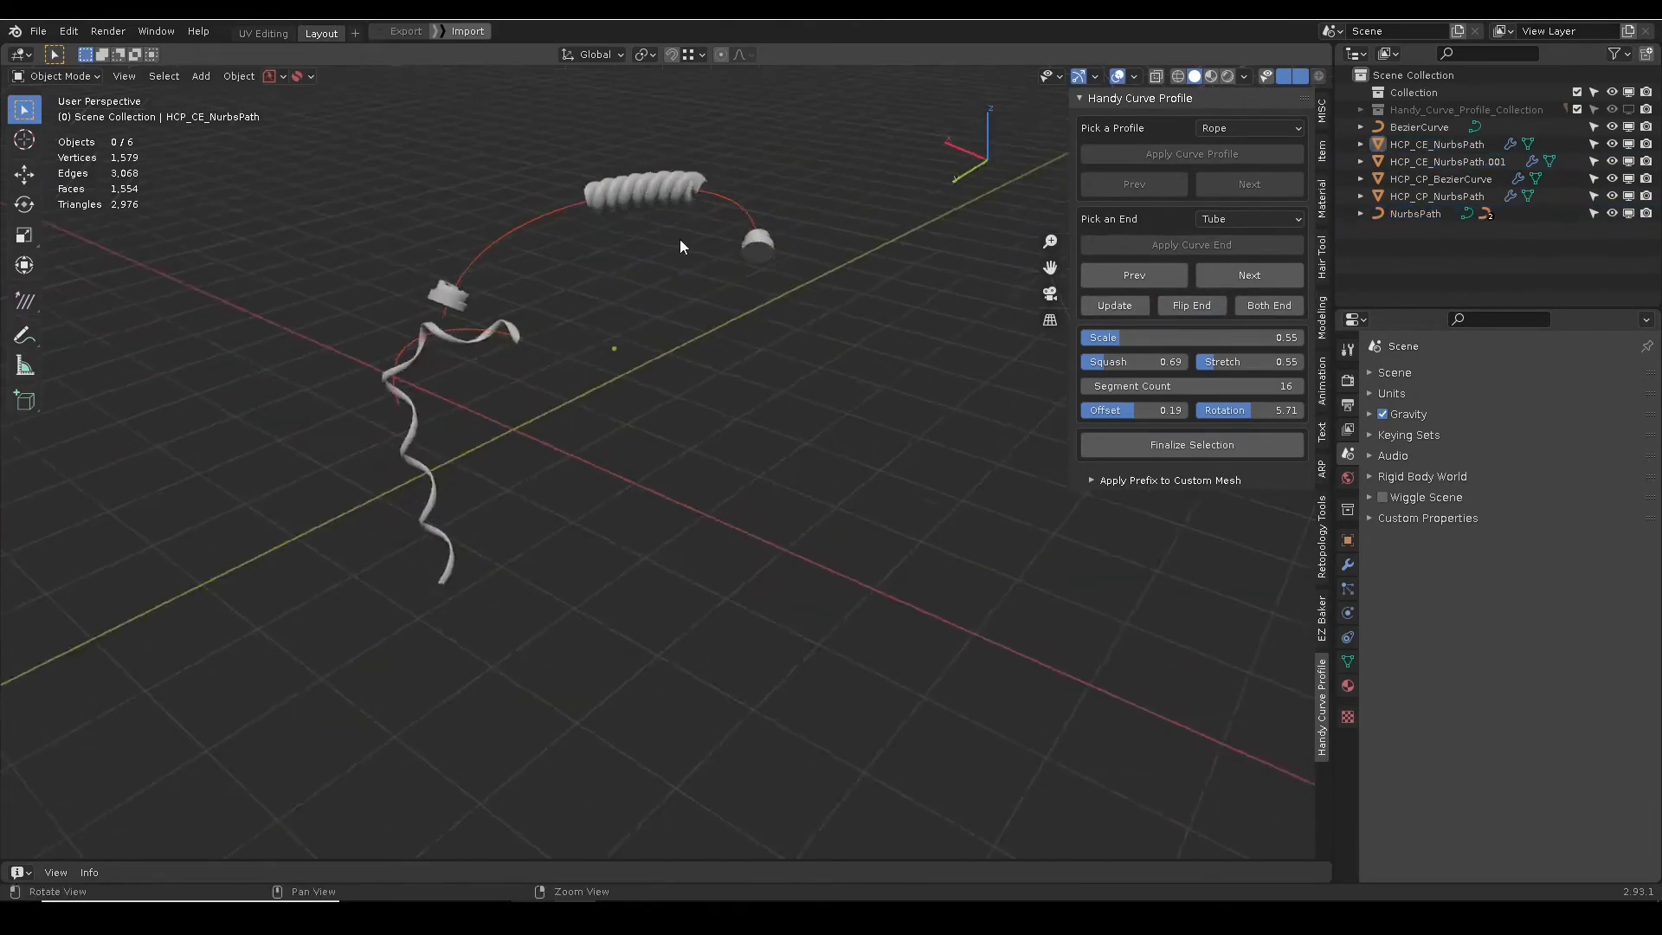
left_click(1415, 213)
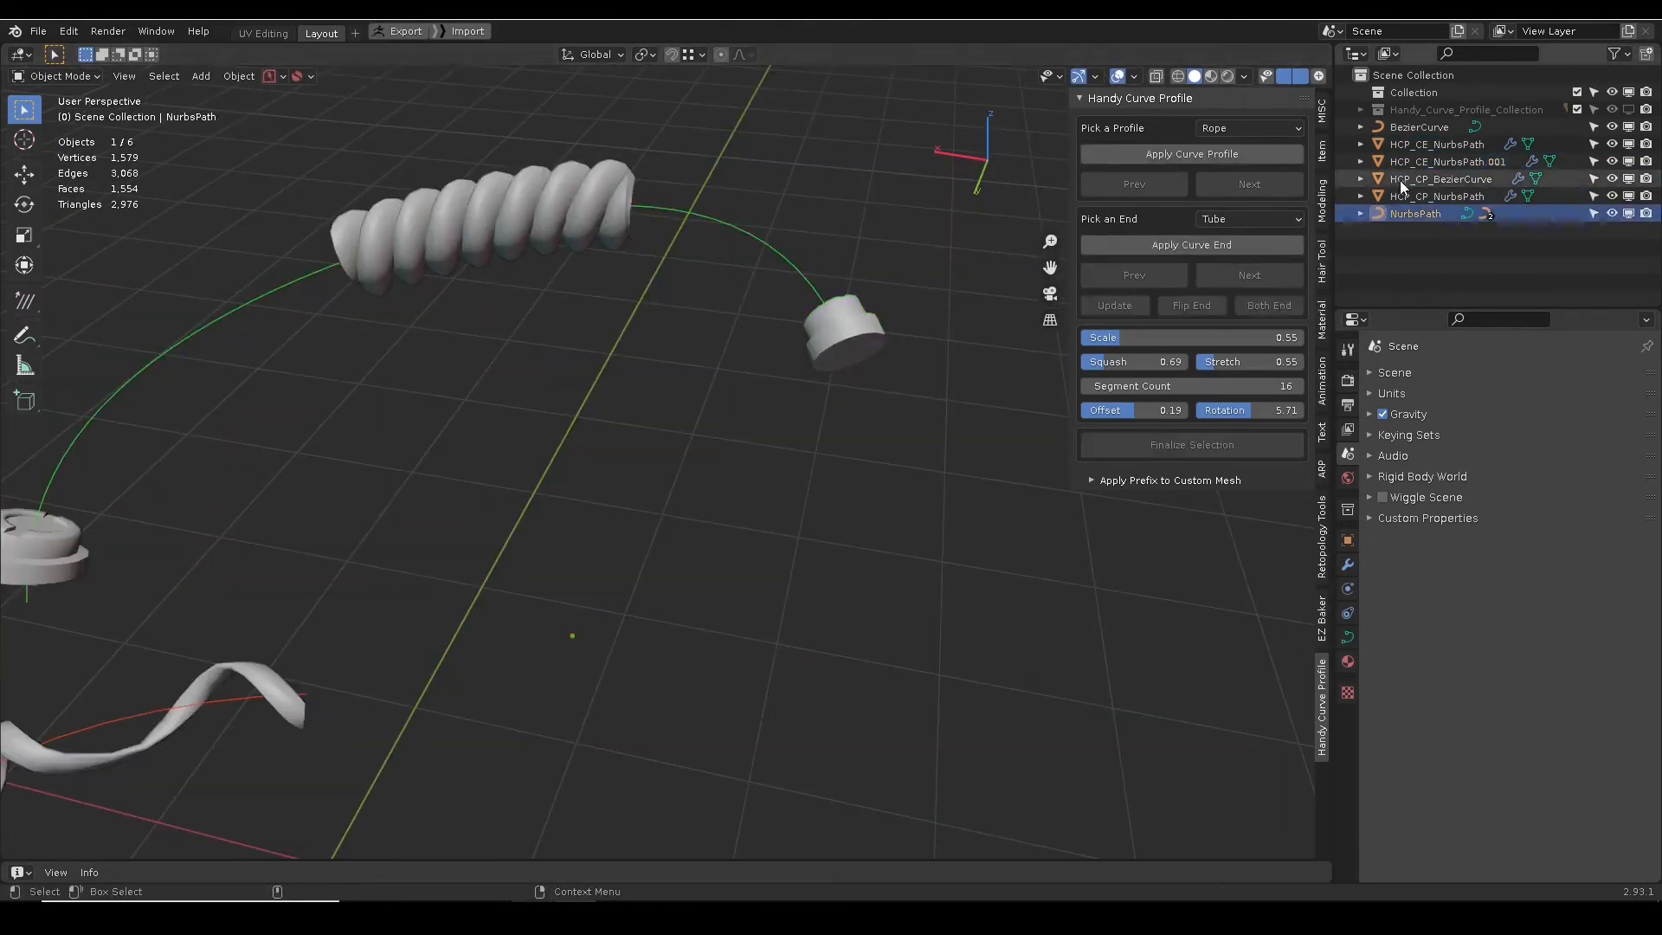
Select the end-cap proxy objects under NurbsPath and finalize them.
left_click(1360, 213)
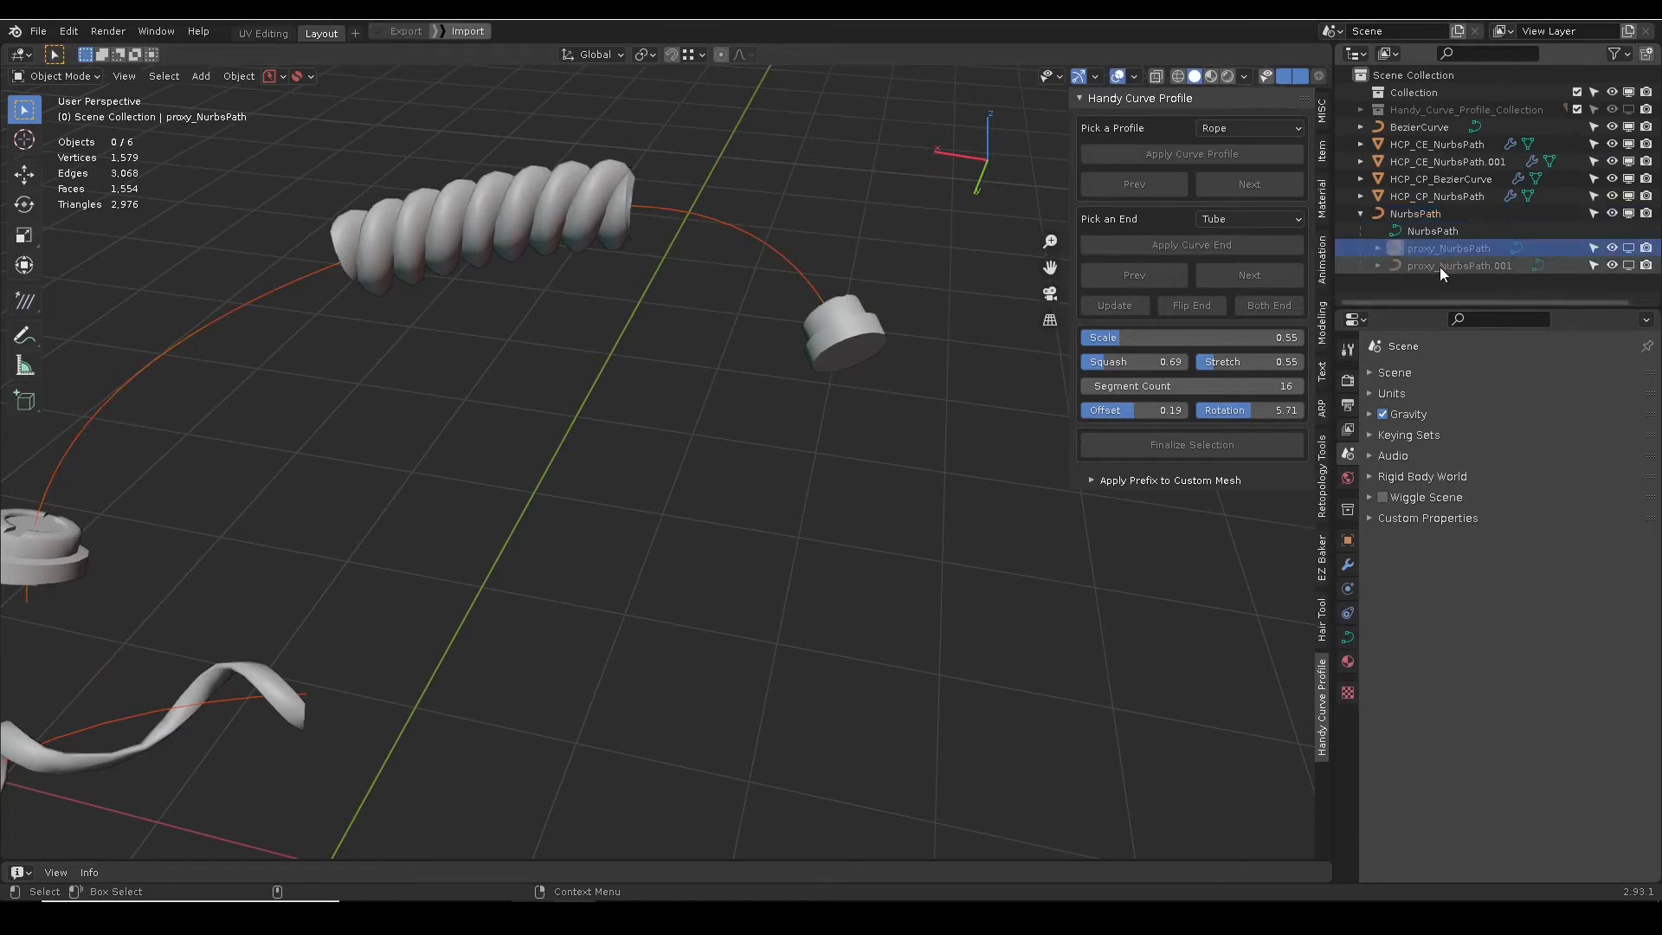
left_click(1458, 265)
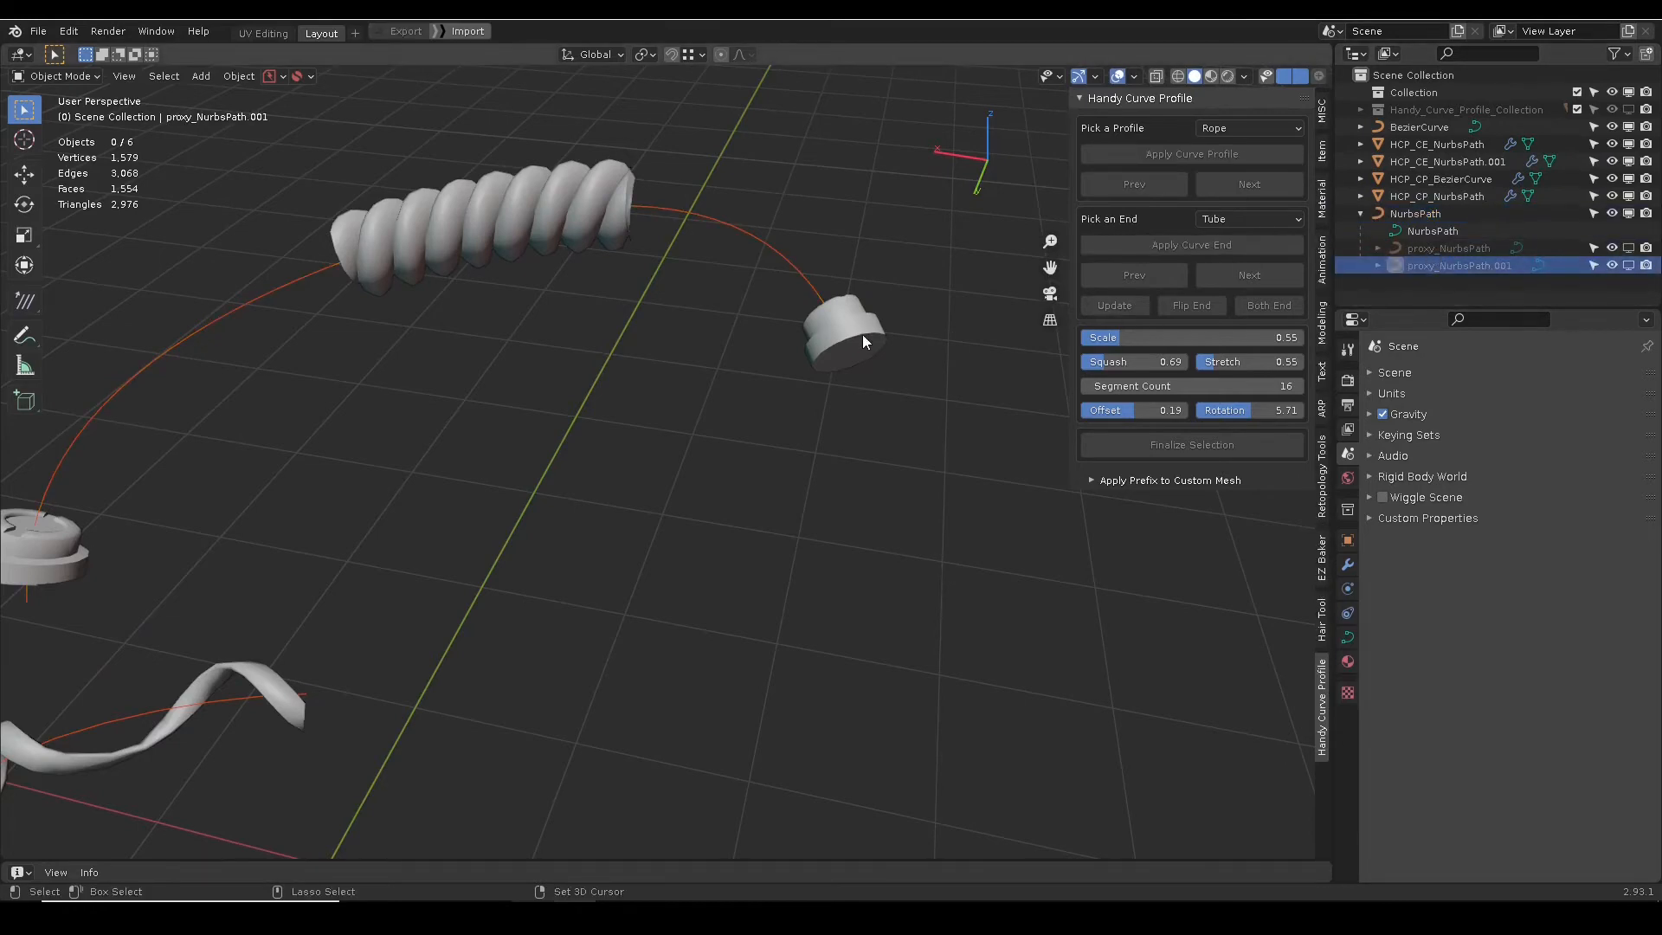
left_click(842, 339)
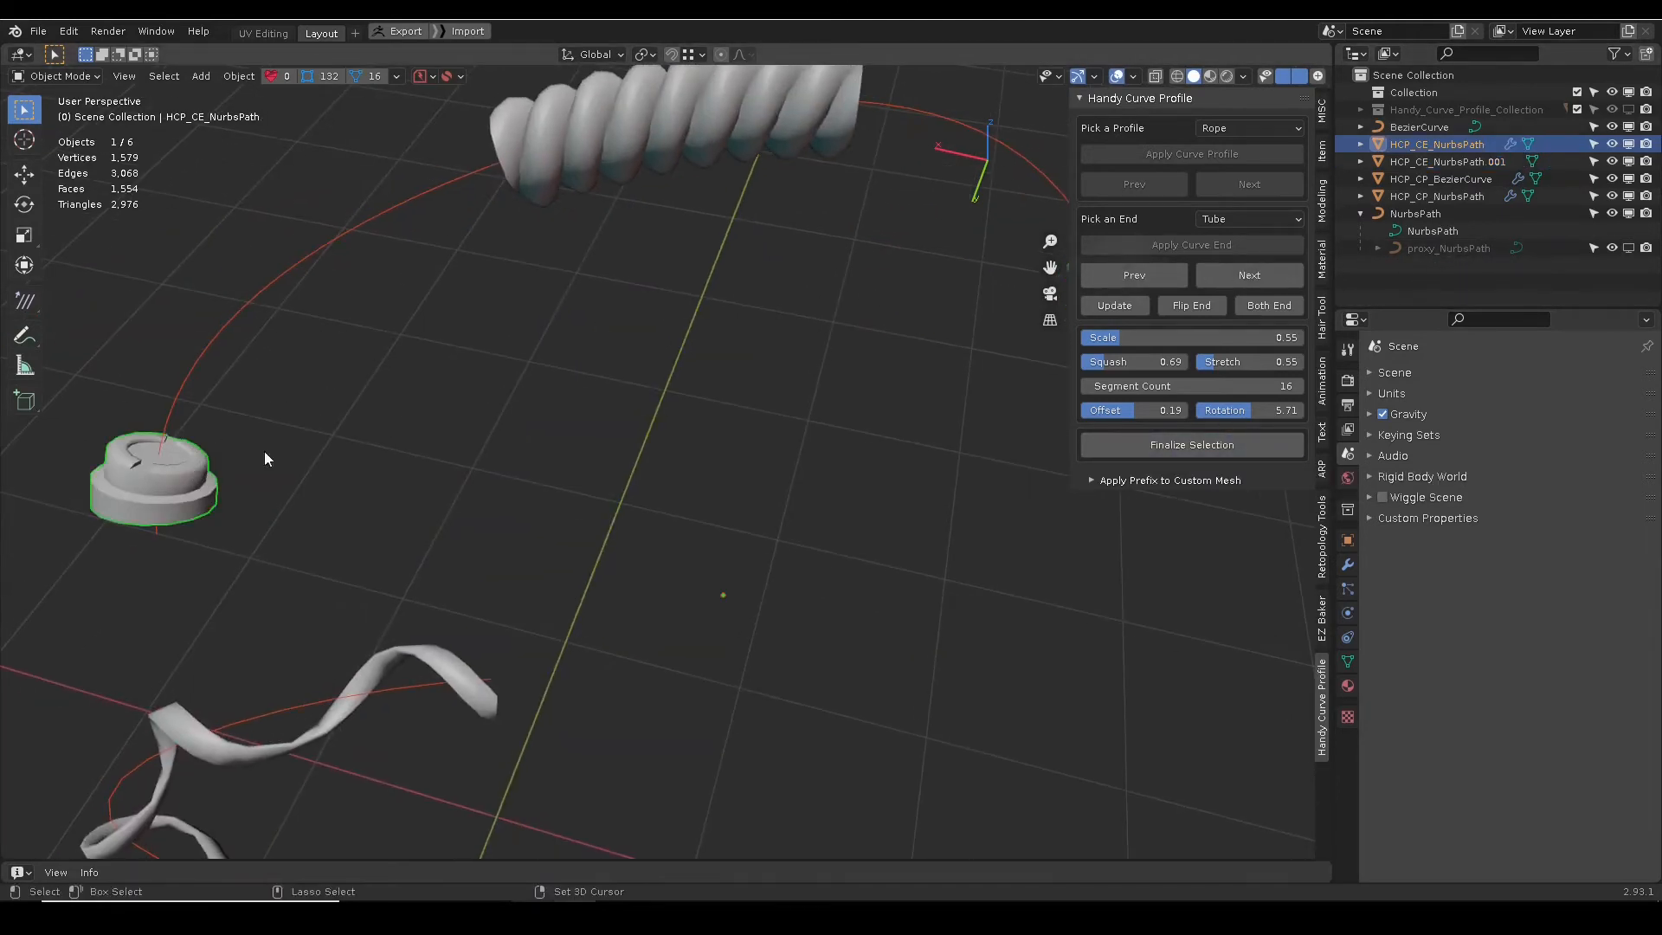
left_click(1191, 444)
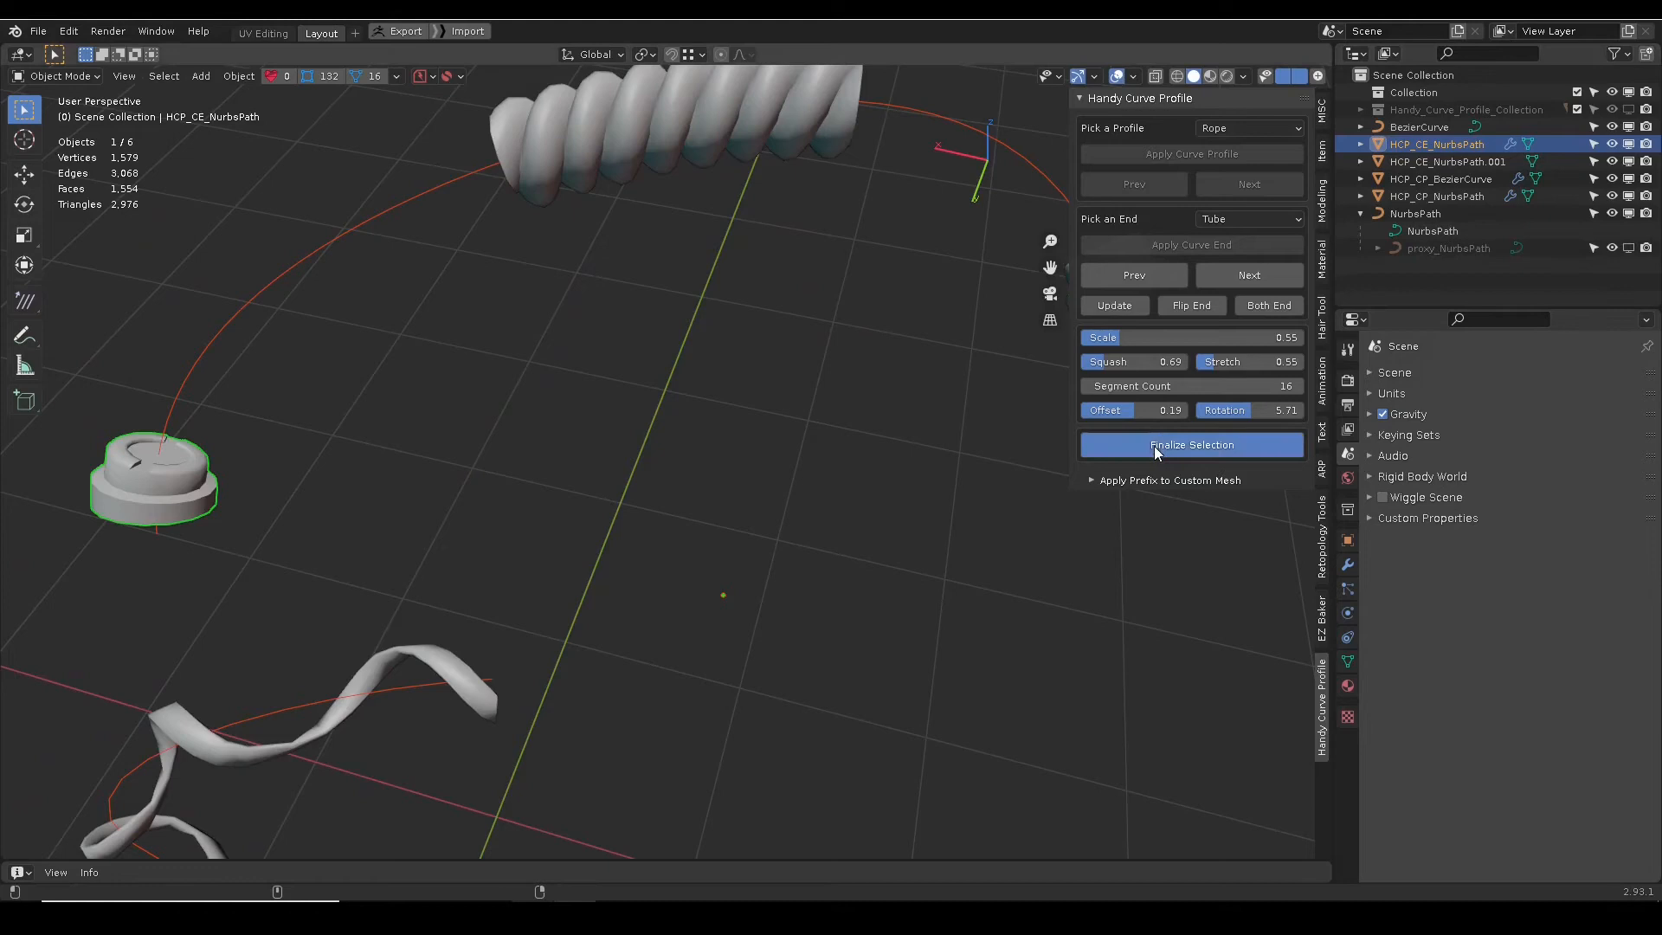
left_click(1190, 444)
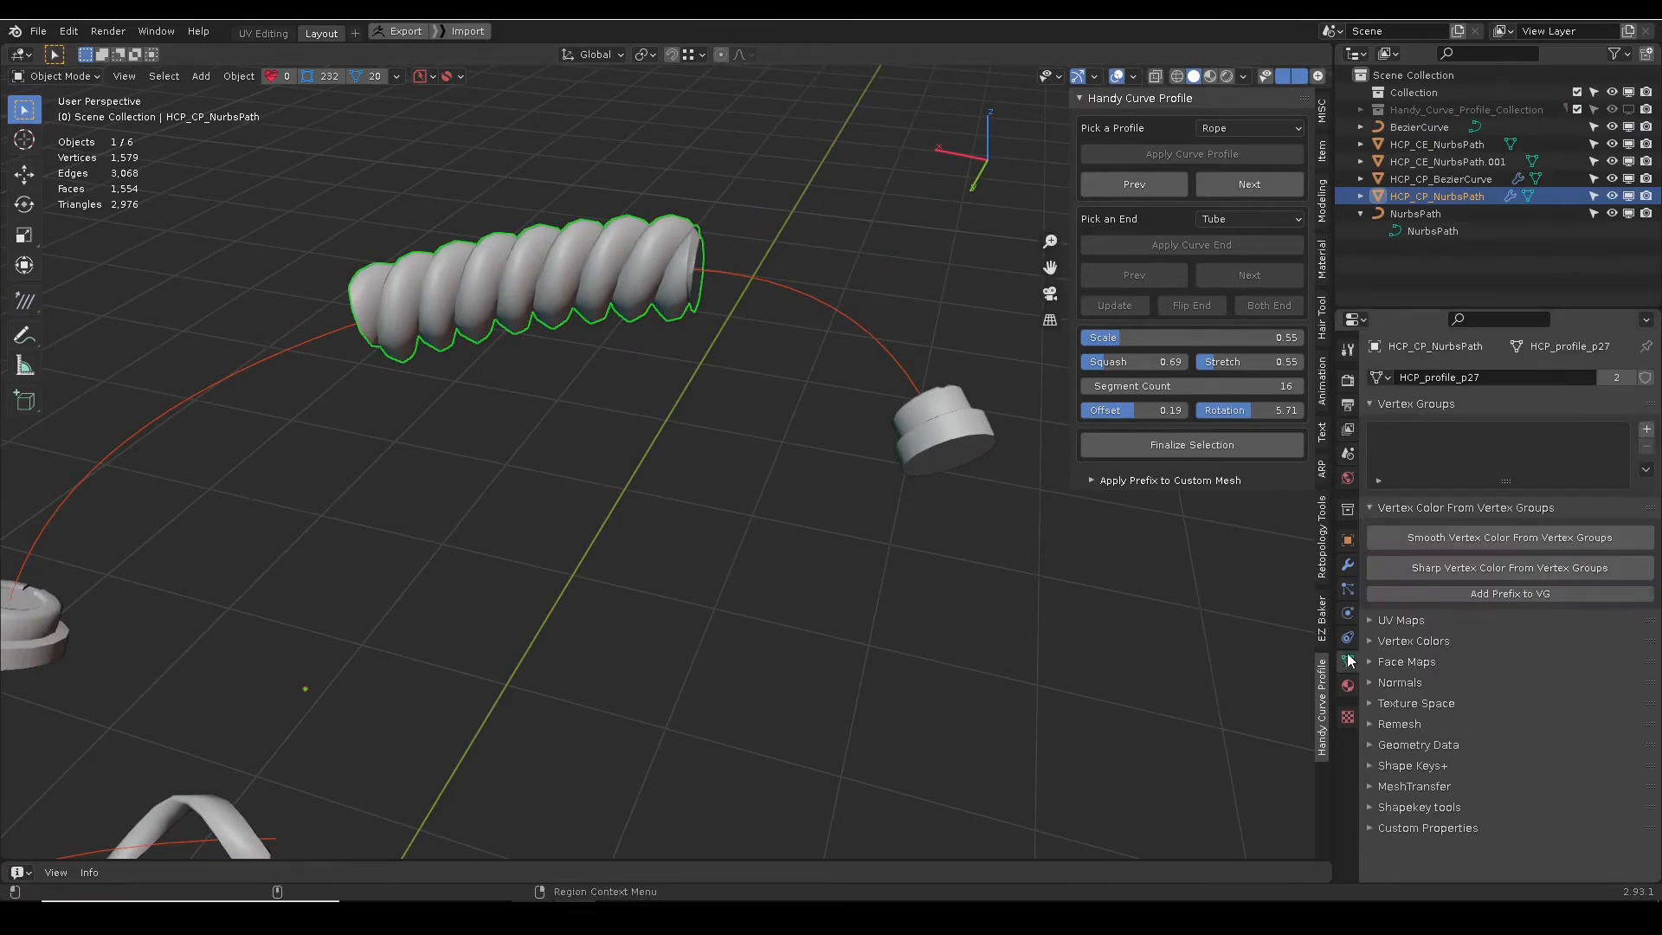
Toggle Edit Mode on HCP_CP_NurbsPath and finalize its rope profile.
scroll("down", 3)
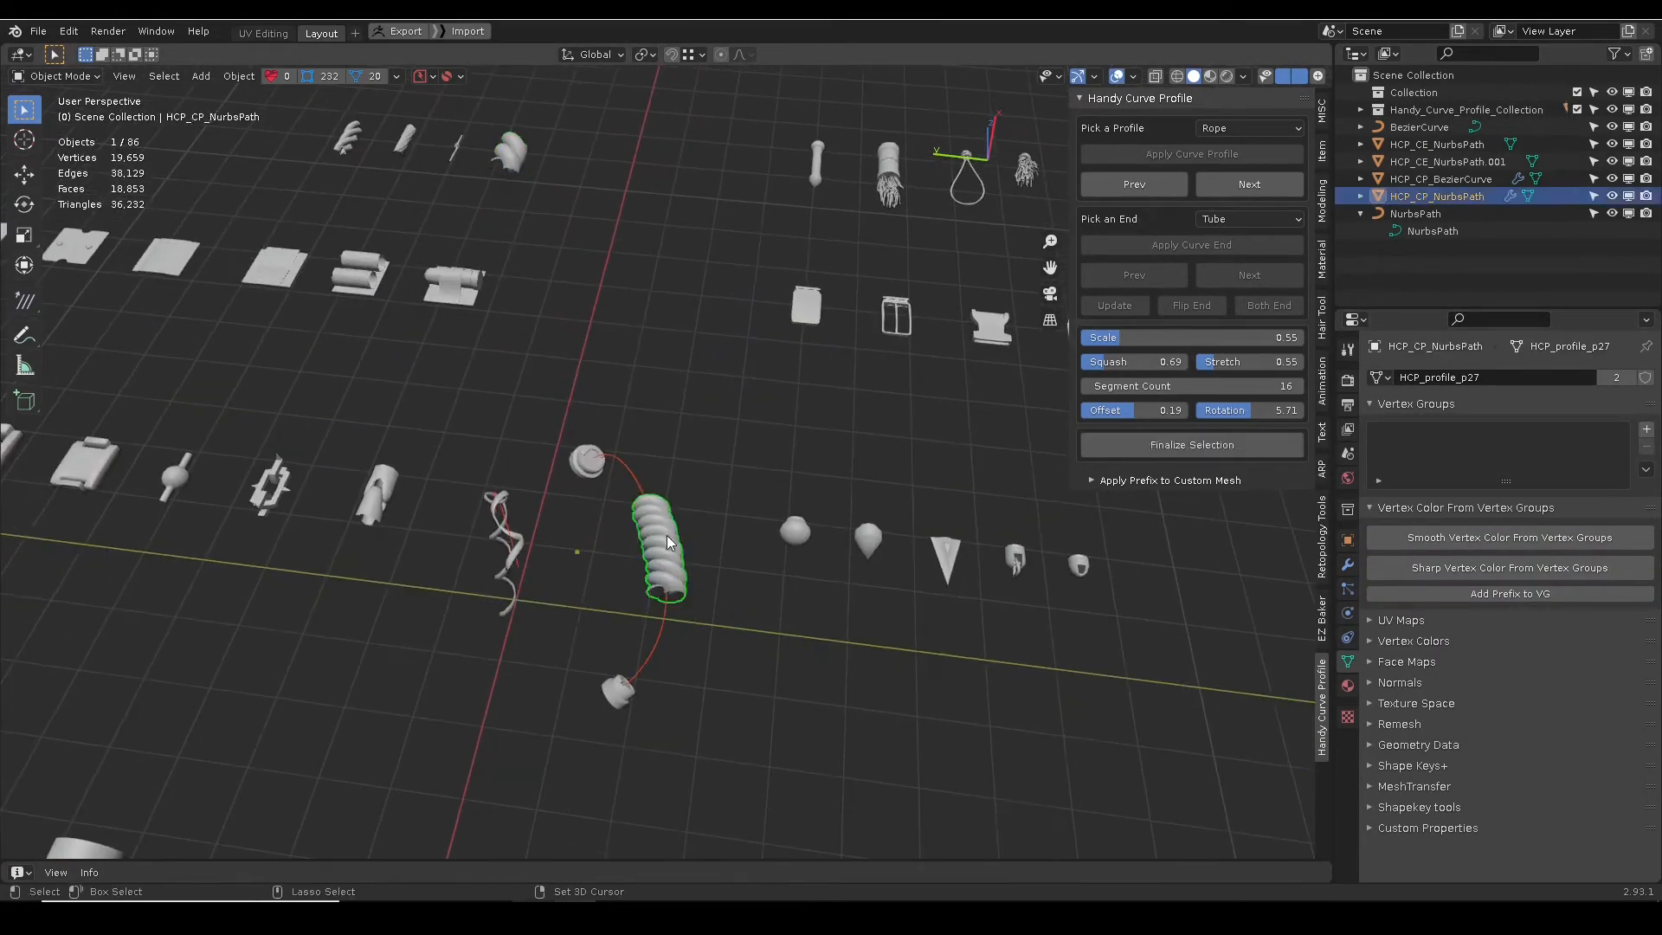
key("Tab")
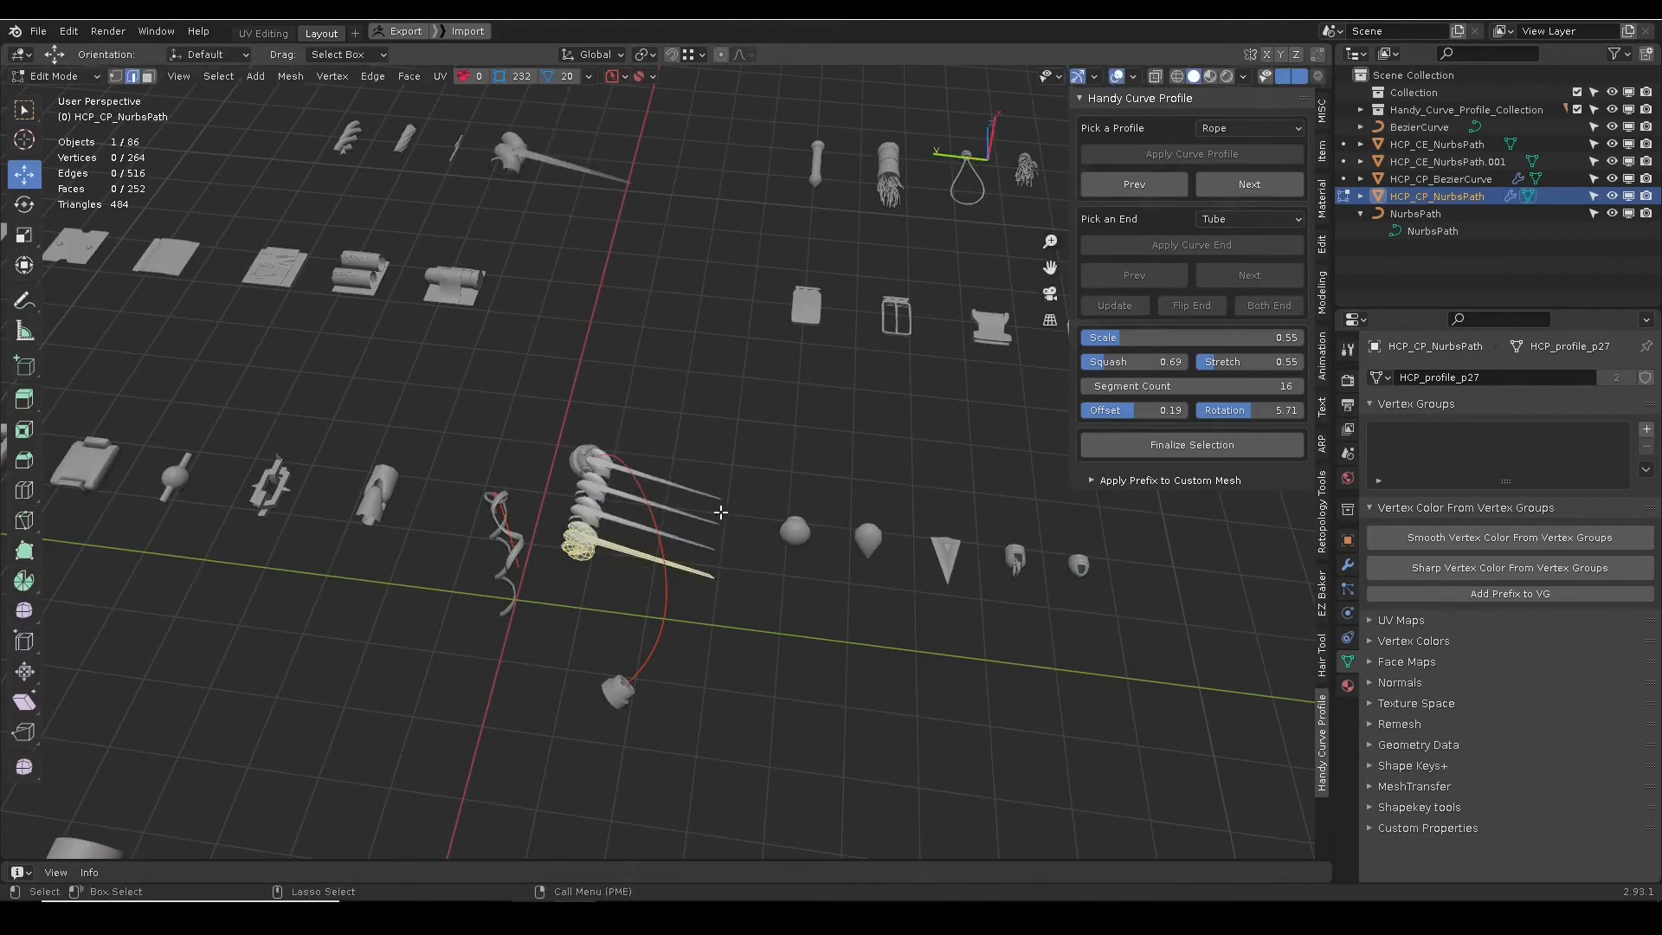
left_click(1190, 444)
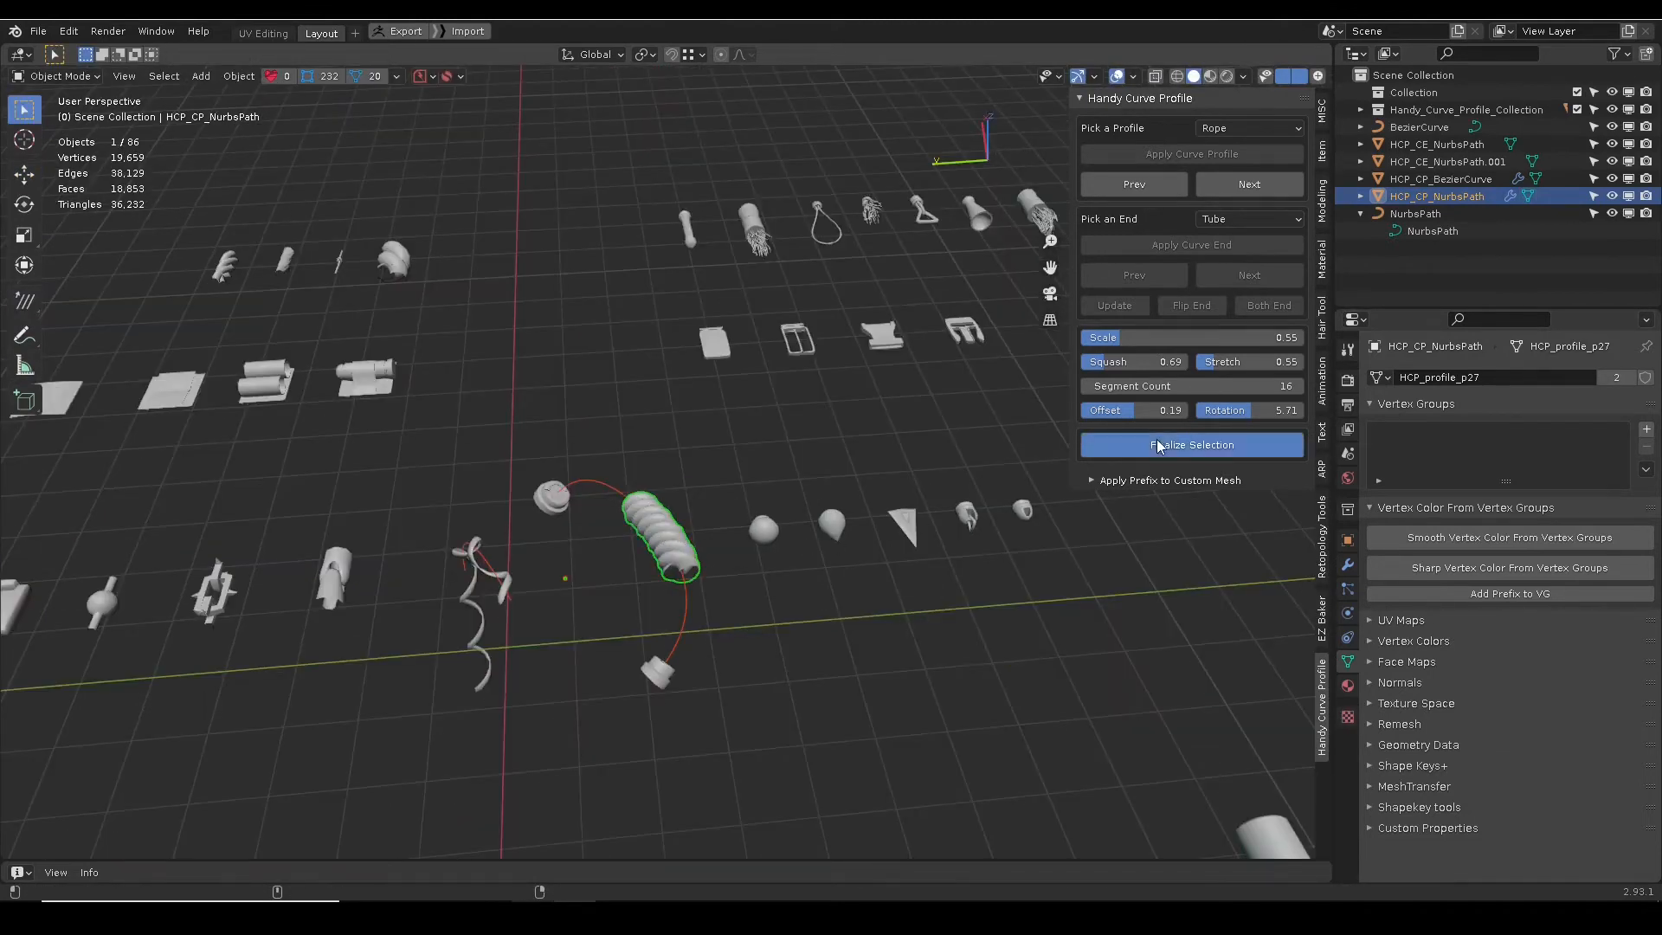
left_click(1190, 444)
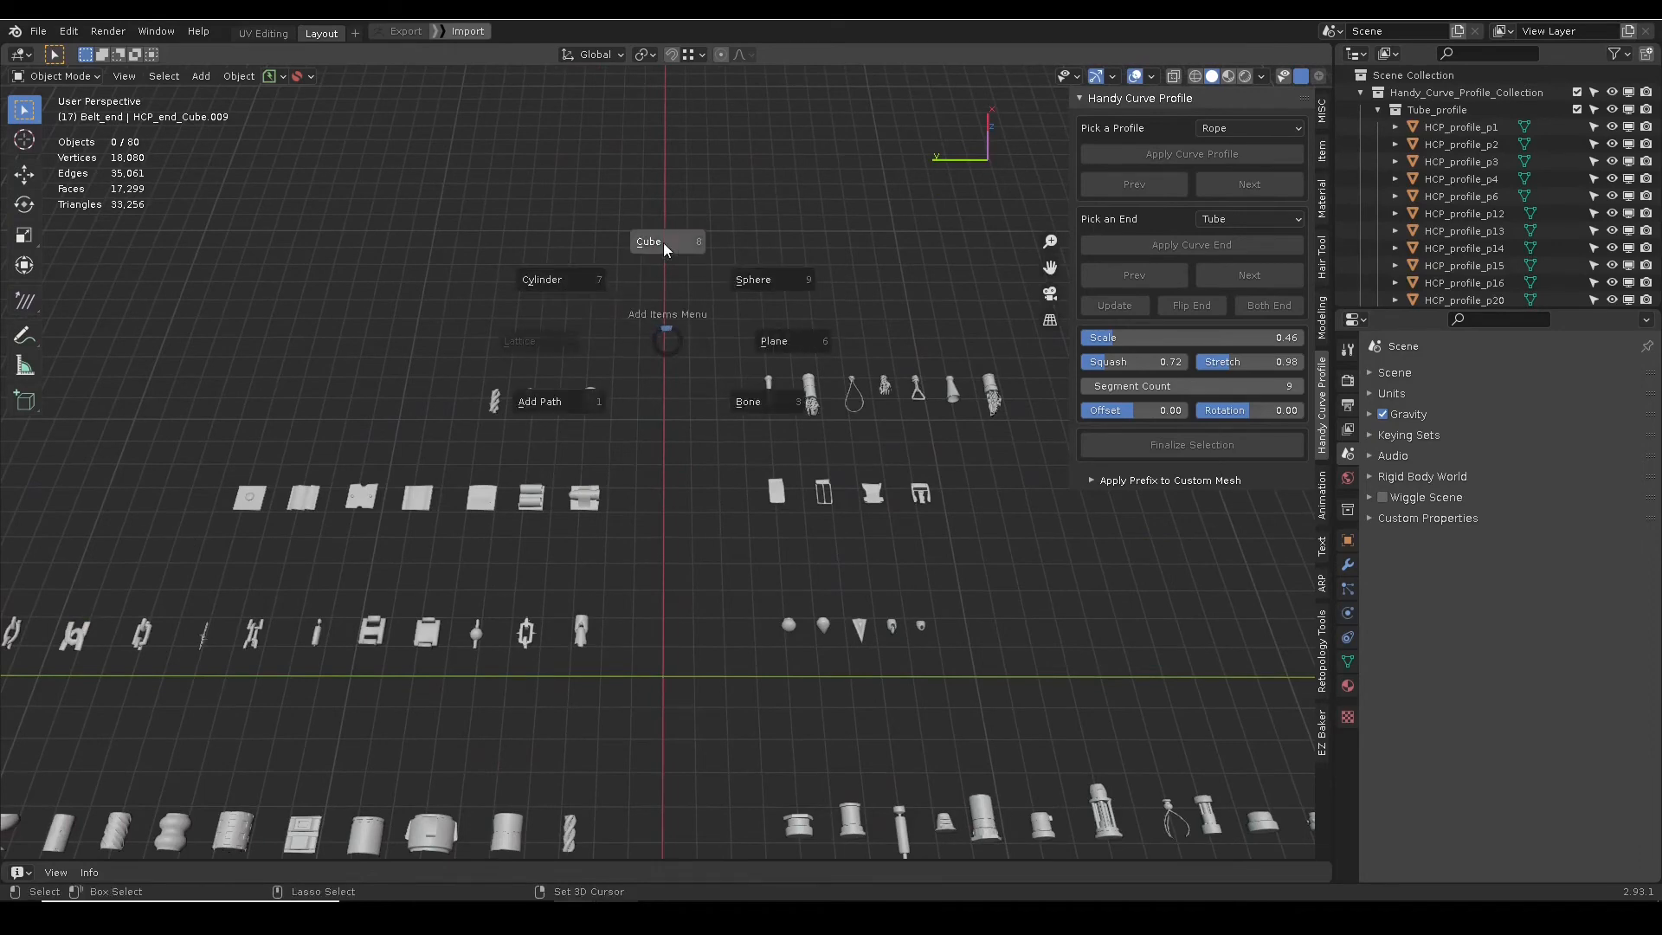
Add a cube to the profile library scene and begin scaling it into a slim bar.
left_click(647, 241)
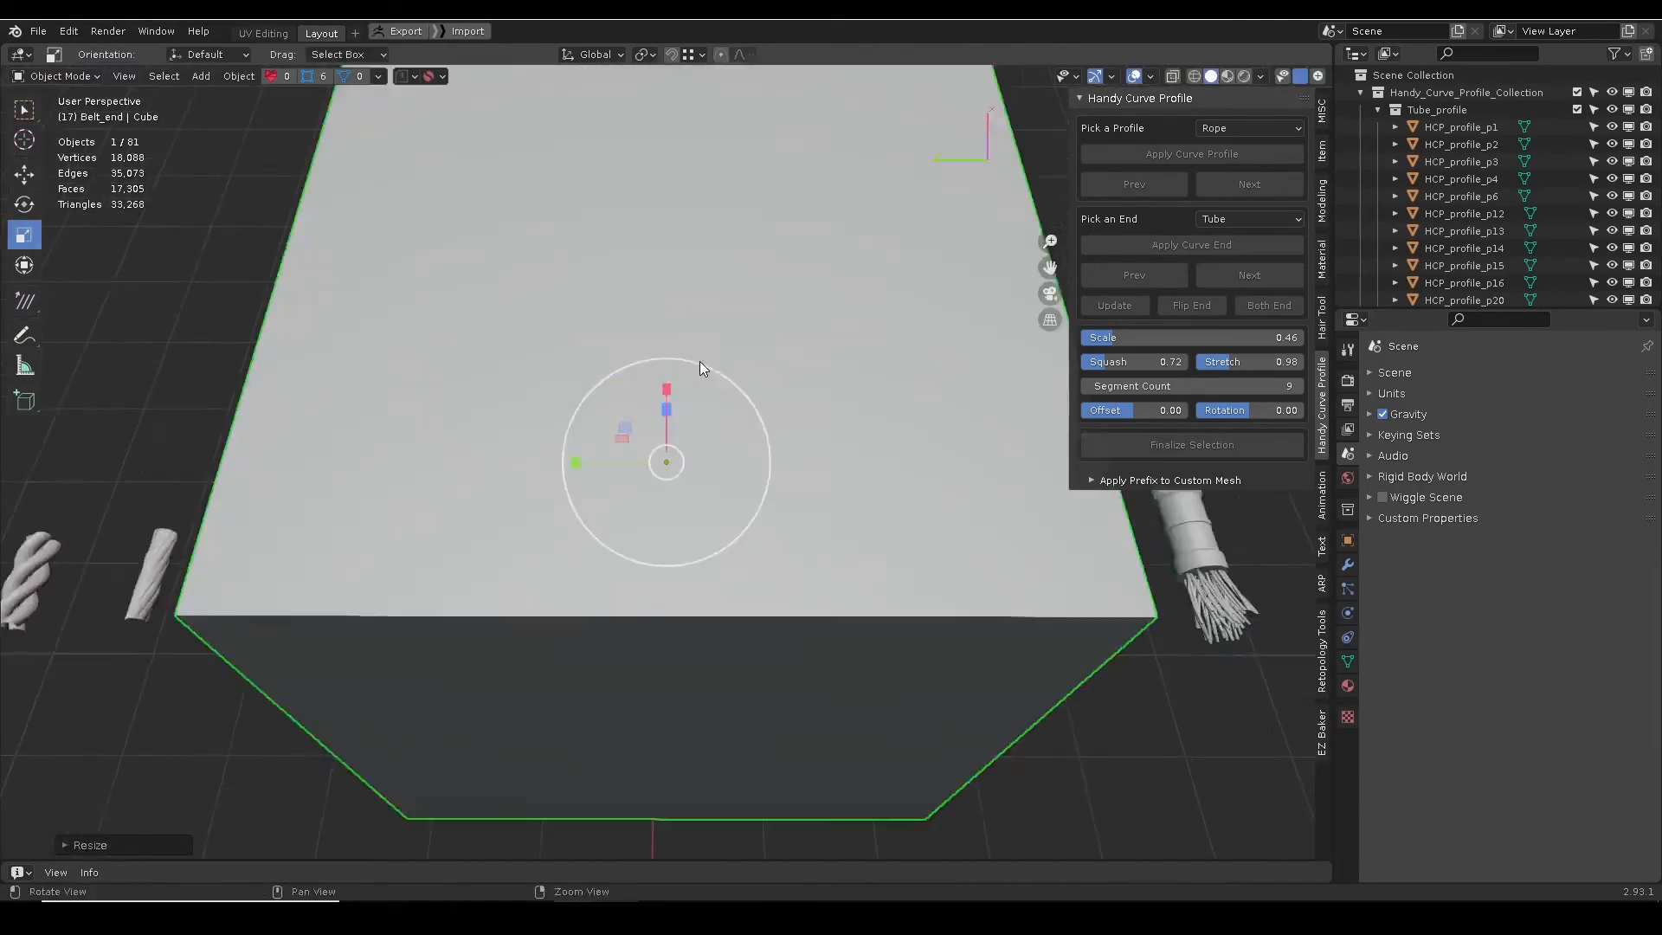
key("Tab")
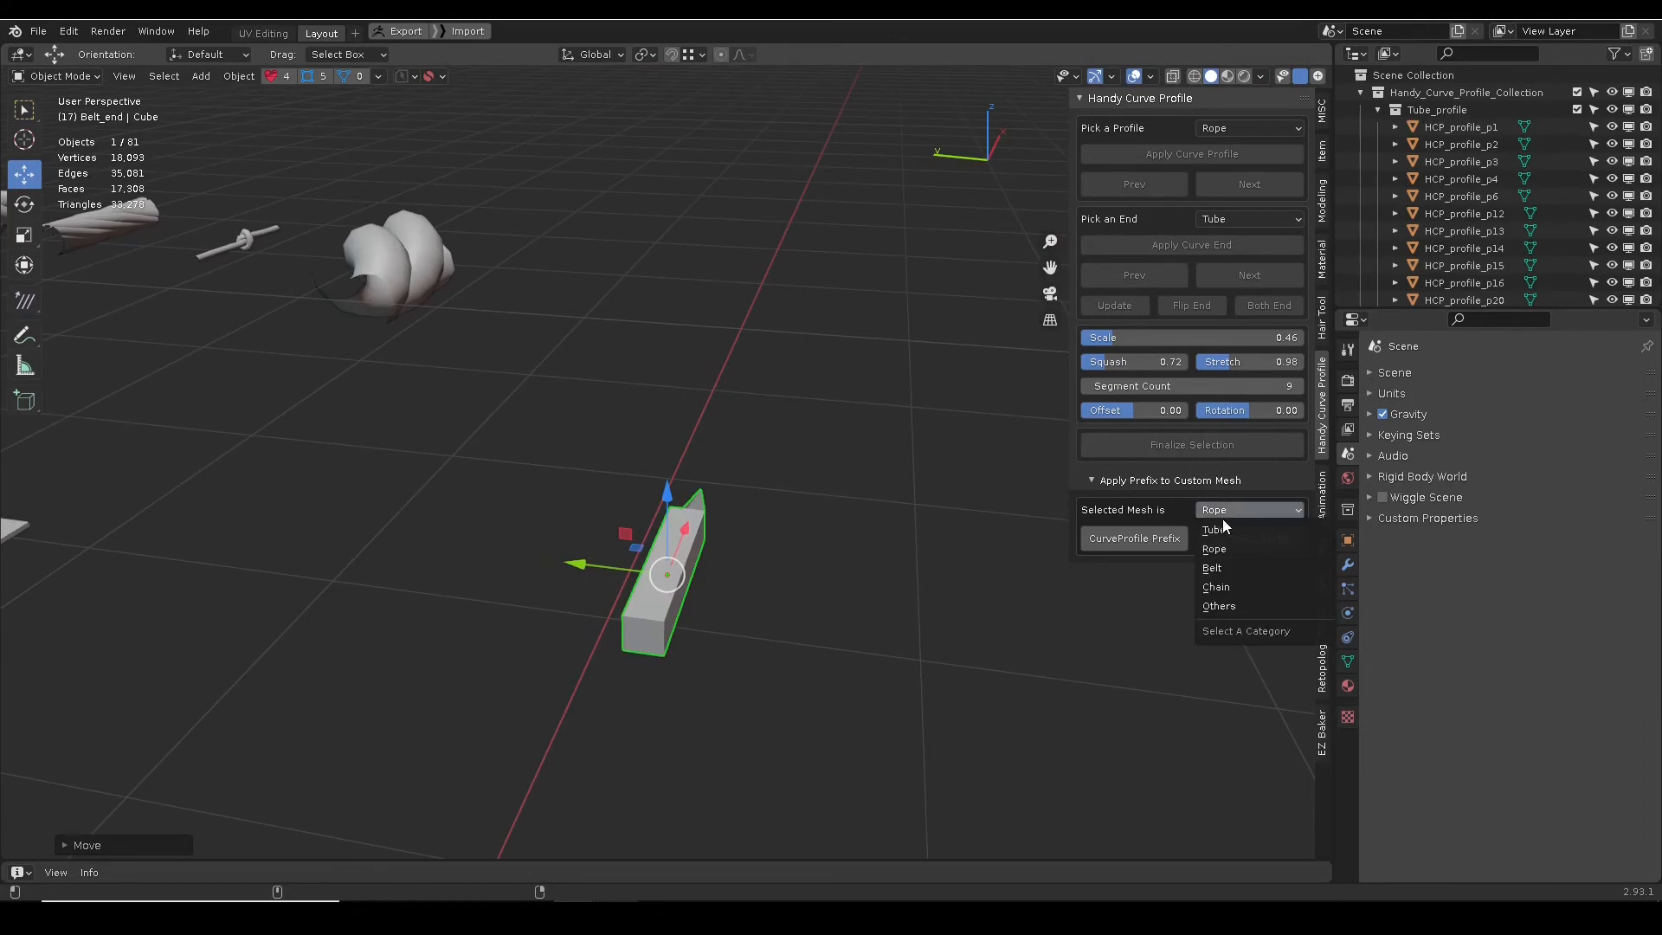
mouse_move(1233, 549)
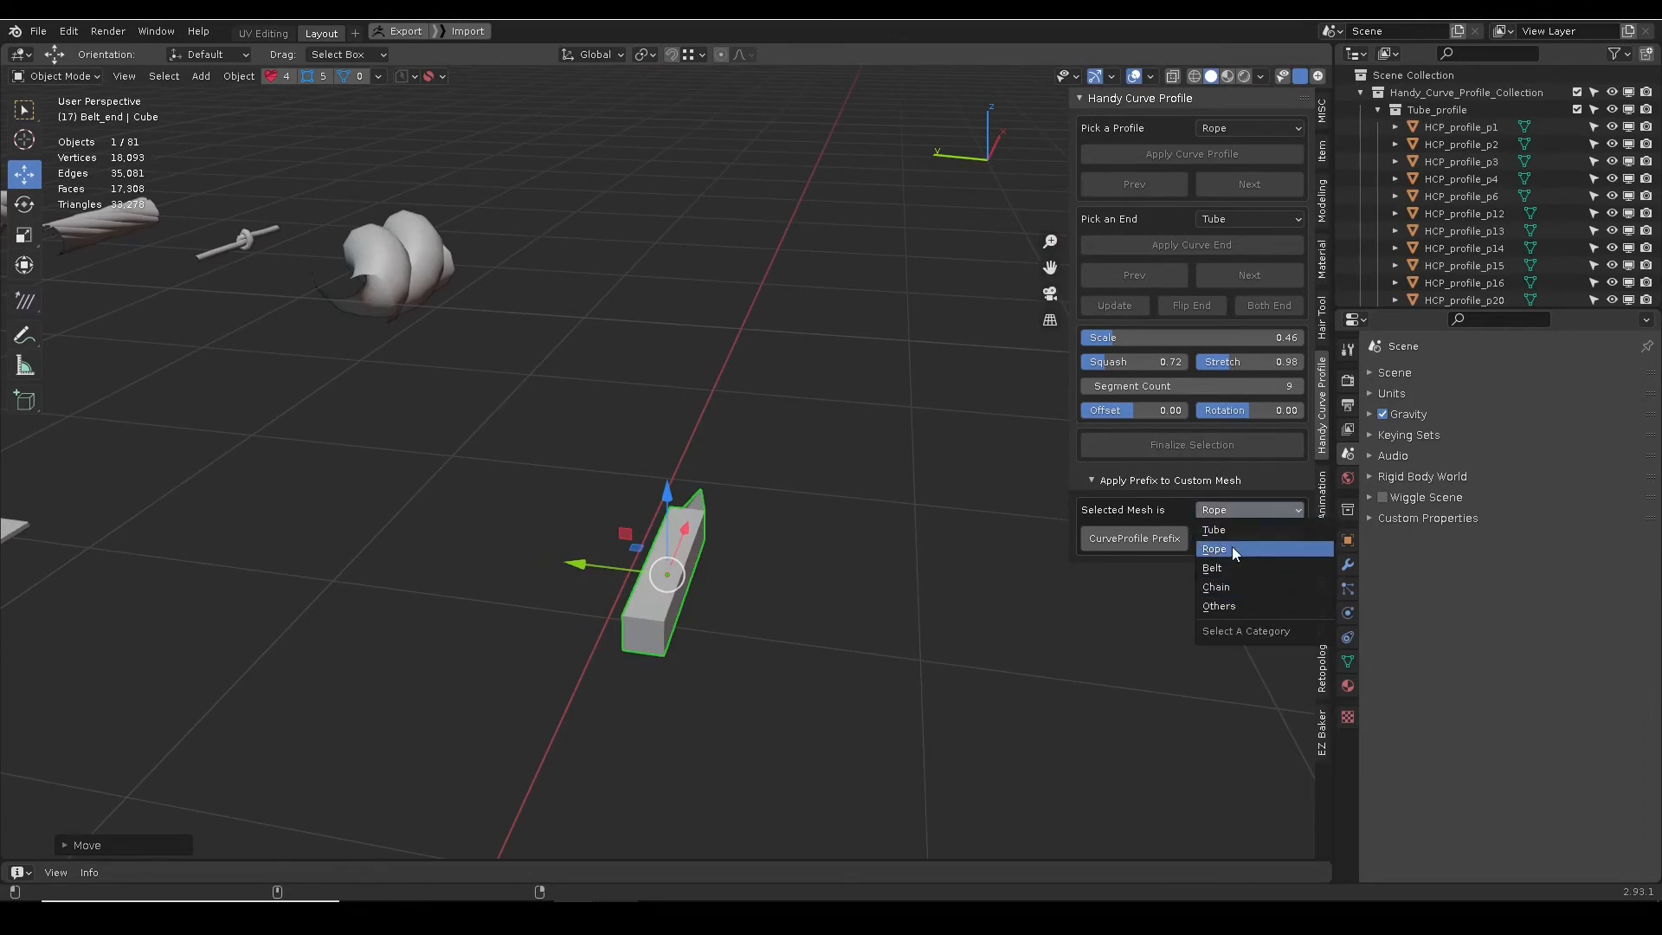
Set the custom mesh category to Chain and enter Edit Mode on the cube bar.
left_click(1215, 586)
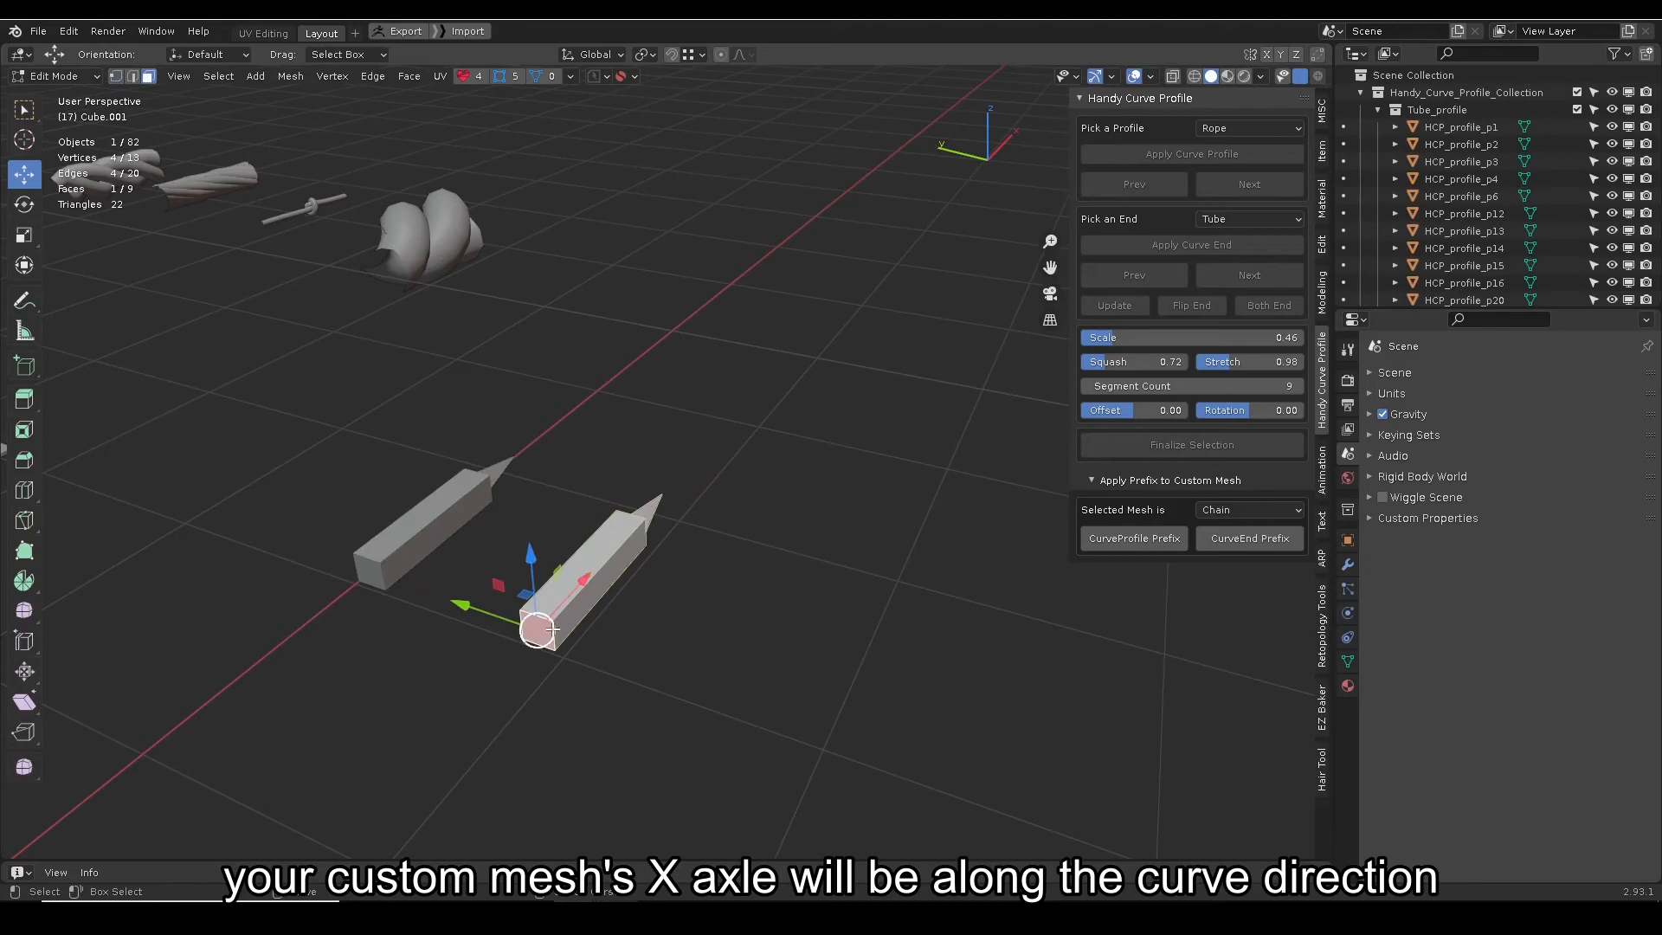
key("Tab")
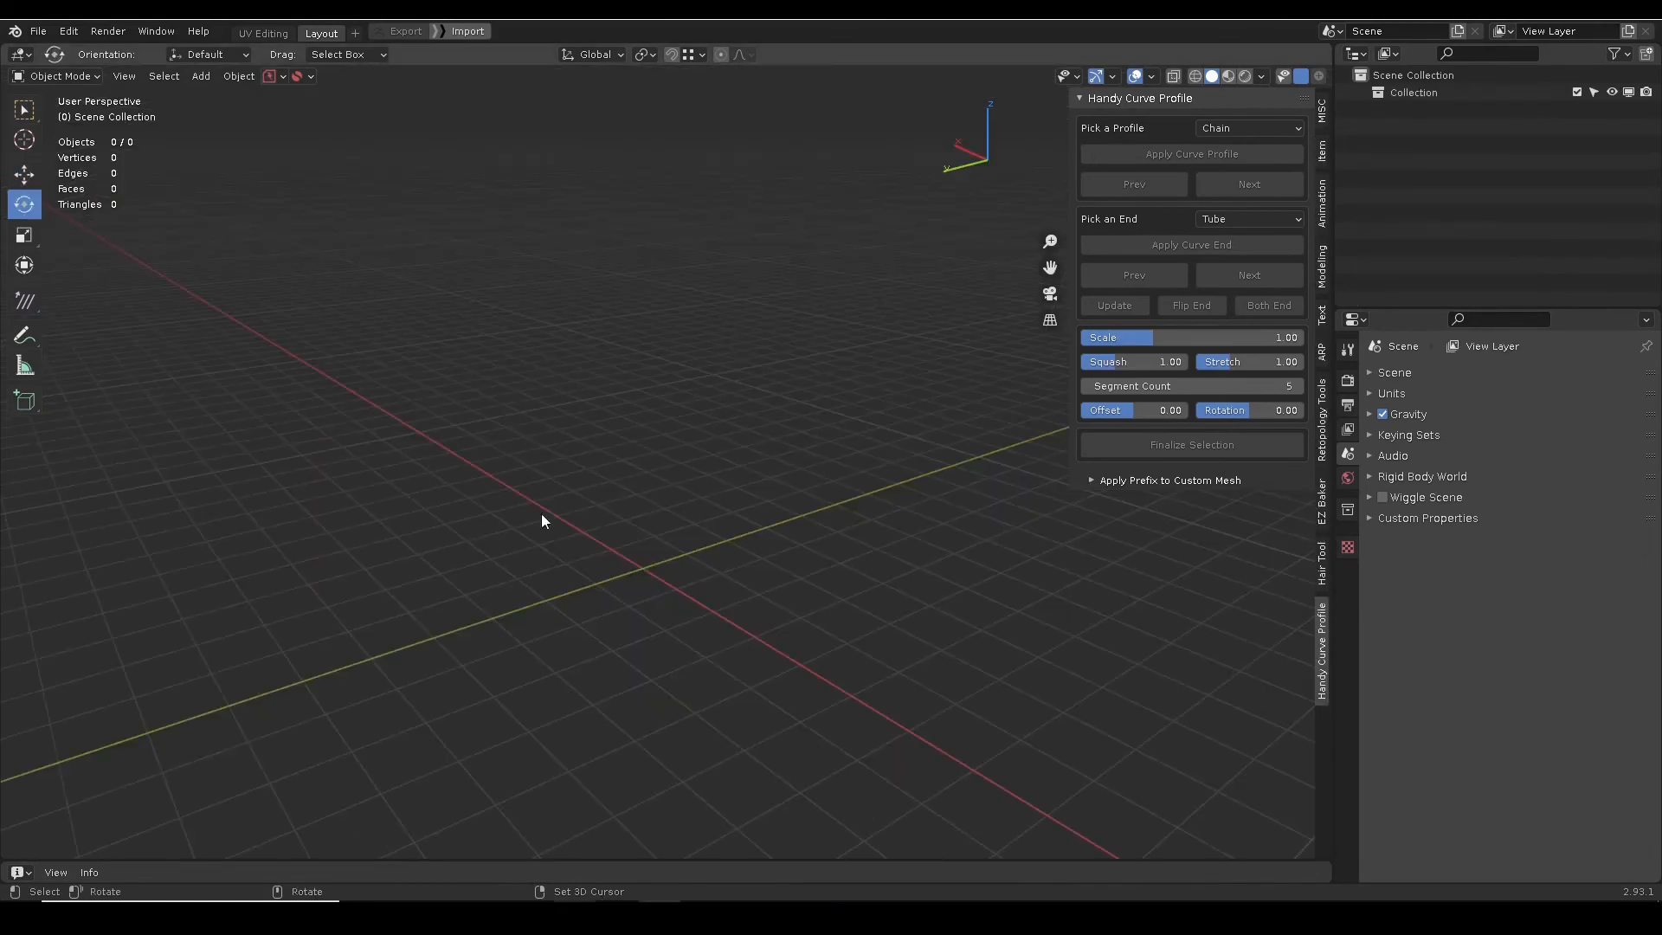
Add a Bezier curve to the scene and apply a chain curve profile to it.
left_click(199, 75)
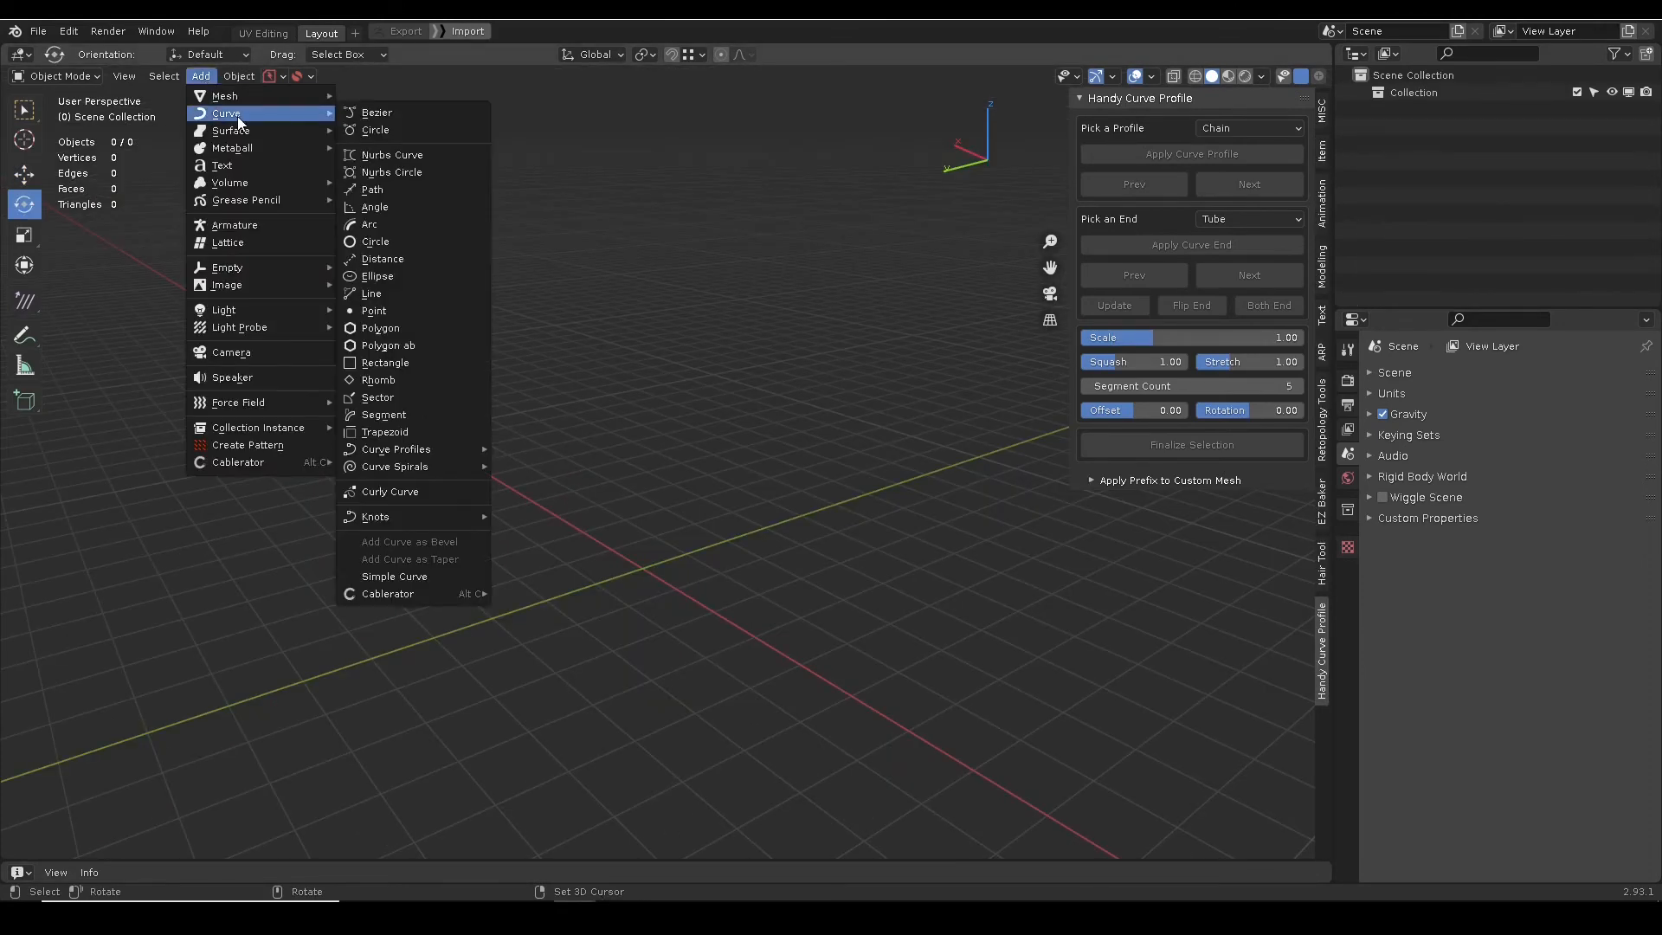
left_click(376, 113)
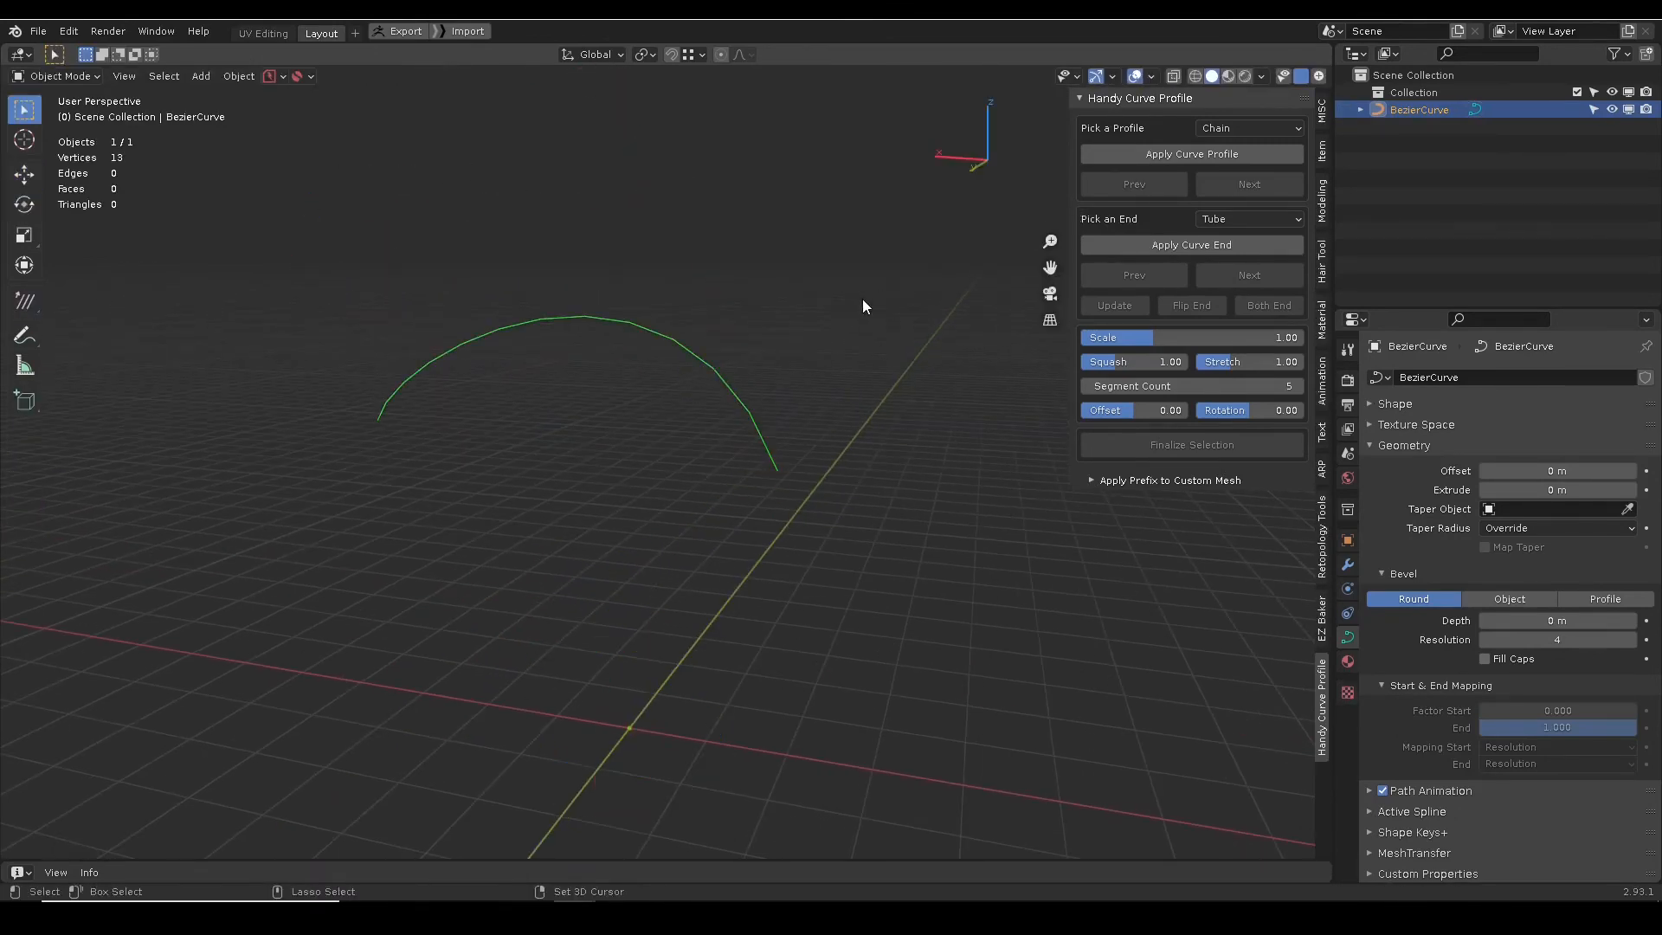
left_click(1190, 155)
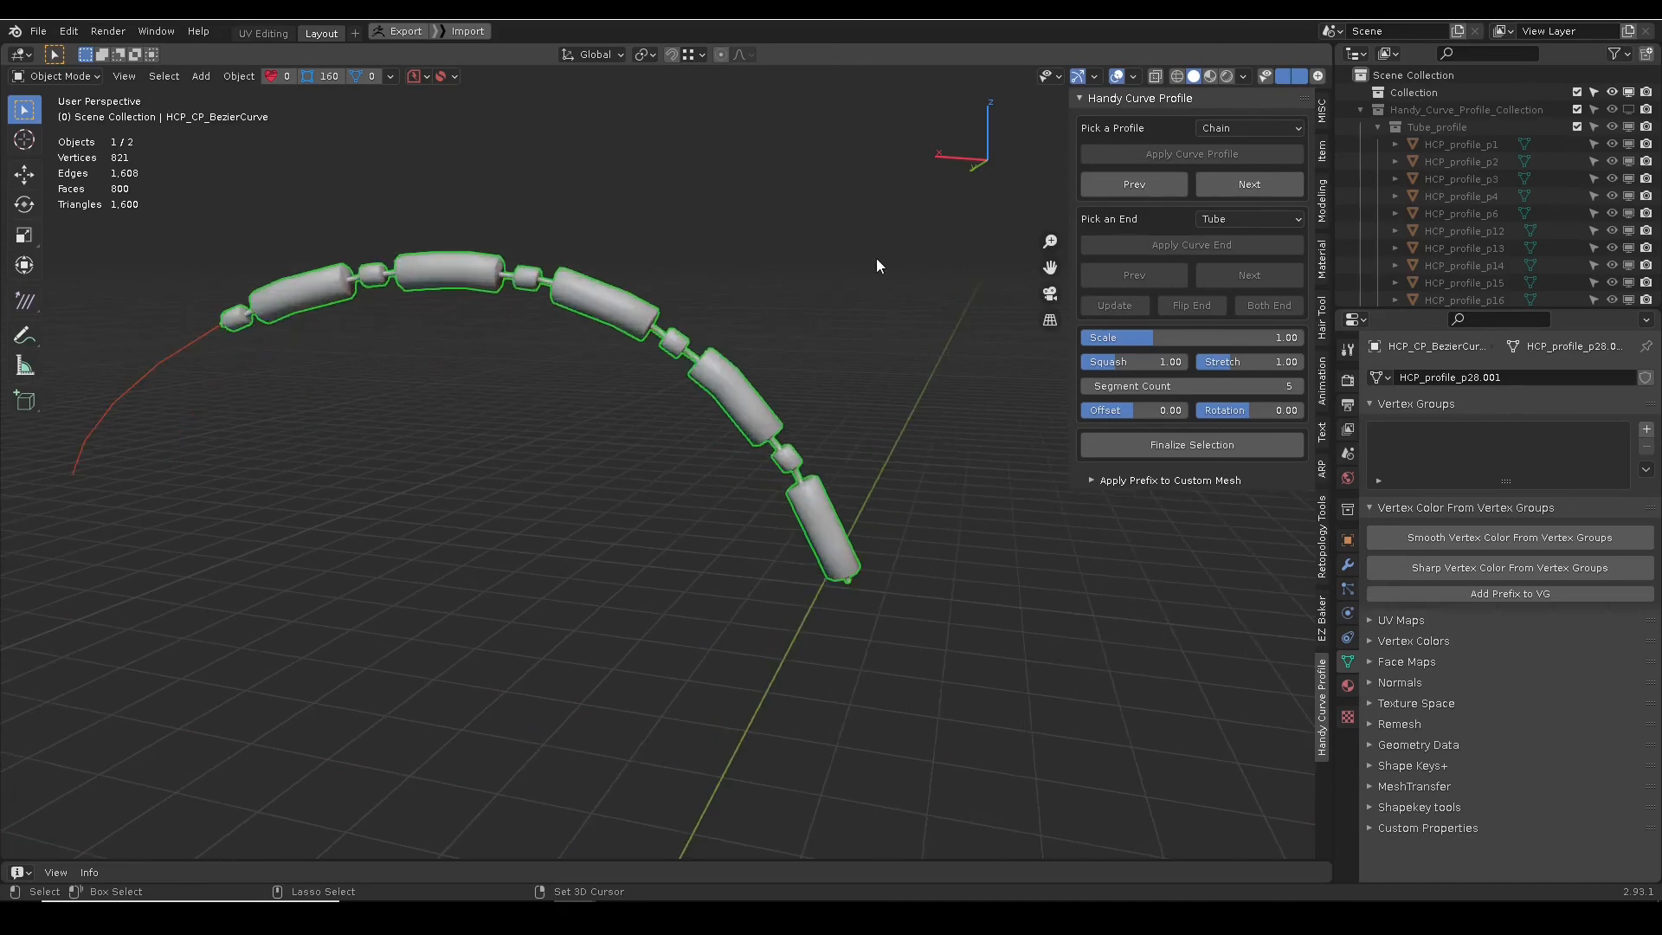
Cycle to the custom cube chain profile, shift its offset, and view end cap options.
left_click(1248, 184)
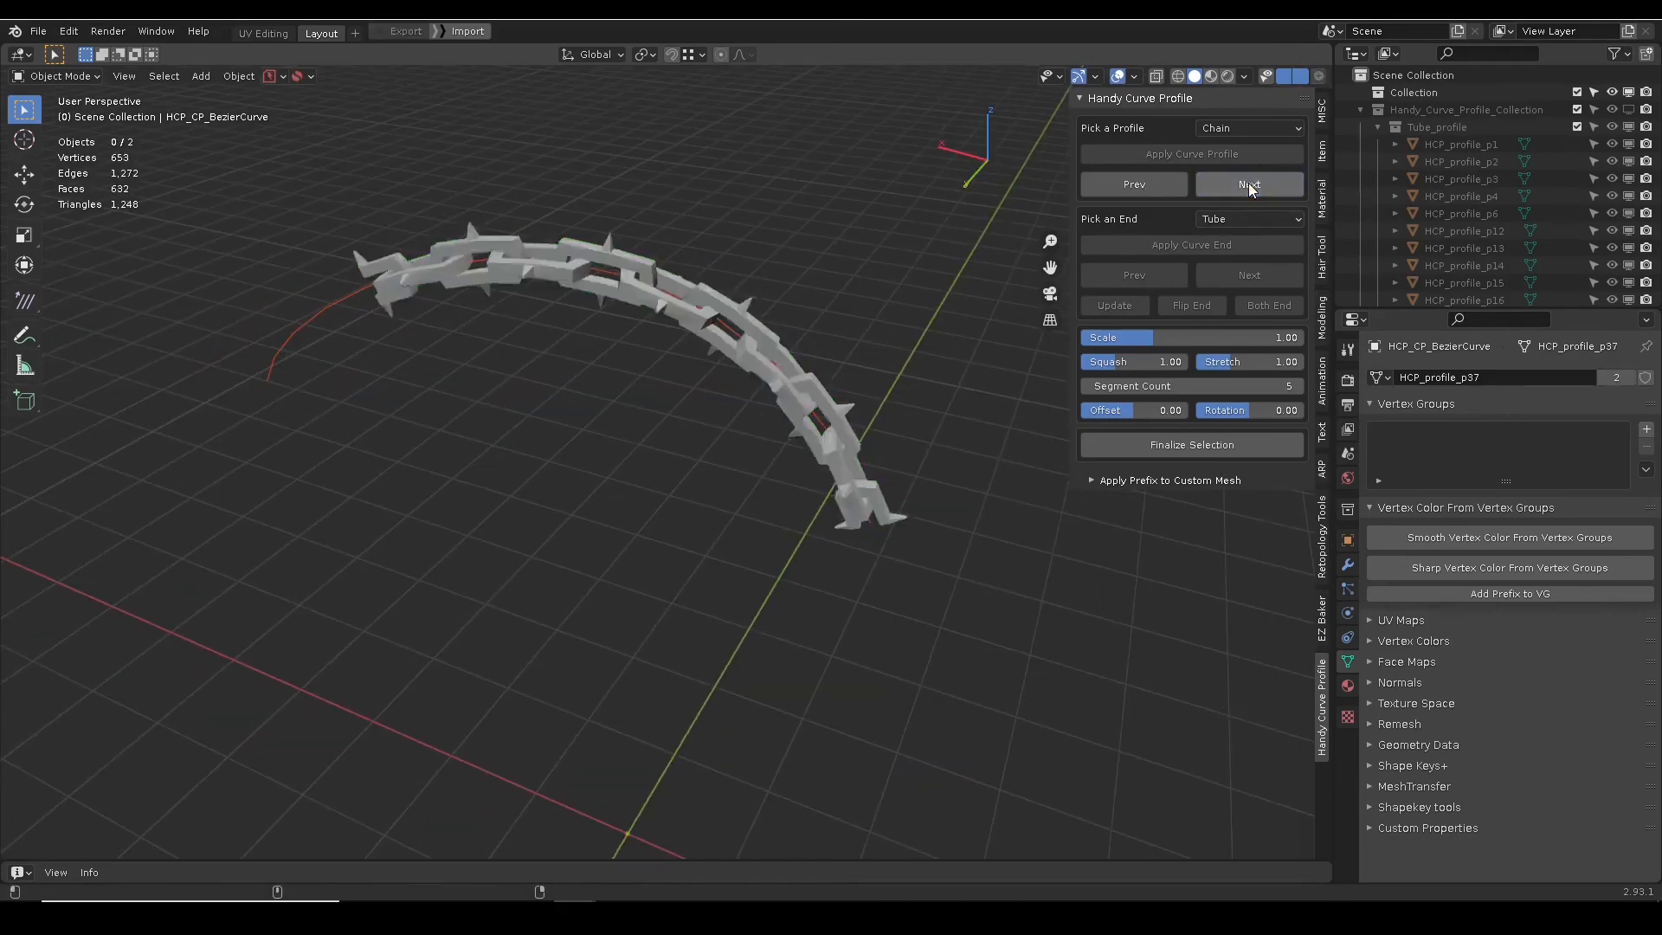
left_click(1248, 184)
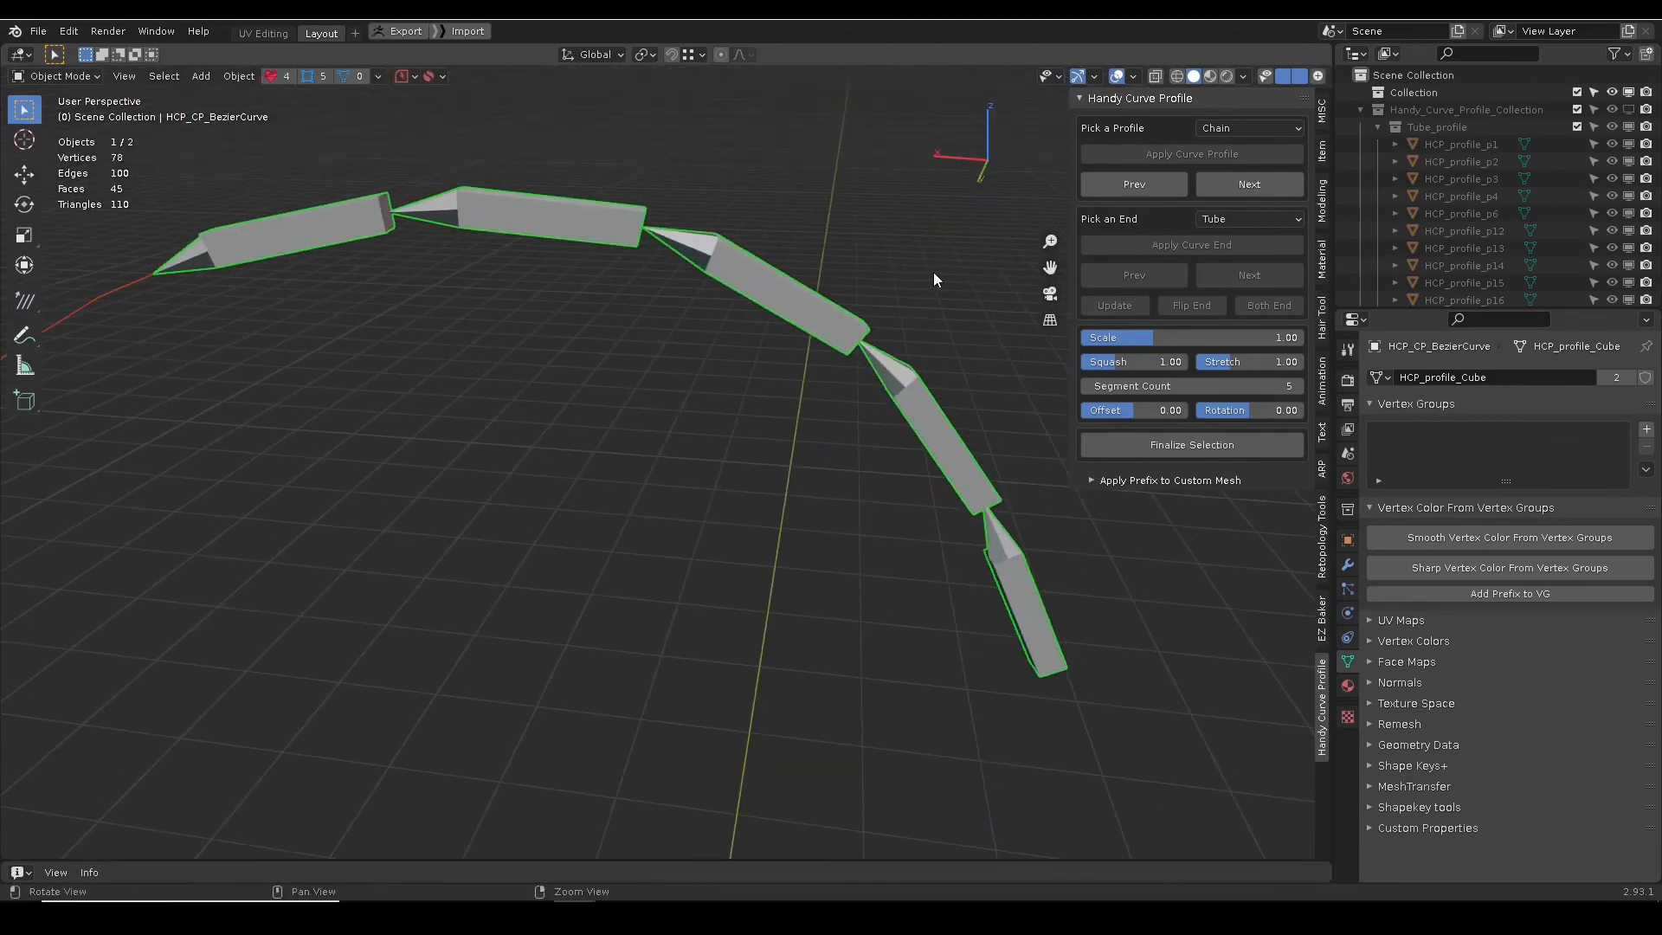
left_click_drag(1134, 410, 1119, 414)
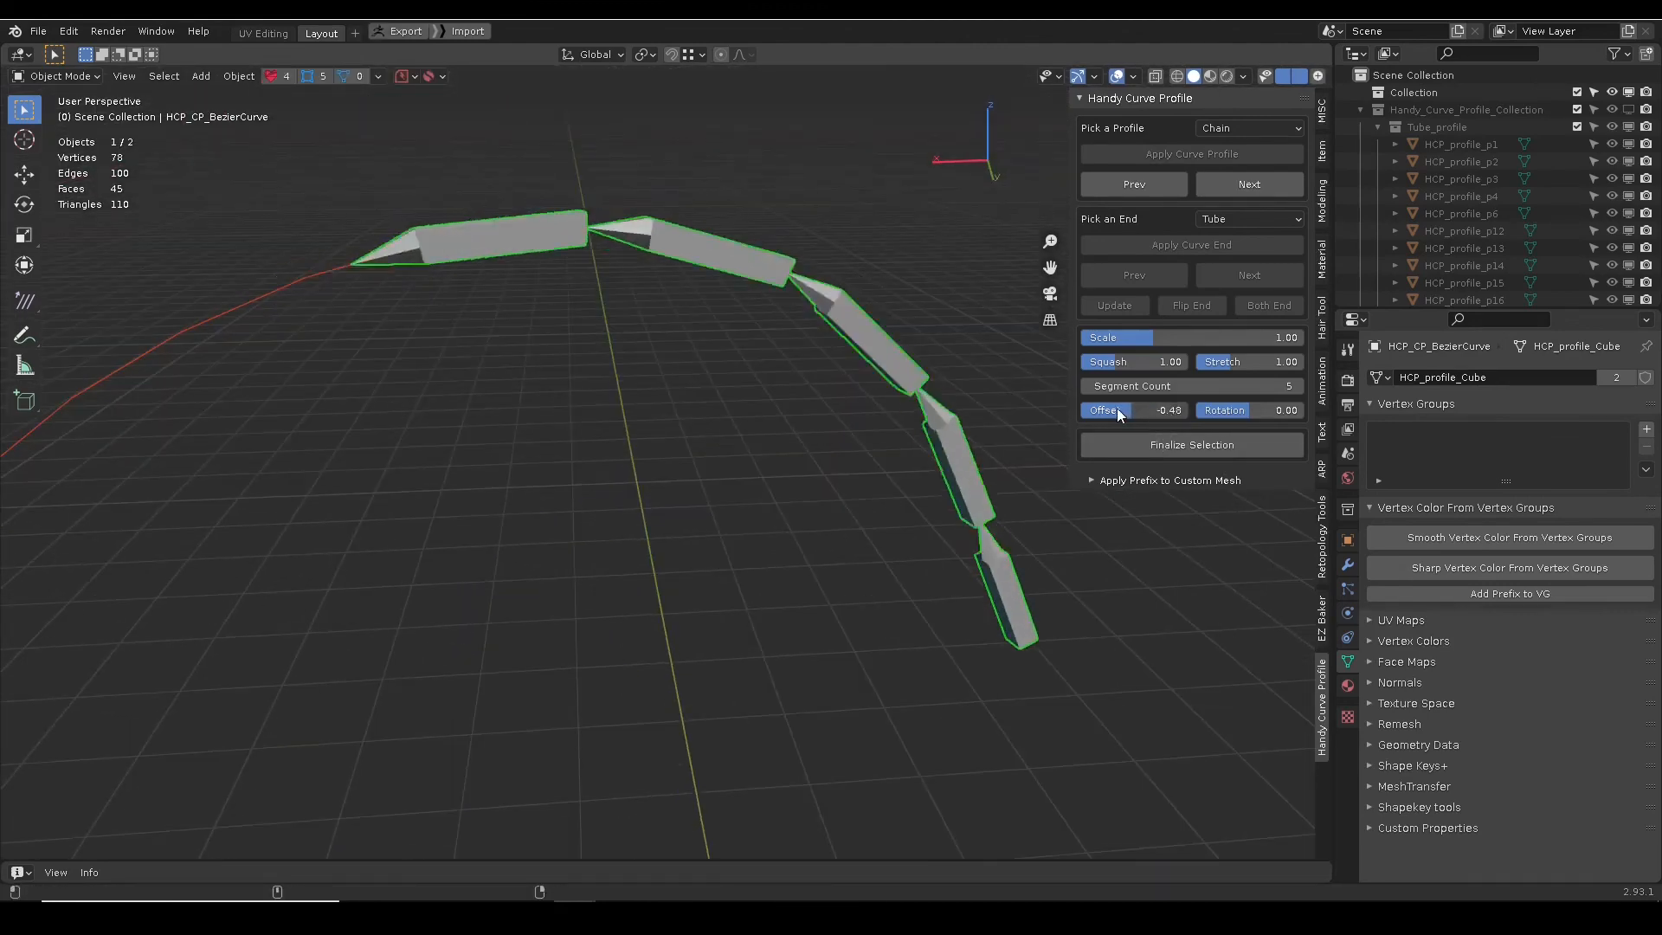
left_click(1248, 218)
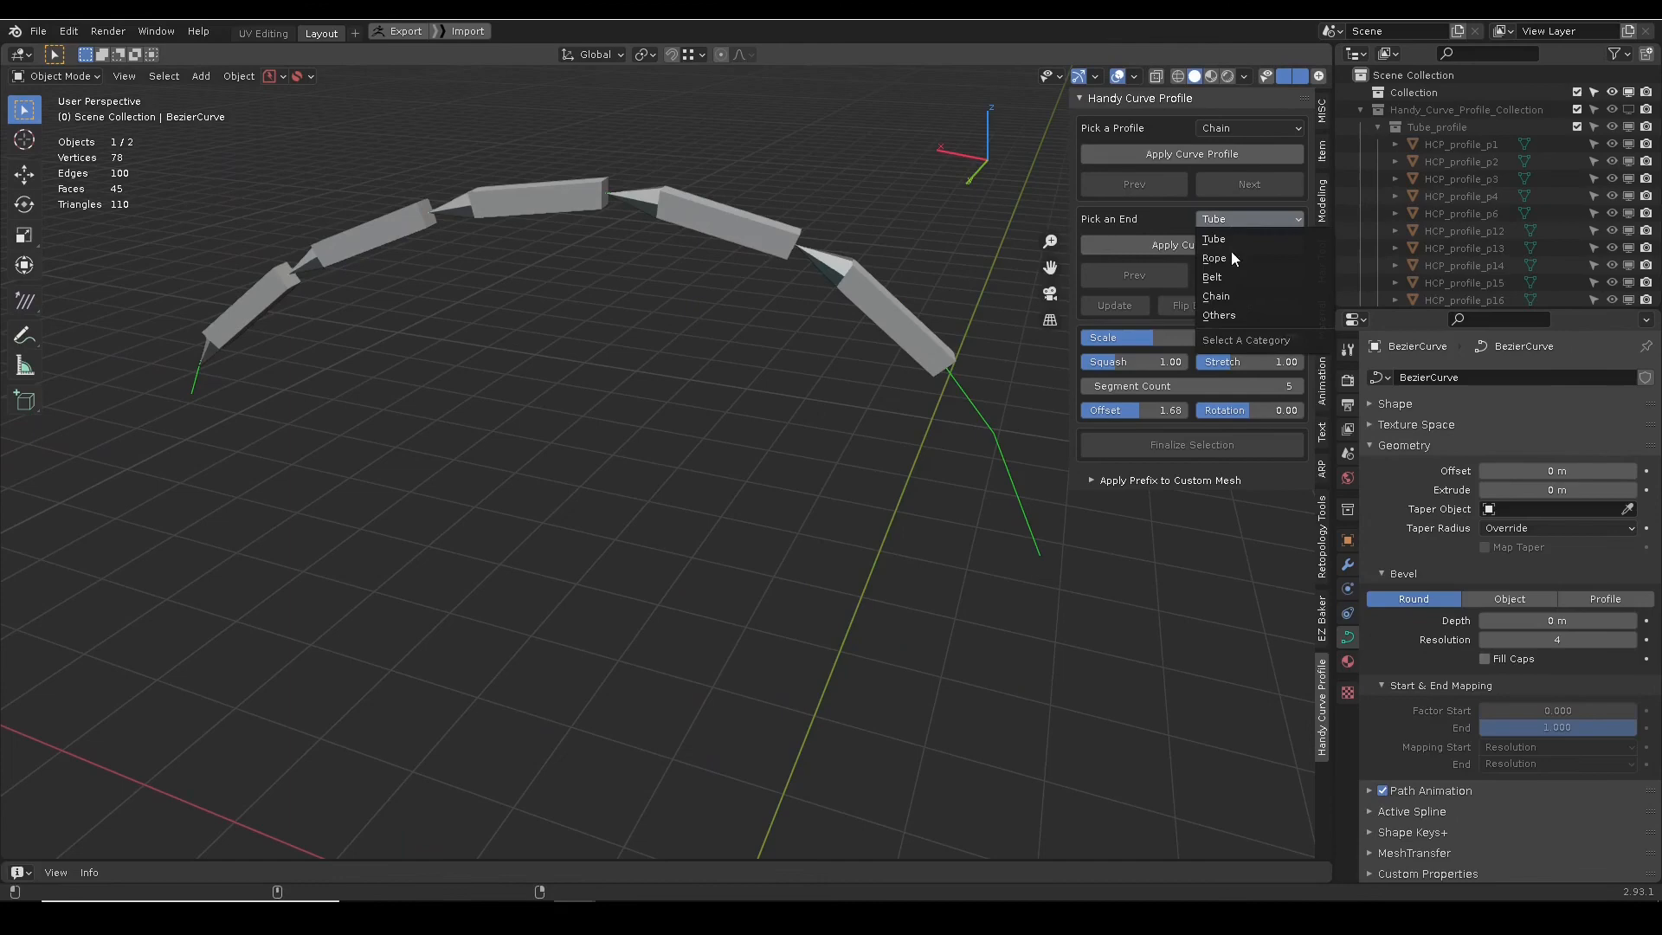